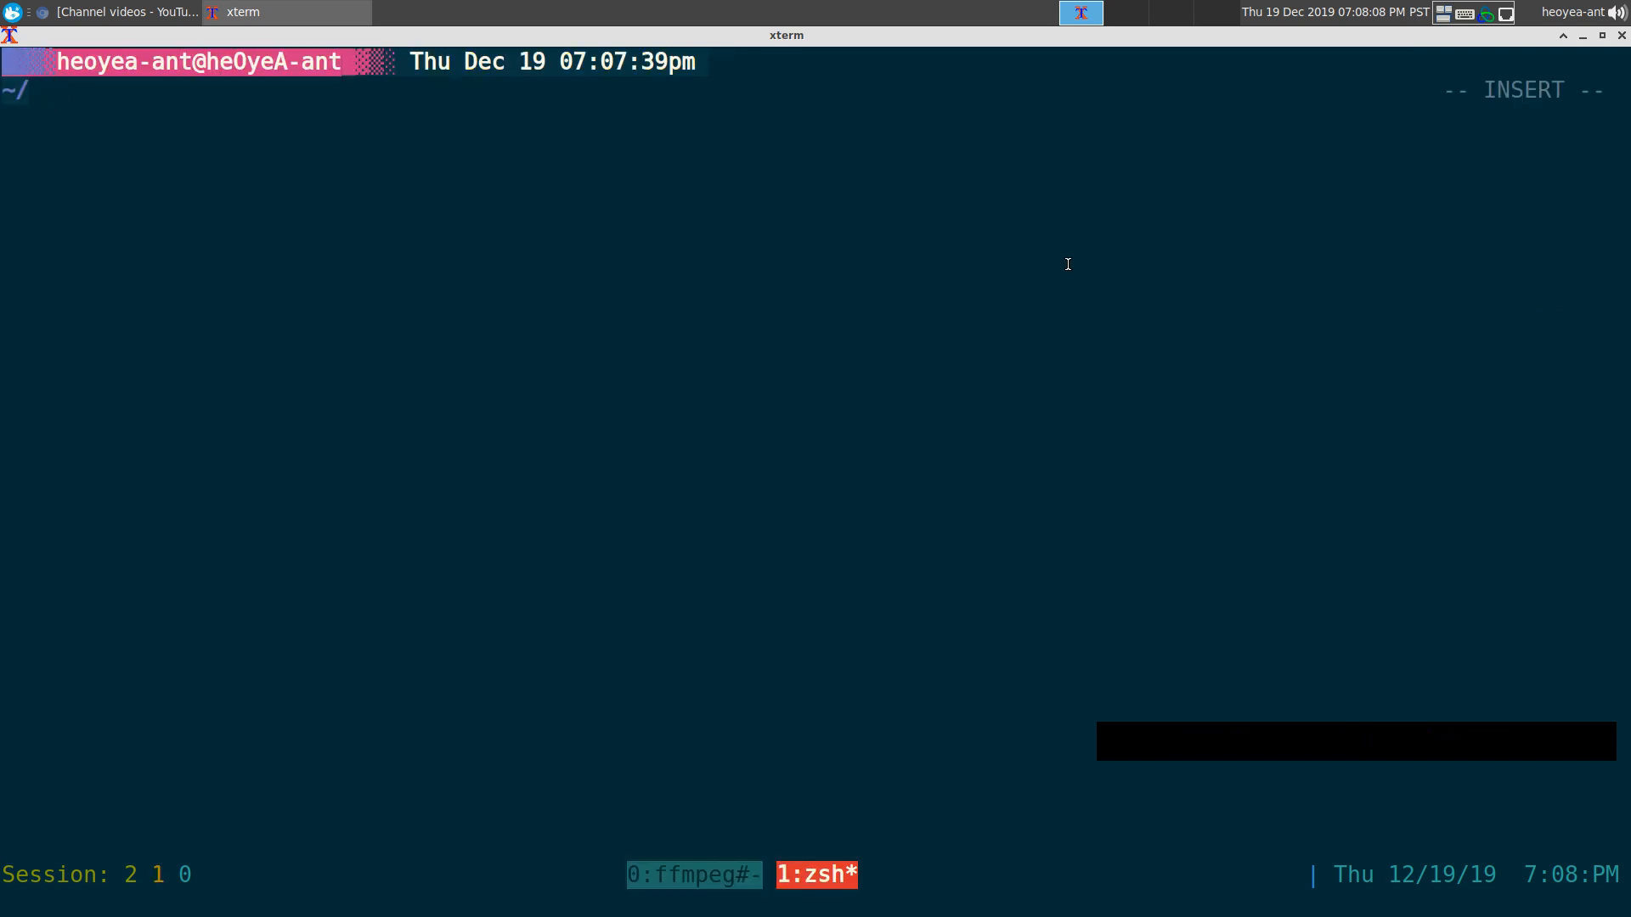
# Enter the cbftp launch command at the shell prompt.
pyautogui.write('cbftp')
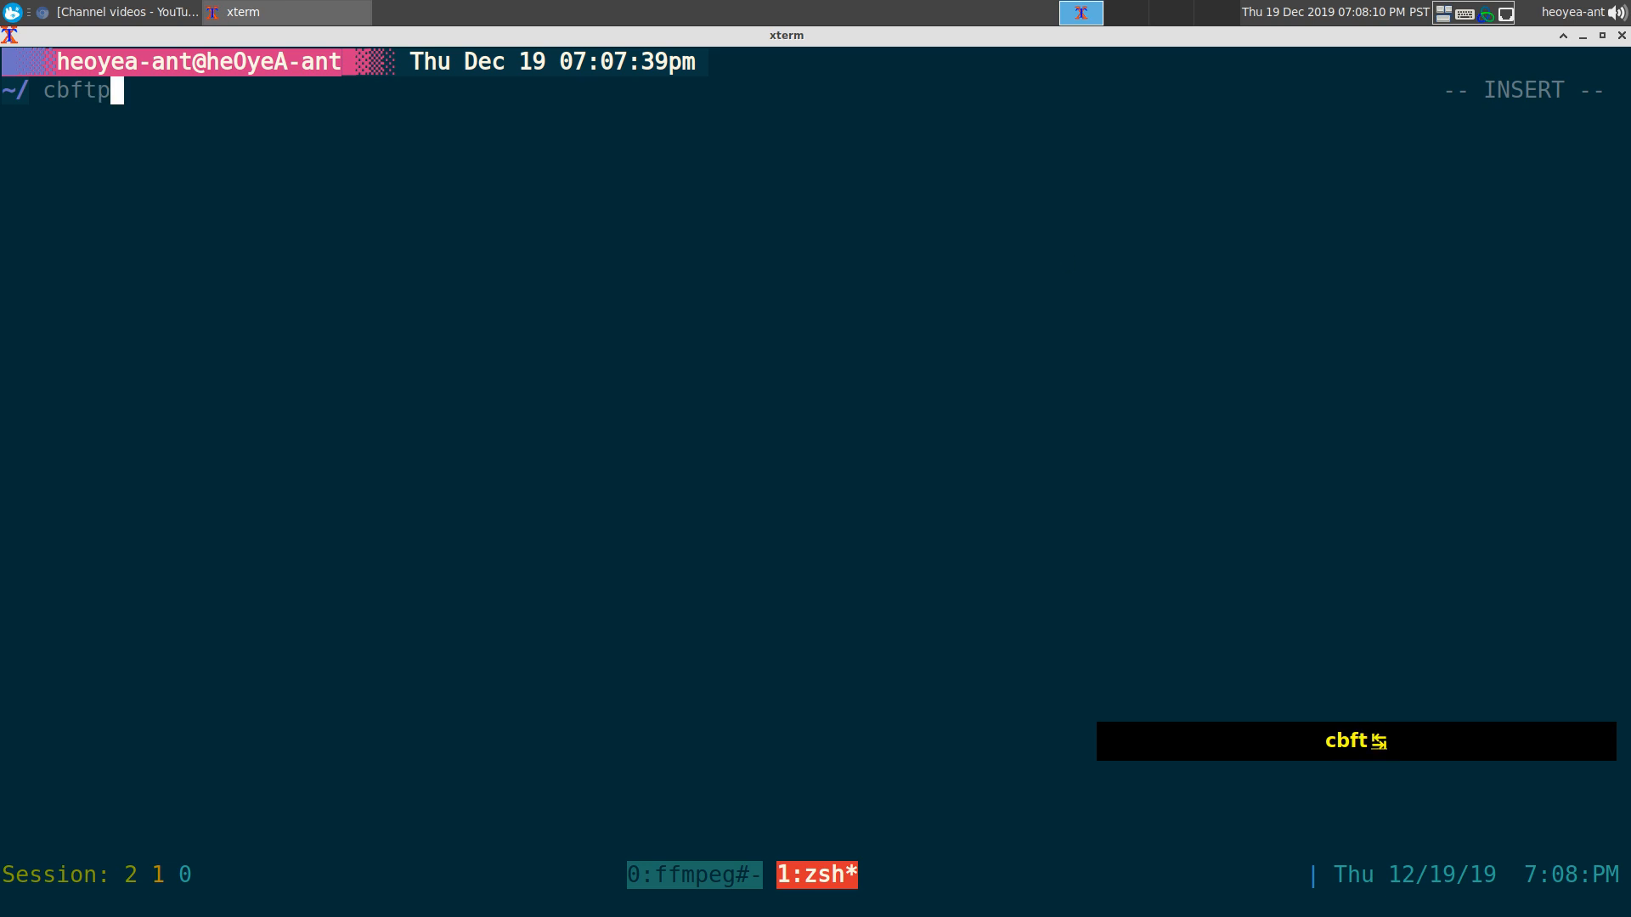
pyautogui.moveTo(1067, 263)
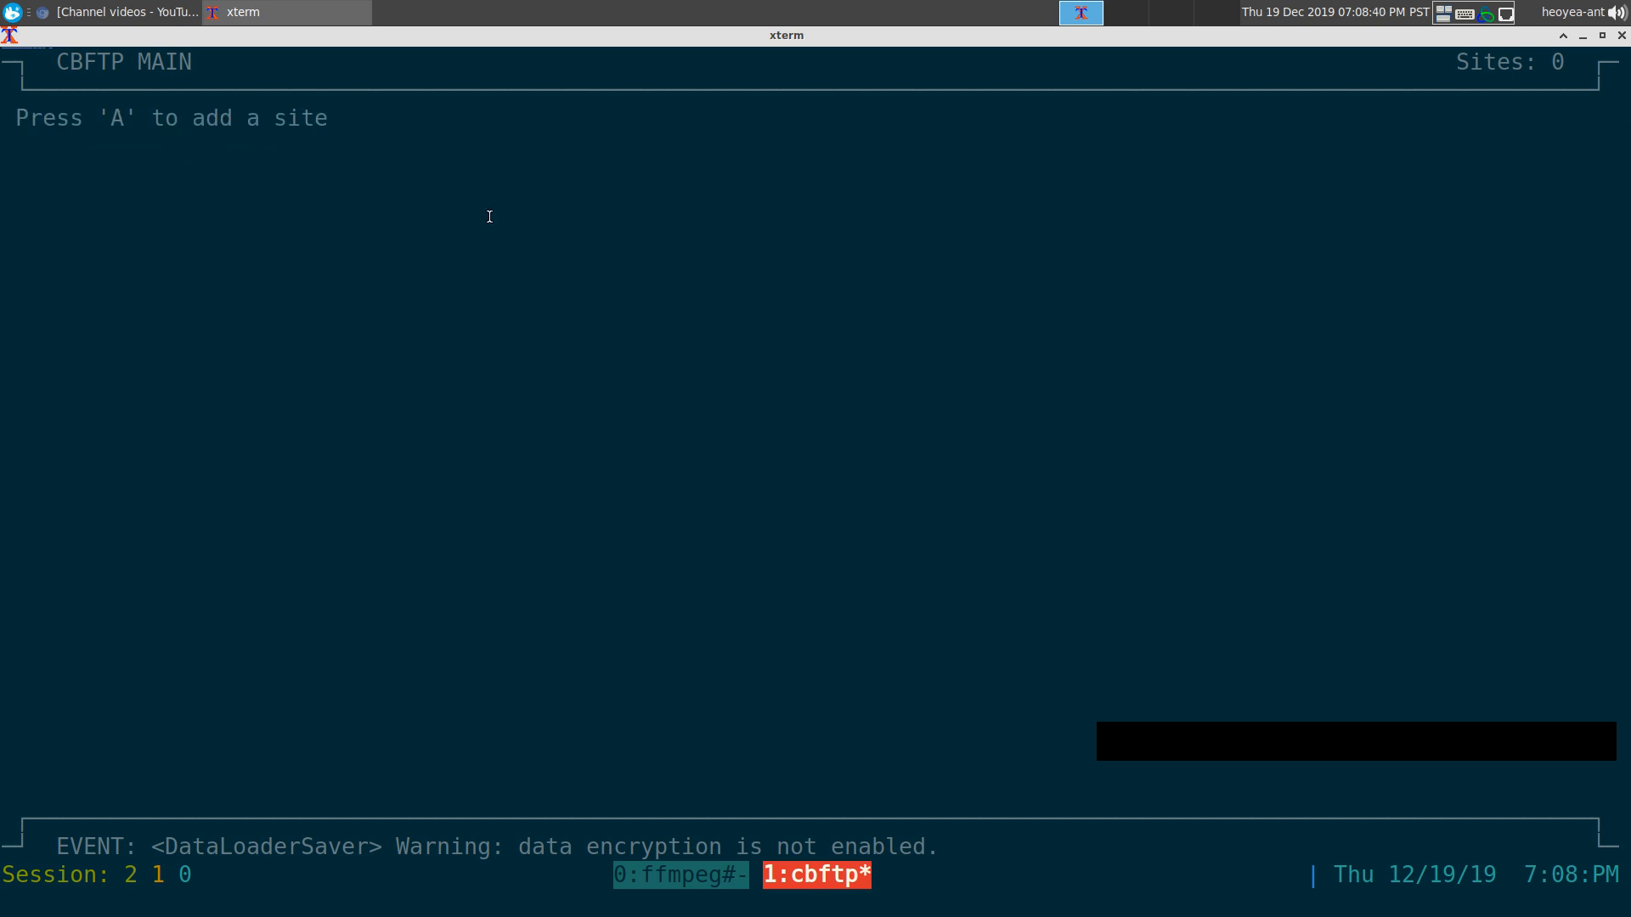
pyautogui.moveTo(485, 258)
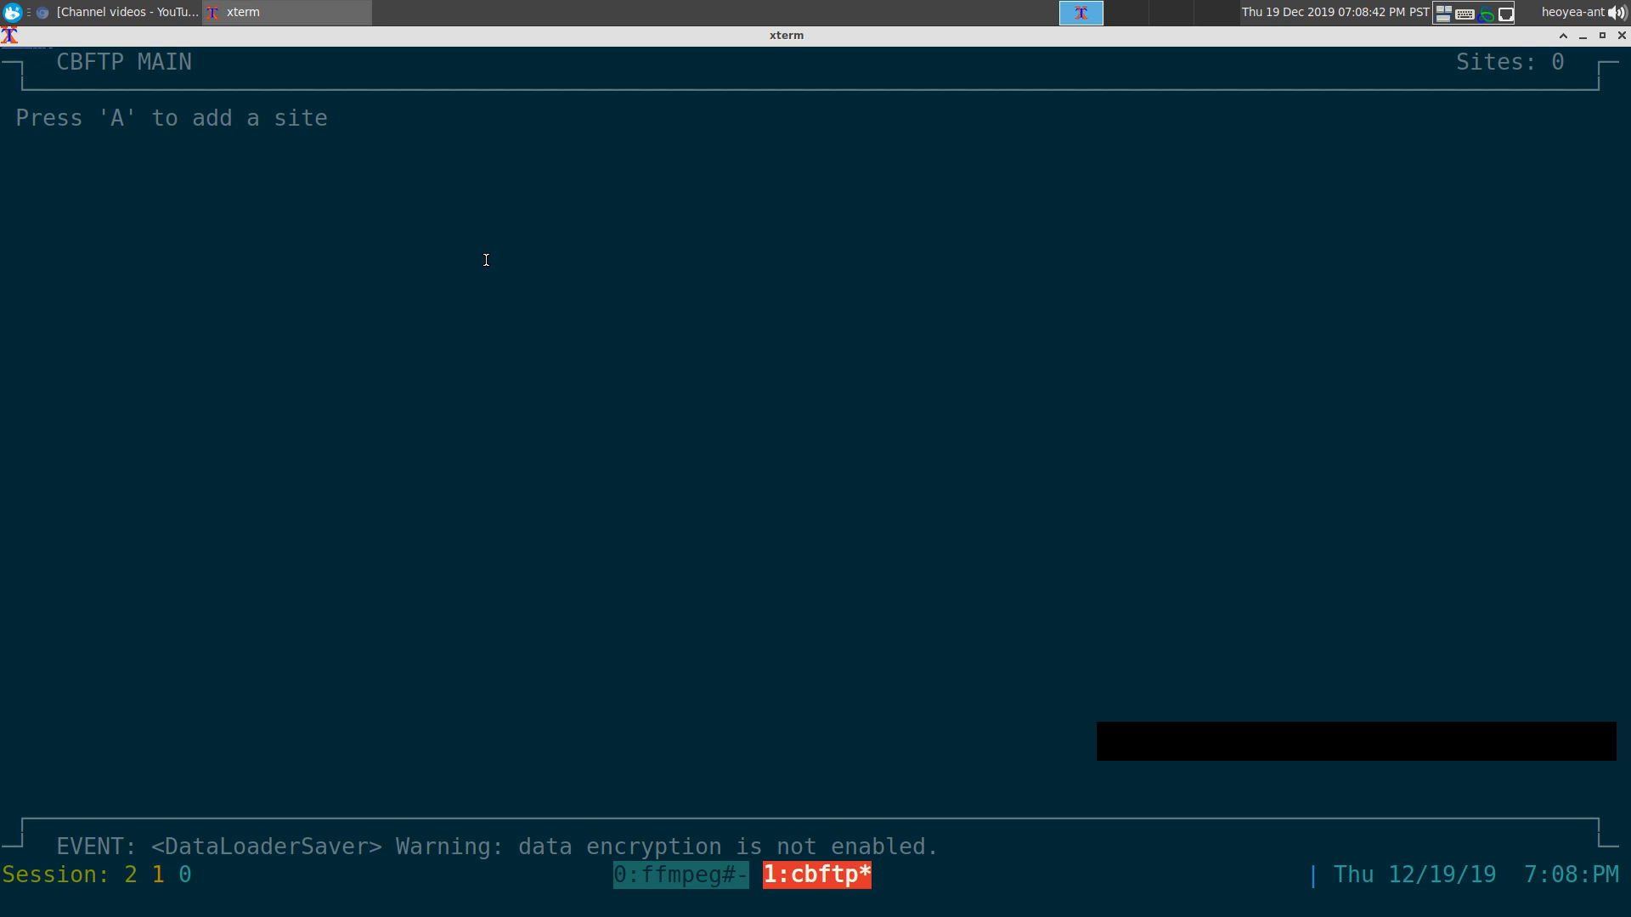
pyautogui.moveTo(299, 190)
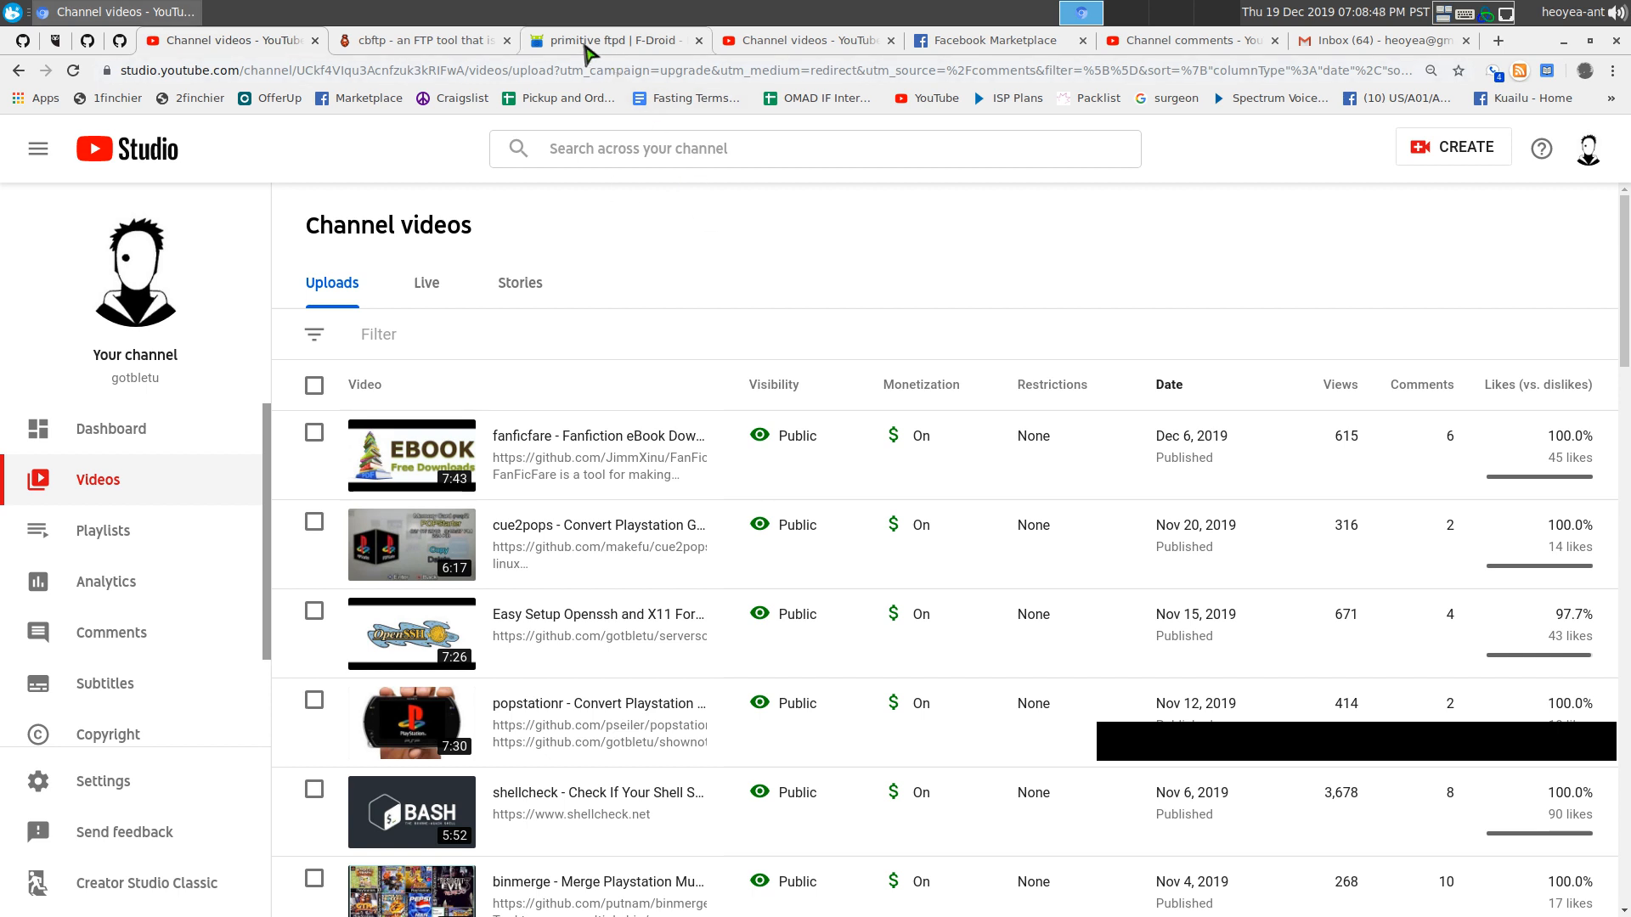
# Browse the primitive ftpd F-Droid page's description, then return to the terminal running cbftp.
pyautogui.click(606, 41)
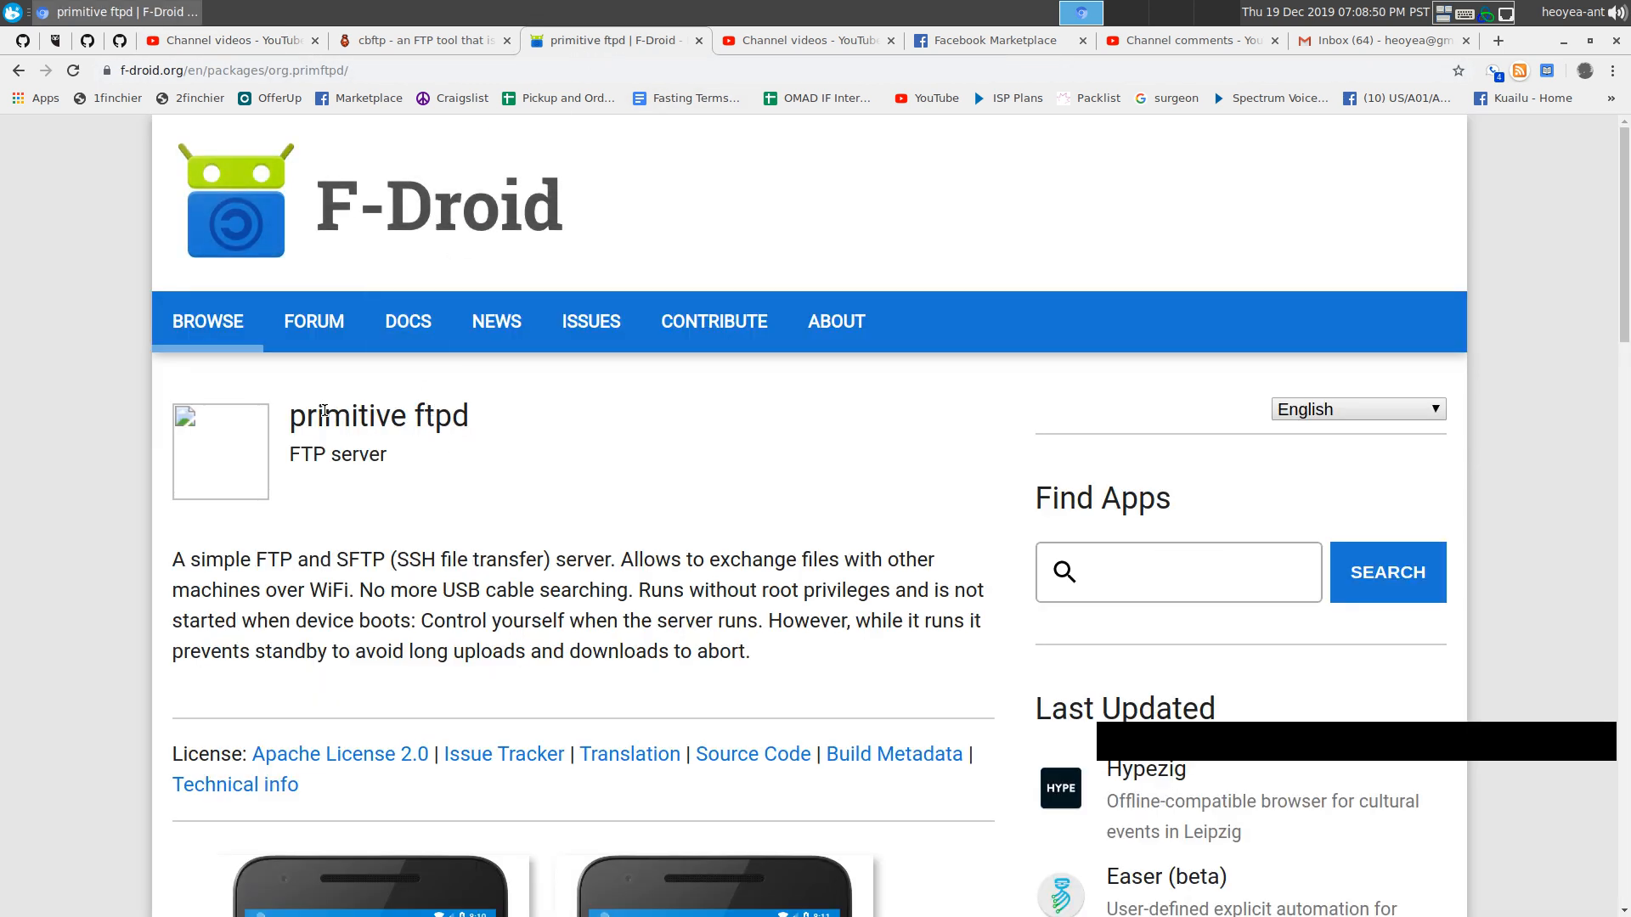
pyautogui.moveTo(546, 568)
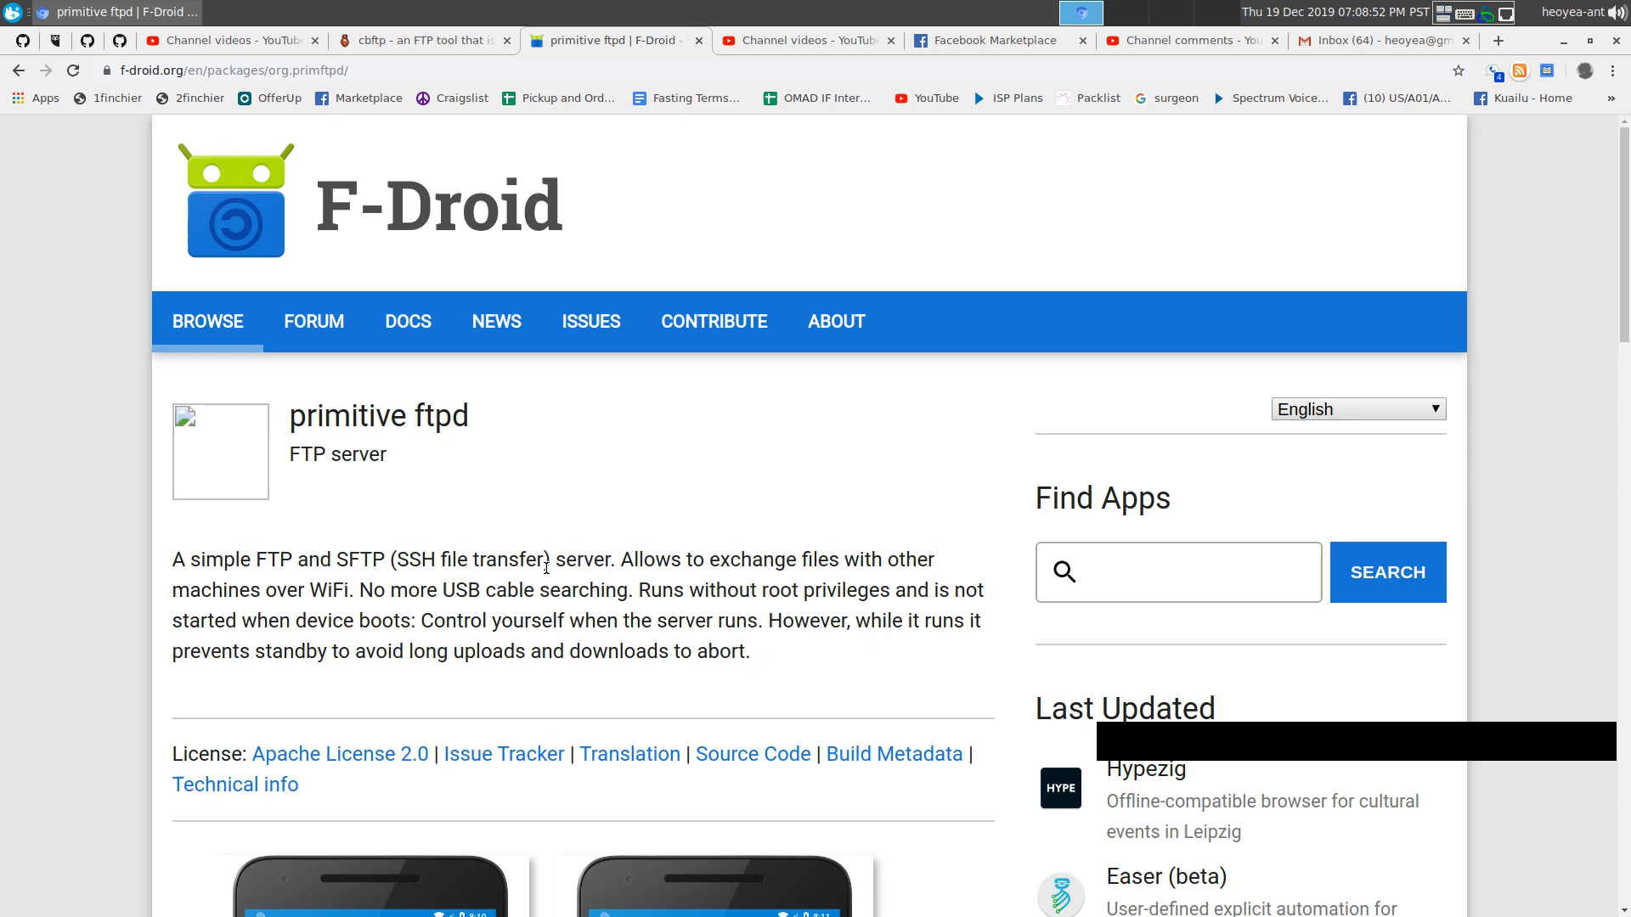
pyautogui.scroll(-3)
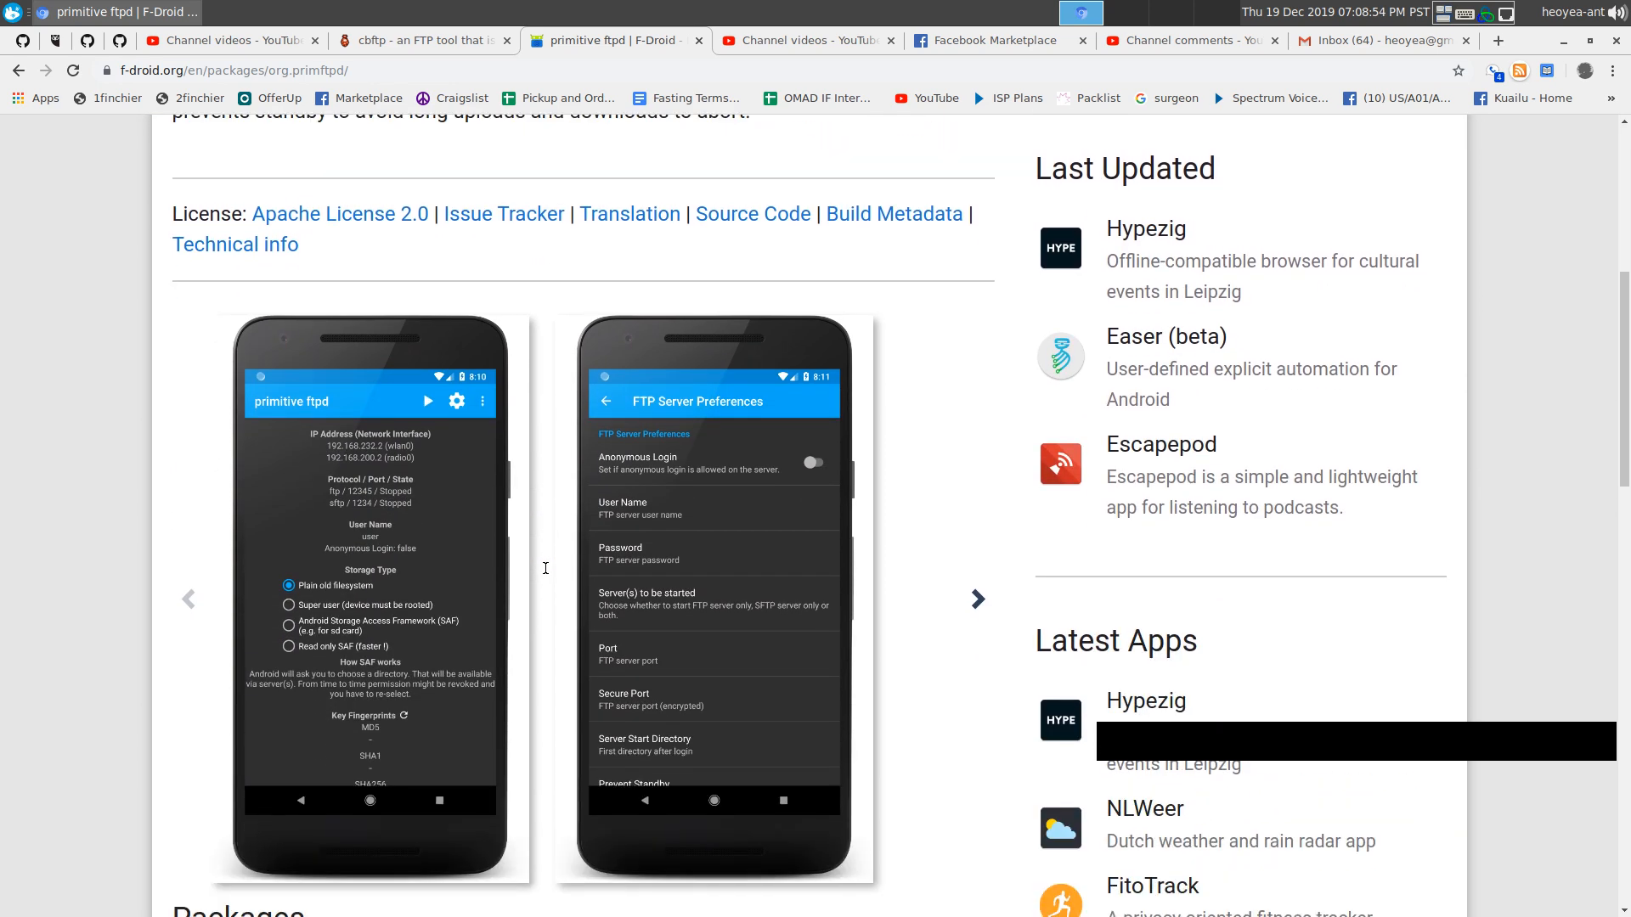
pyautogui.scroll(3)
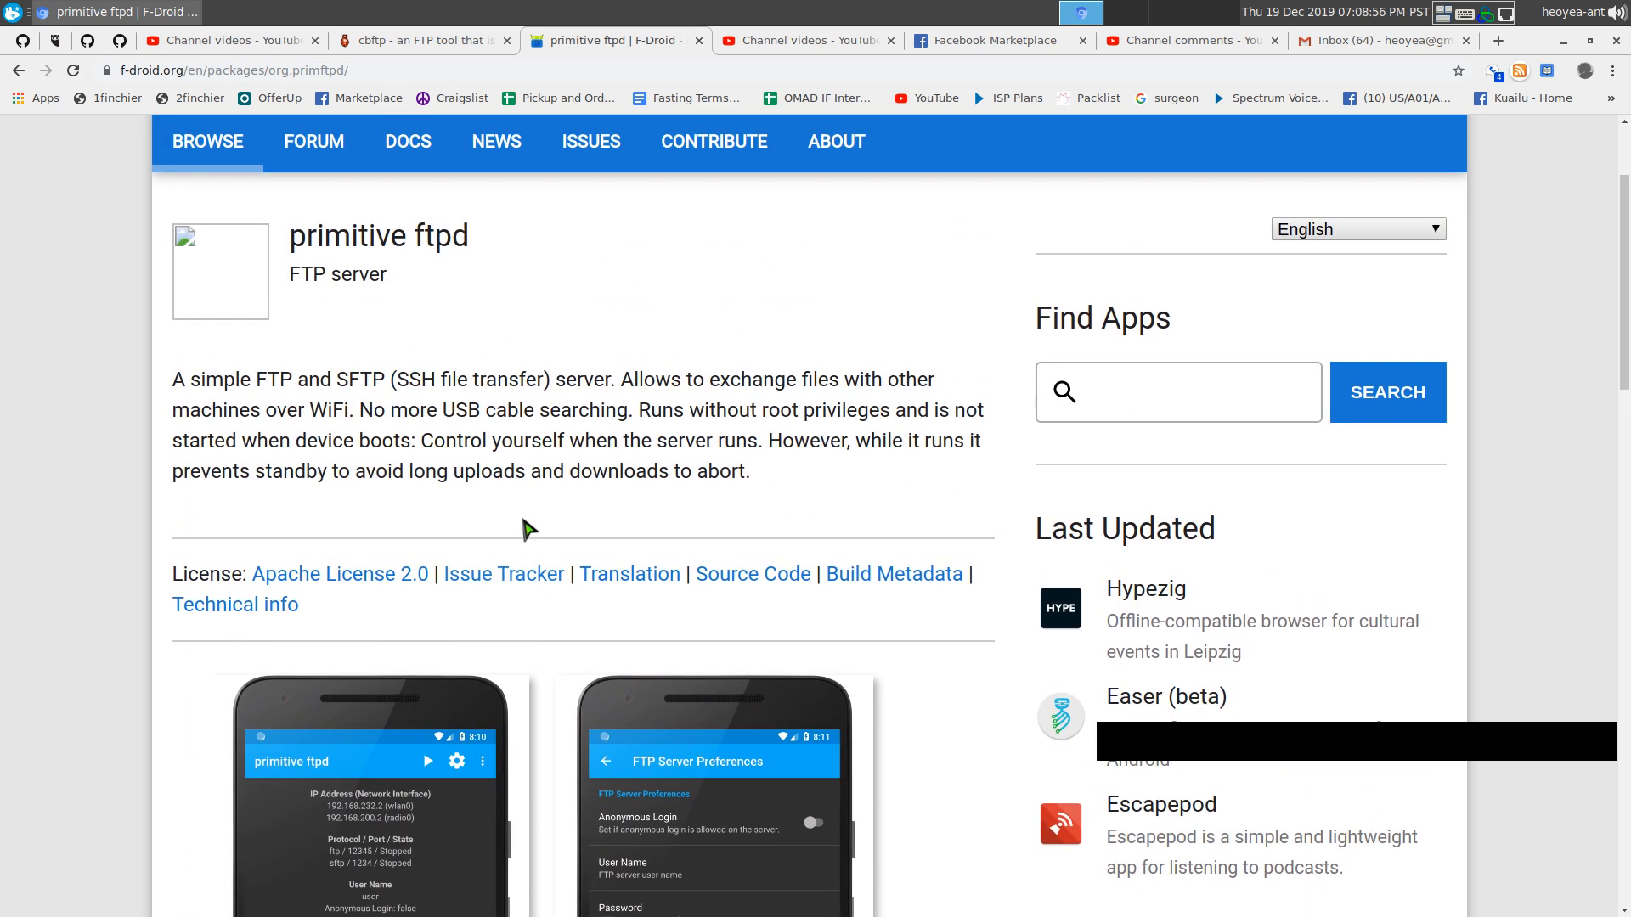
pyautogui.click(427, 41)
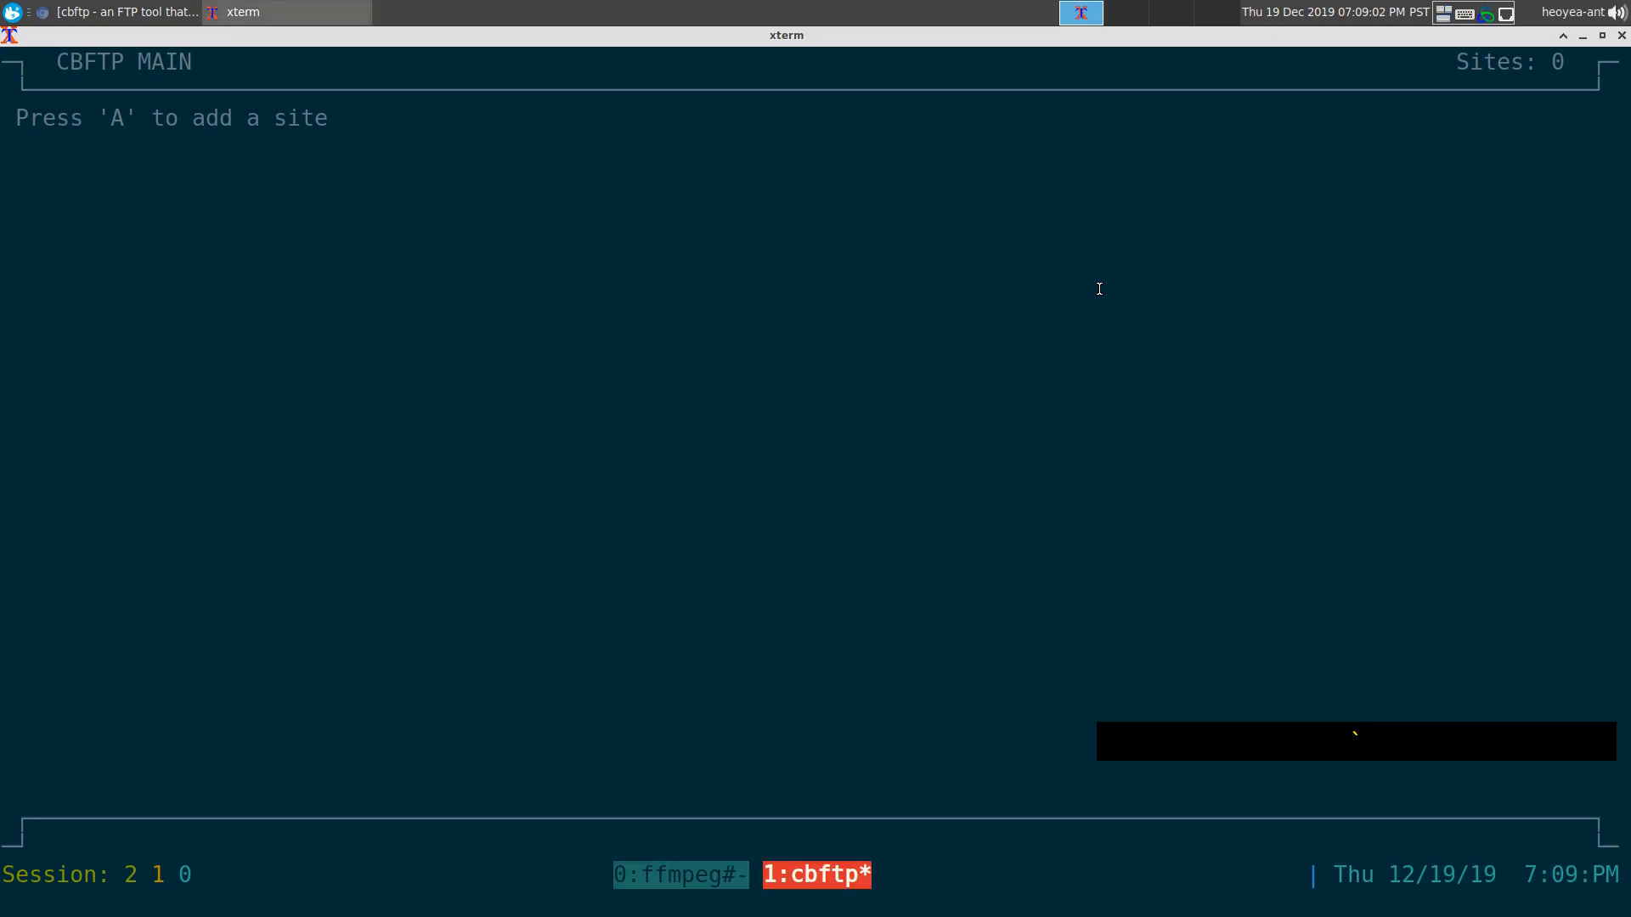
# Add a new site and rename it from SUNET to MYPHONE.
pyautogui.press('A')
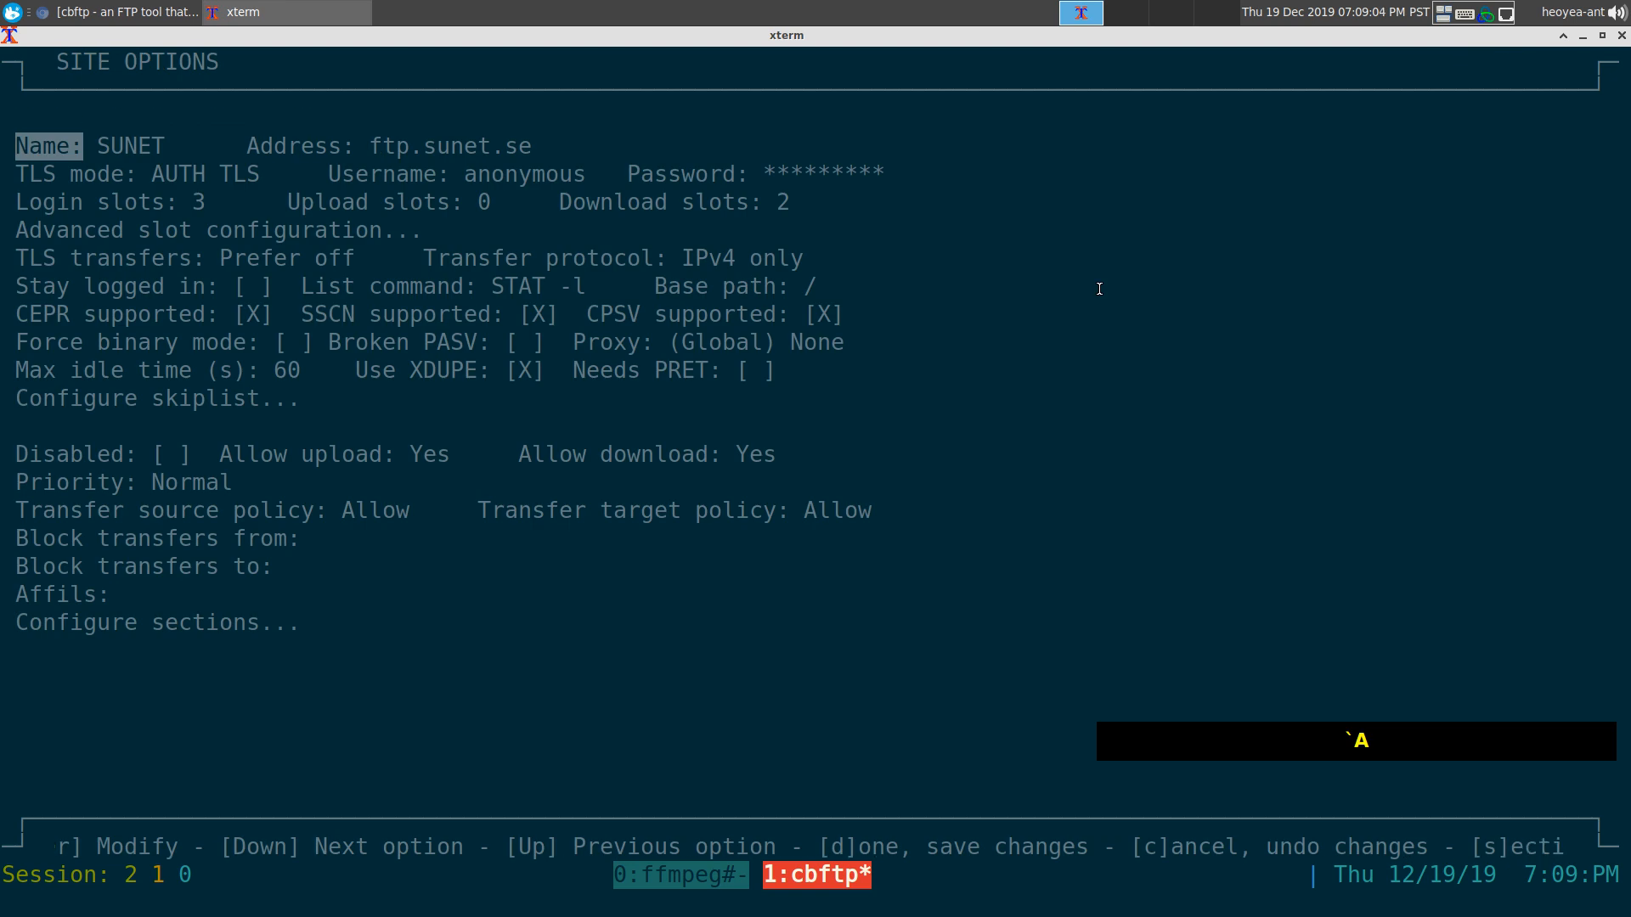
pyautogui.press('Down')
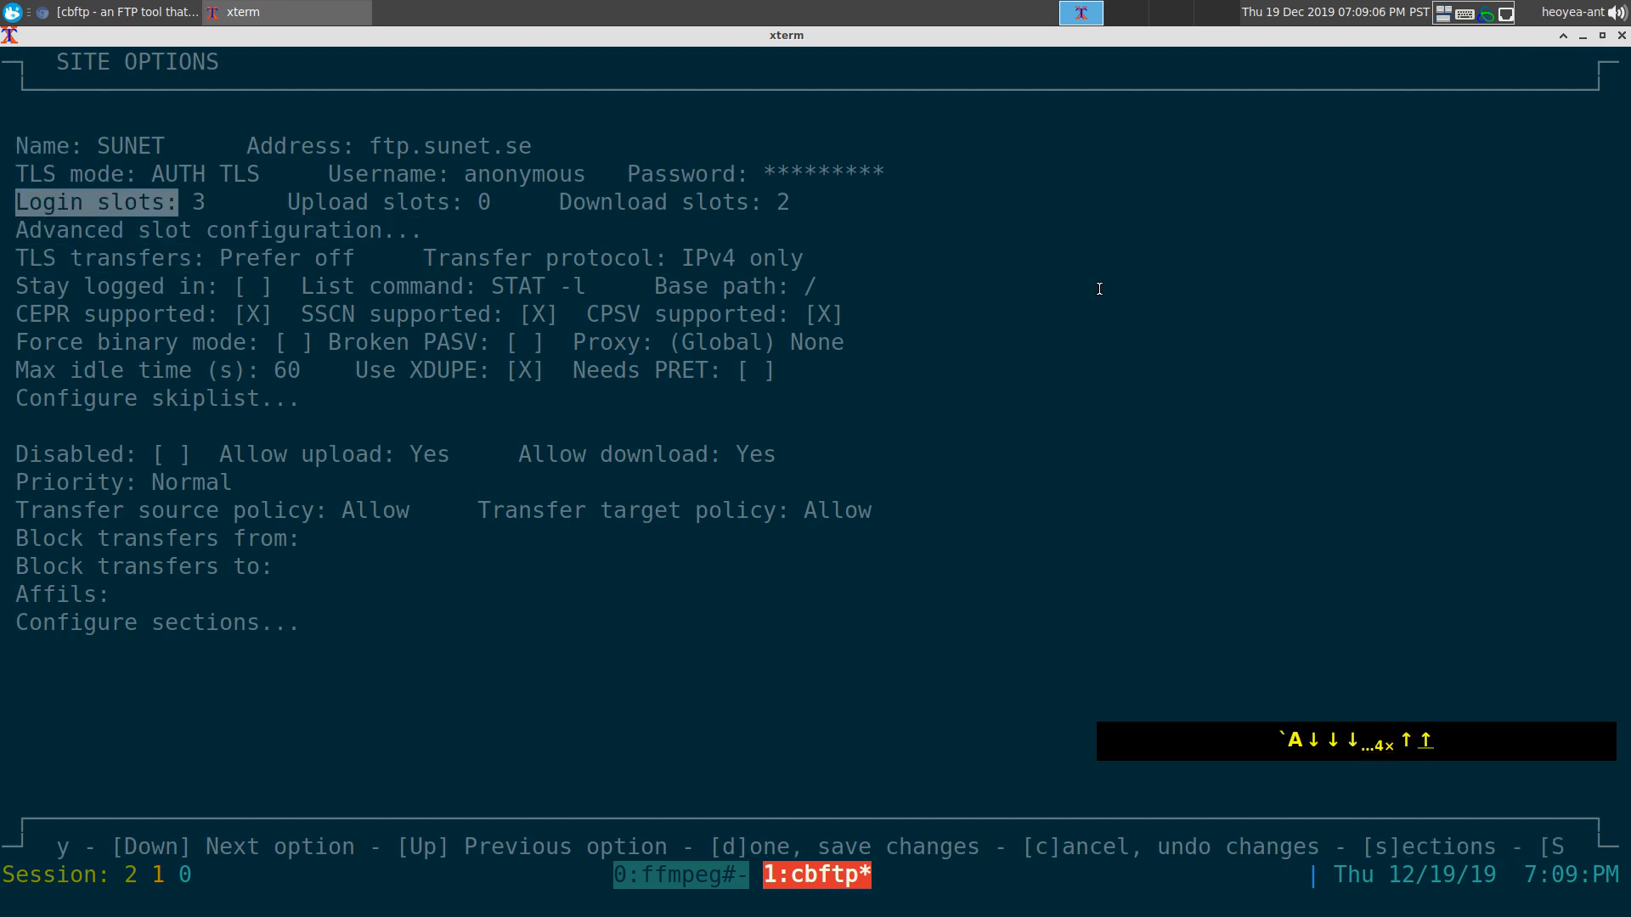
pyautogui.press('Up')
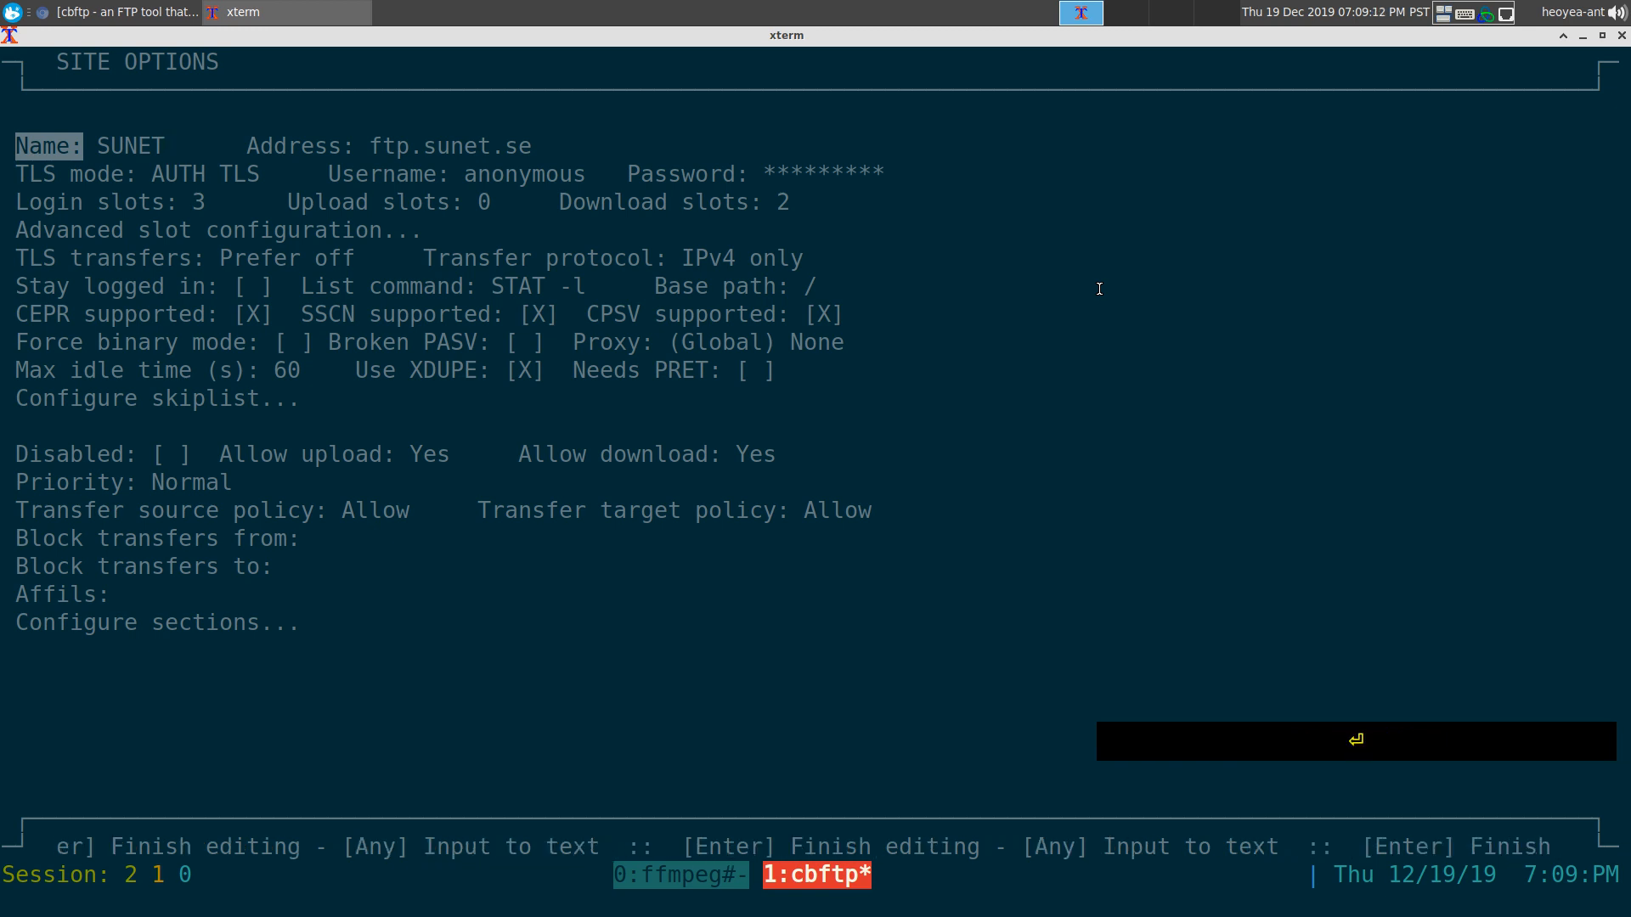
pyautogui.write('M')
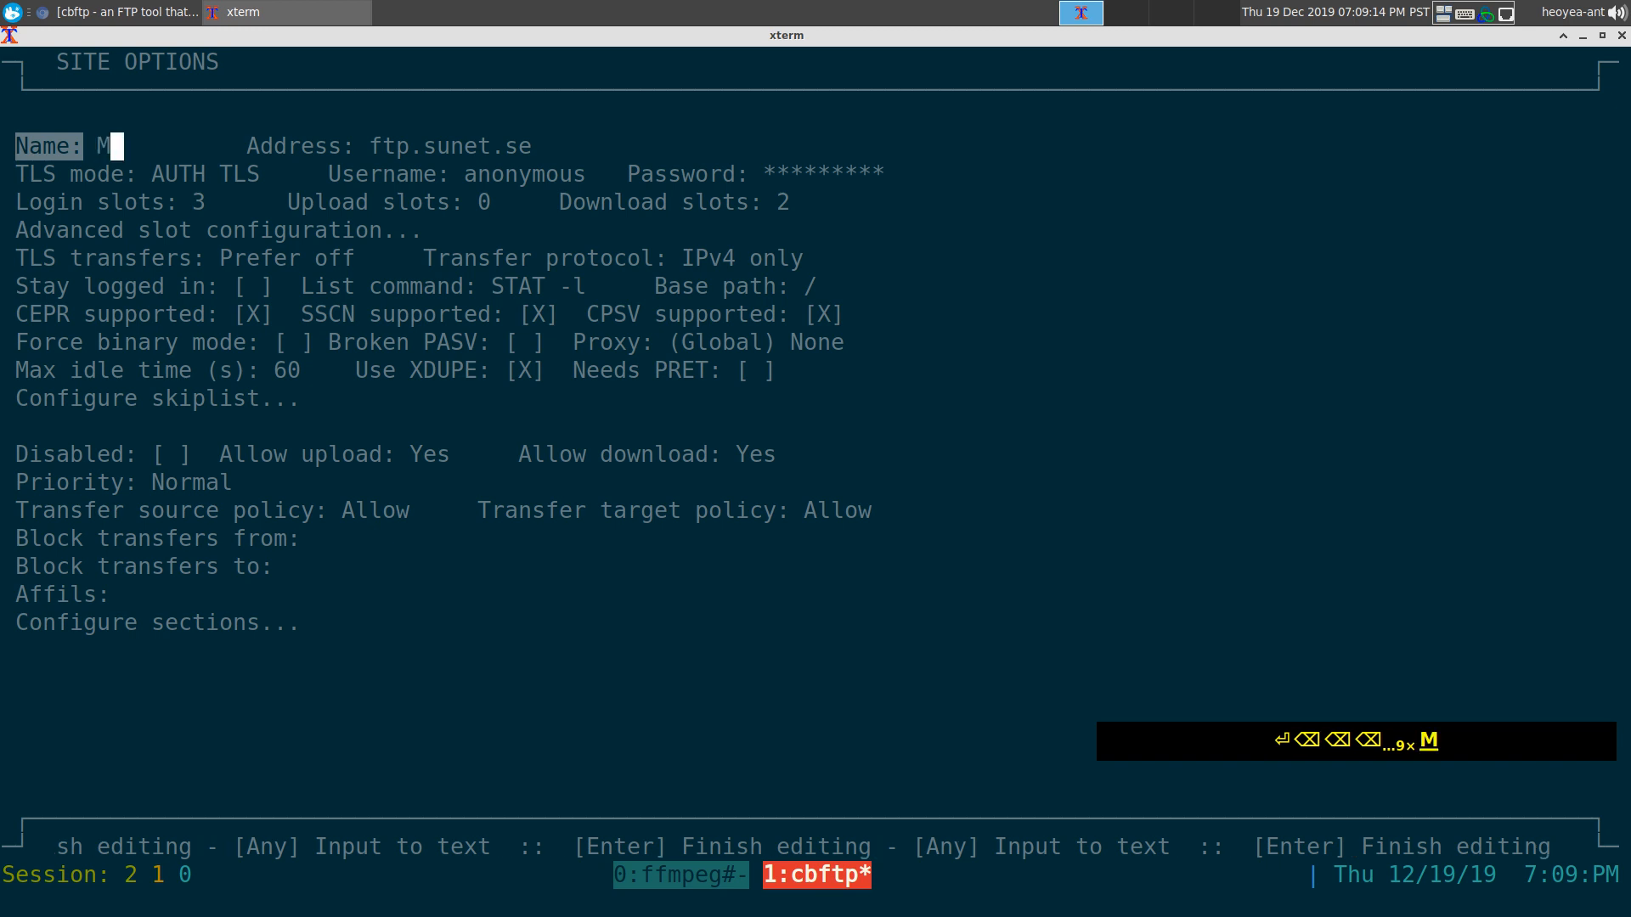
pyautogui.write('YPHONE')
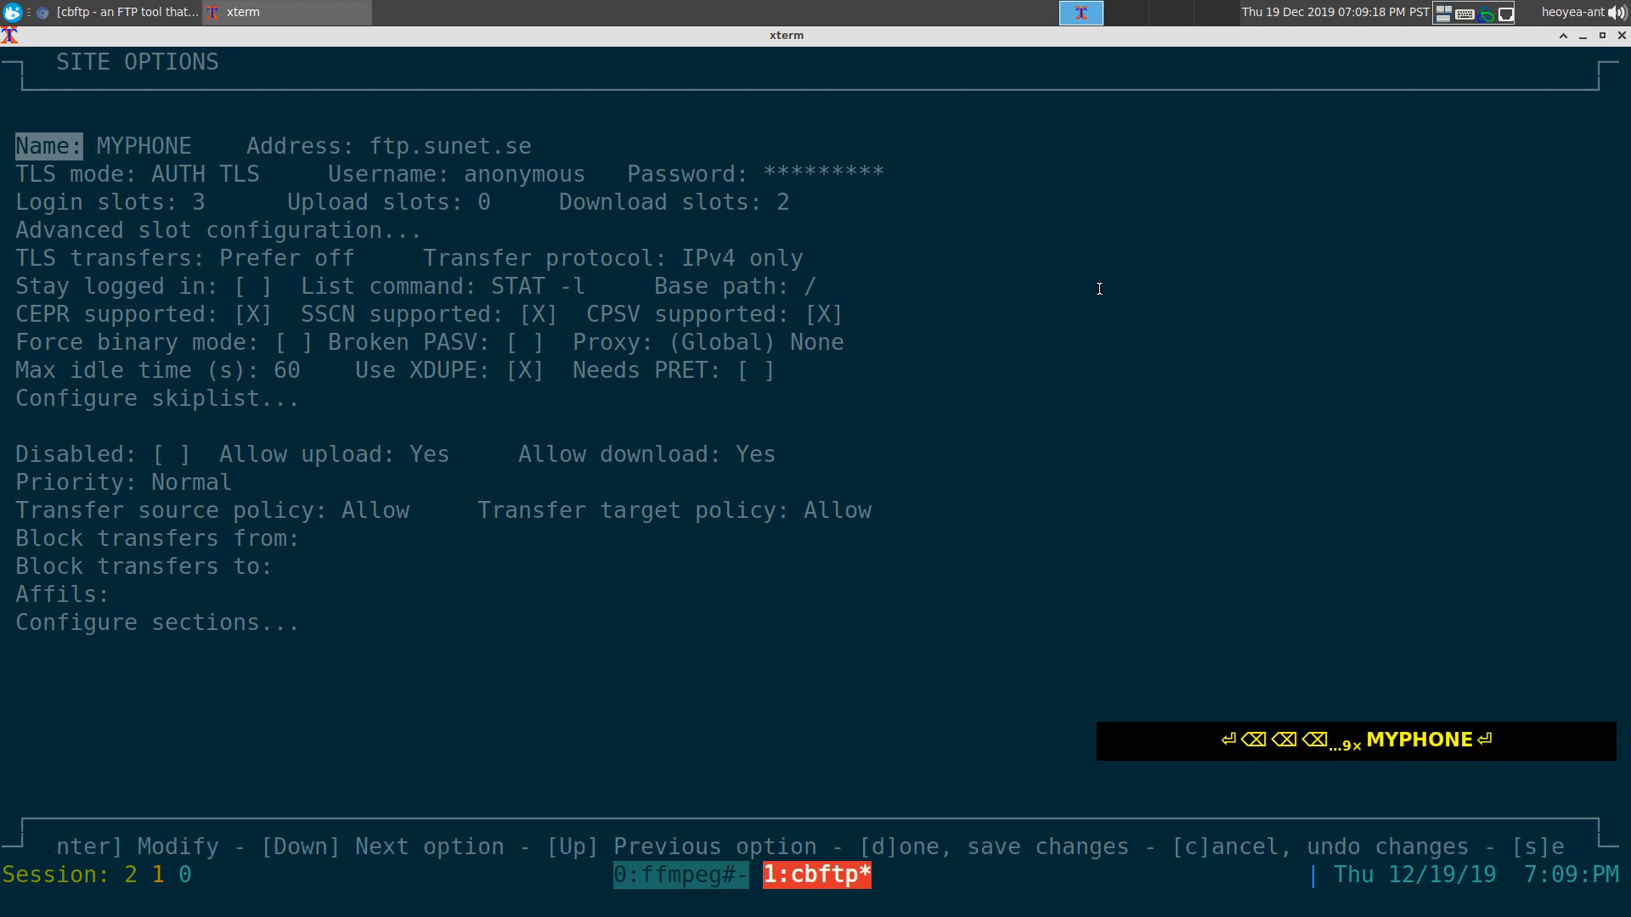
# Replace the ftp.sunet.se address with 192.168.1.170:12345 and set TLS mode to None.
pyautogui.press('Down')
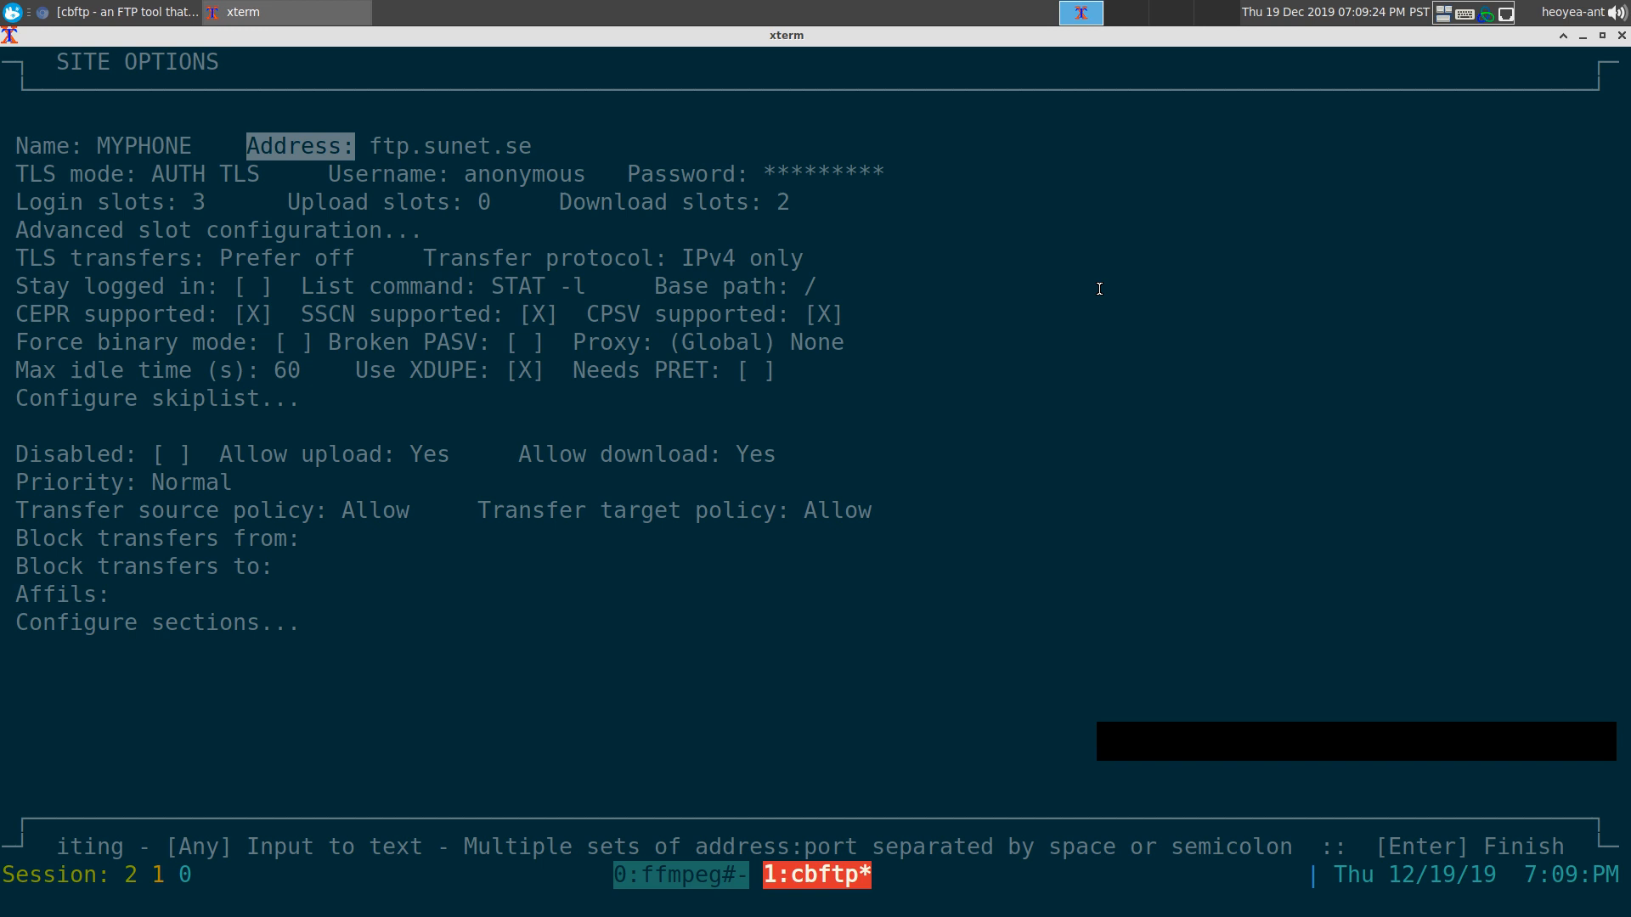
pyautogui.press('BackSpace')
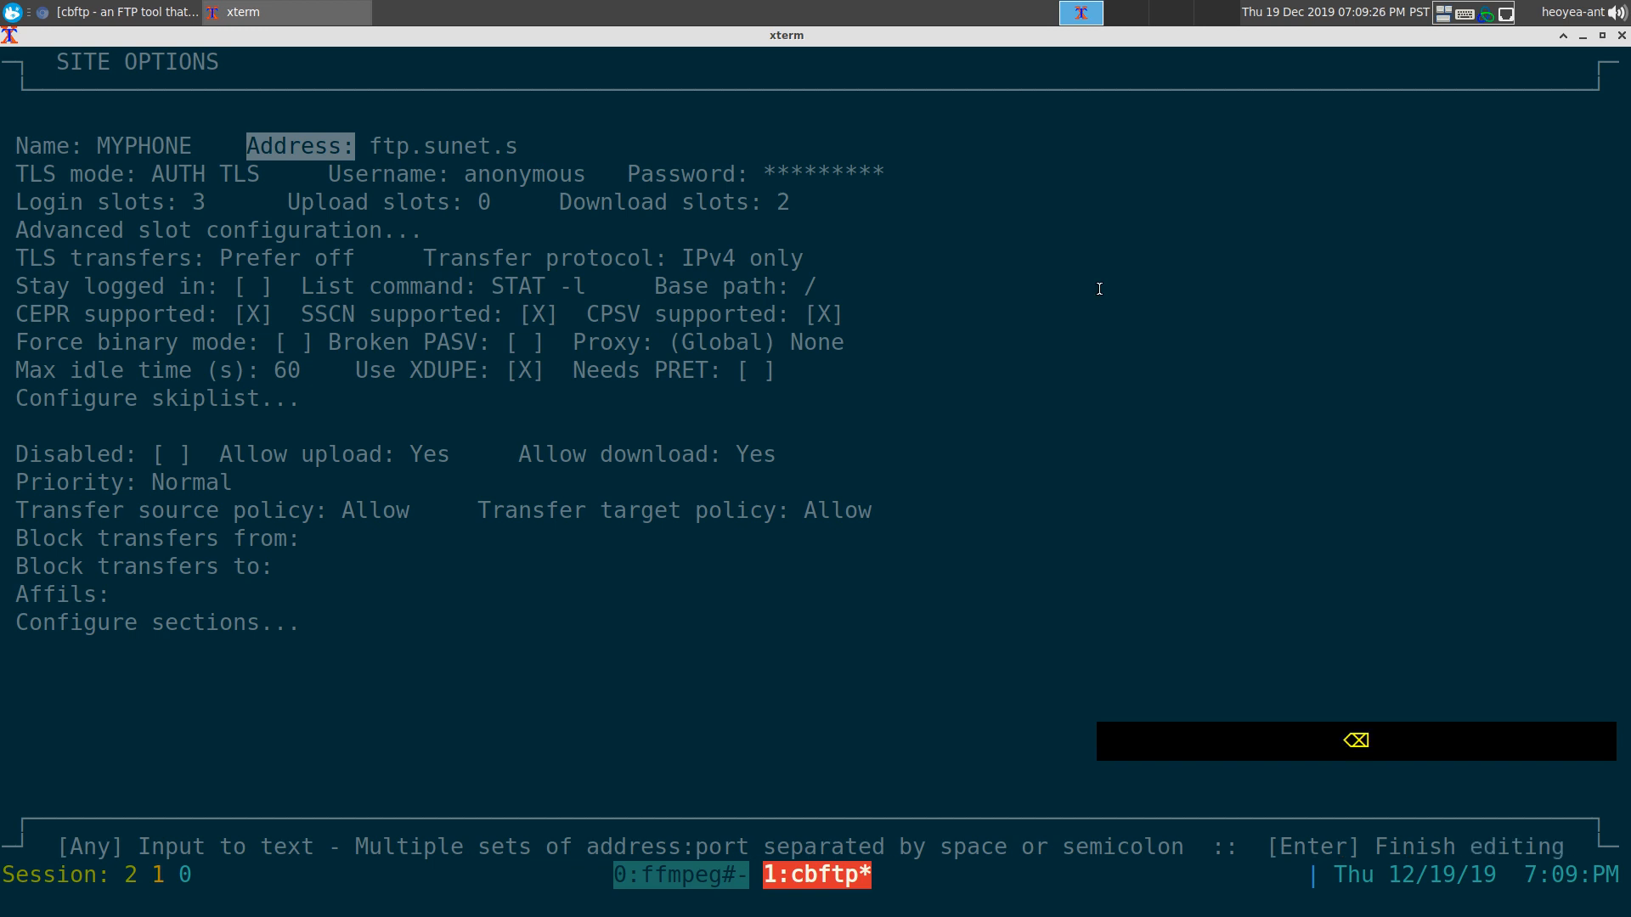
pyautogui.write('192')
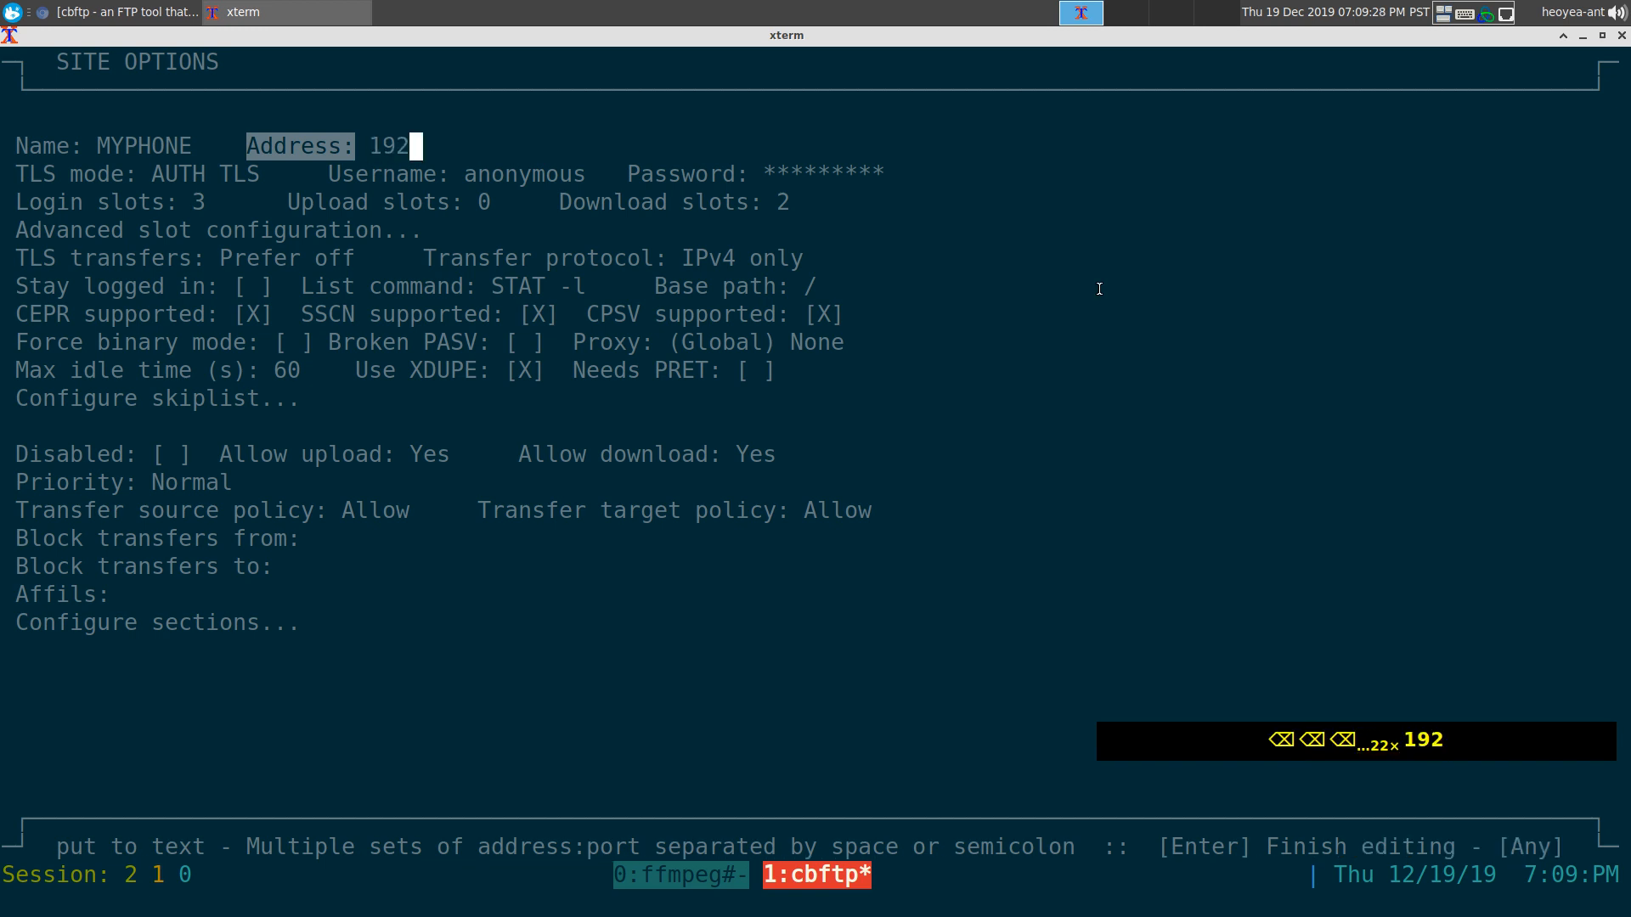
pyautogui.write('.16')
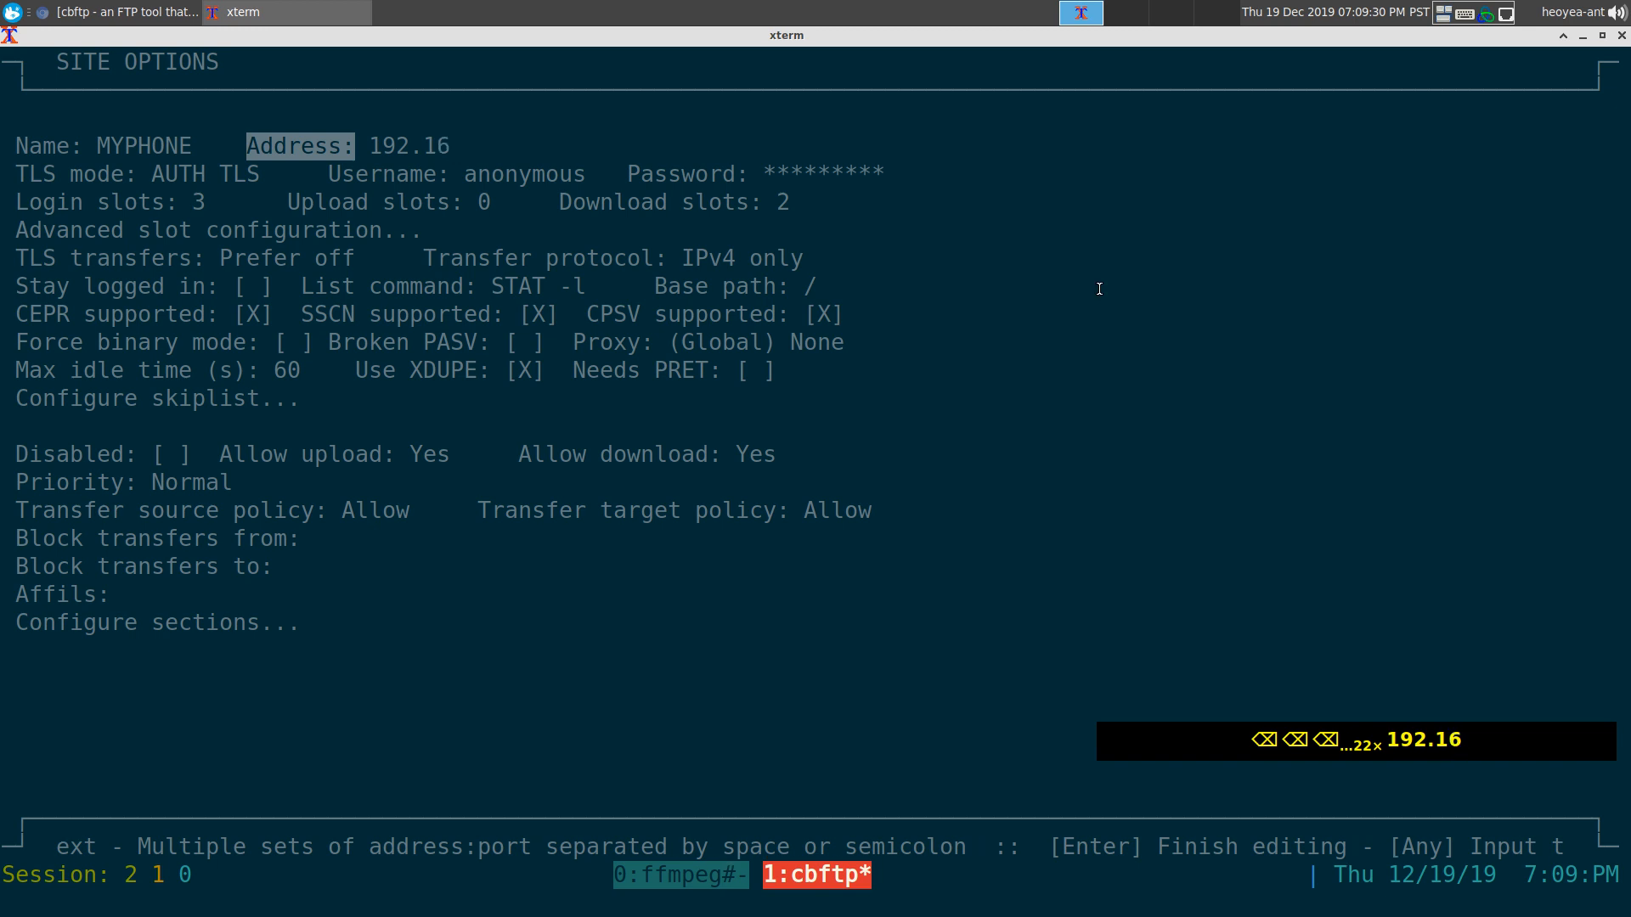
pyautogui.write('8.1.17')
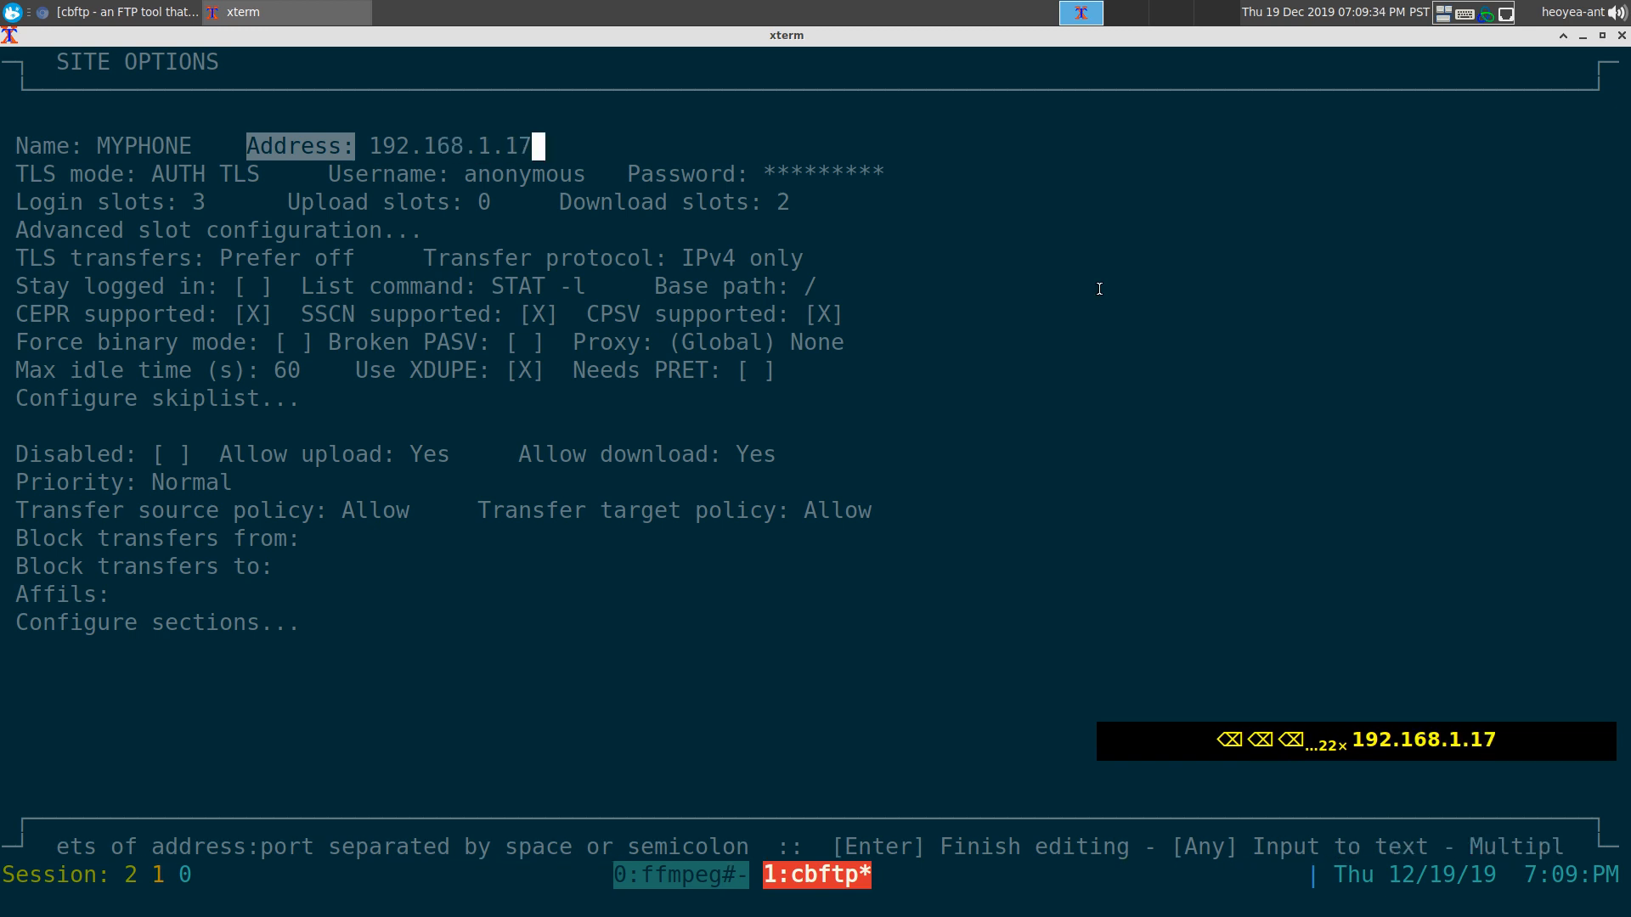
pyautogui.write('0')
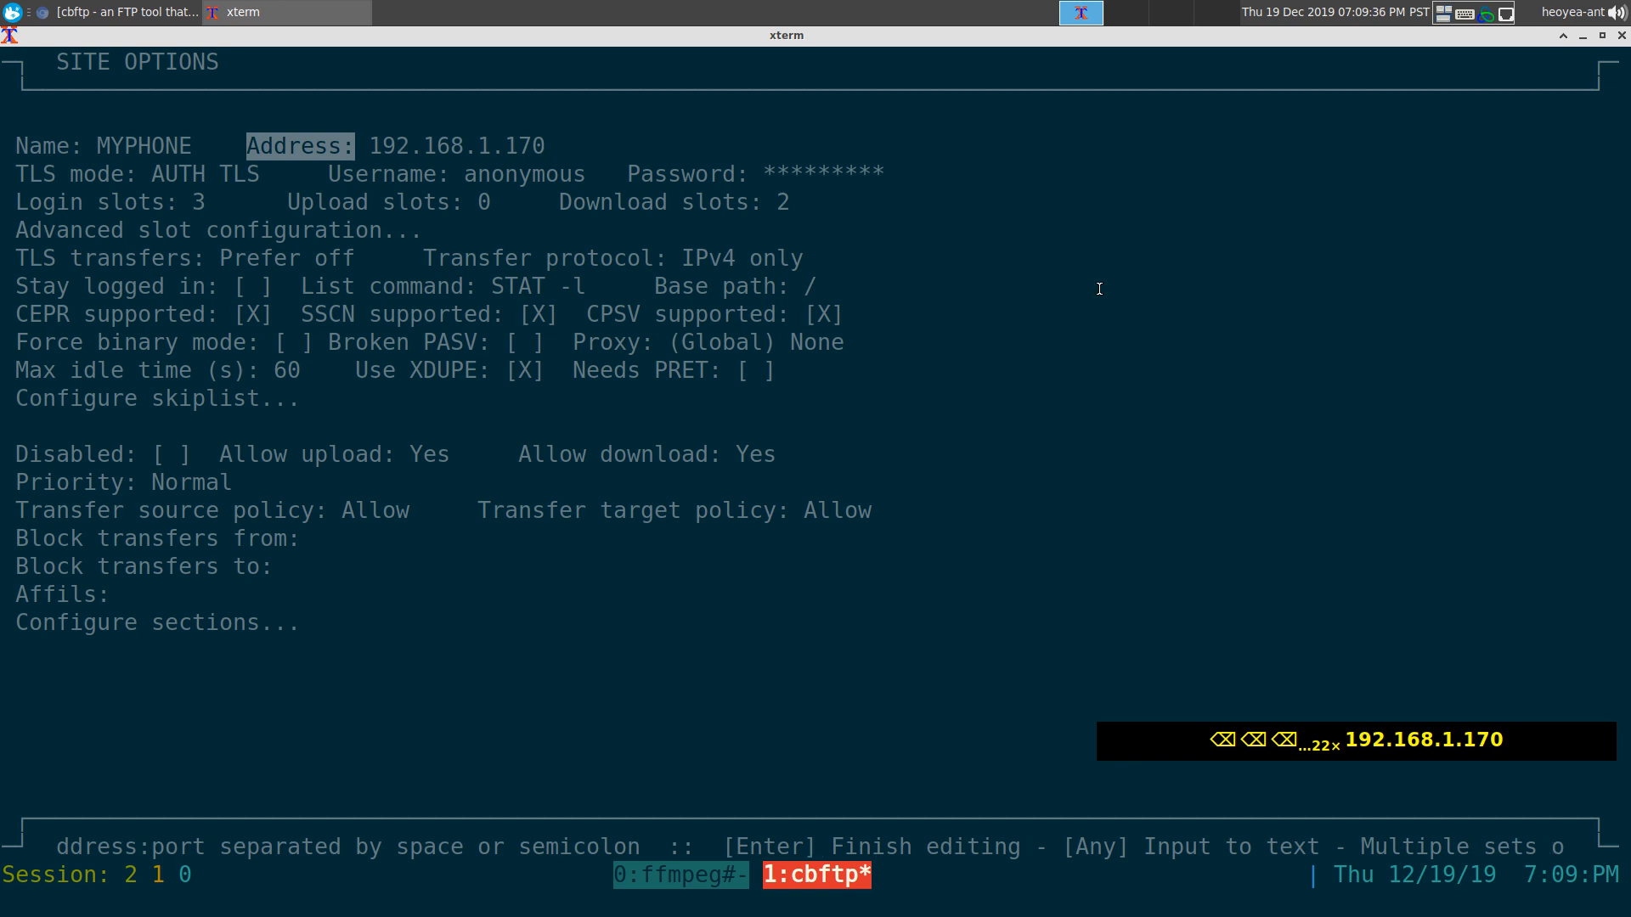
pyautogui.write(':12345')
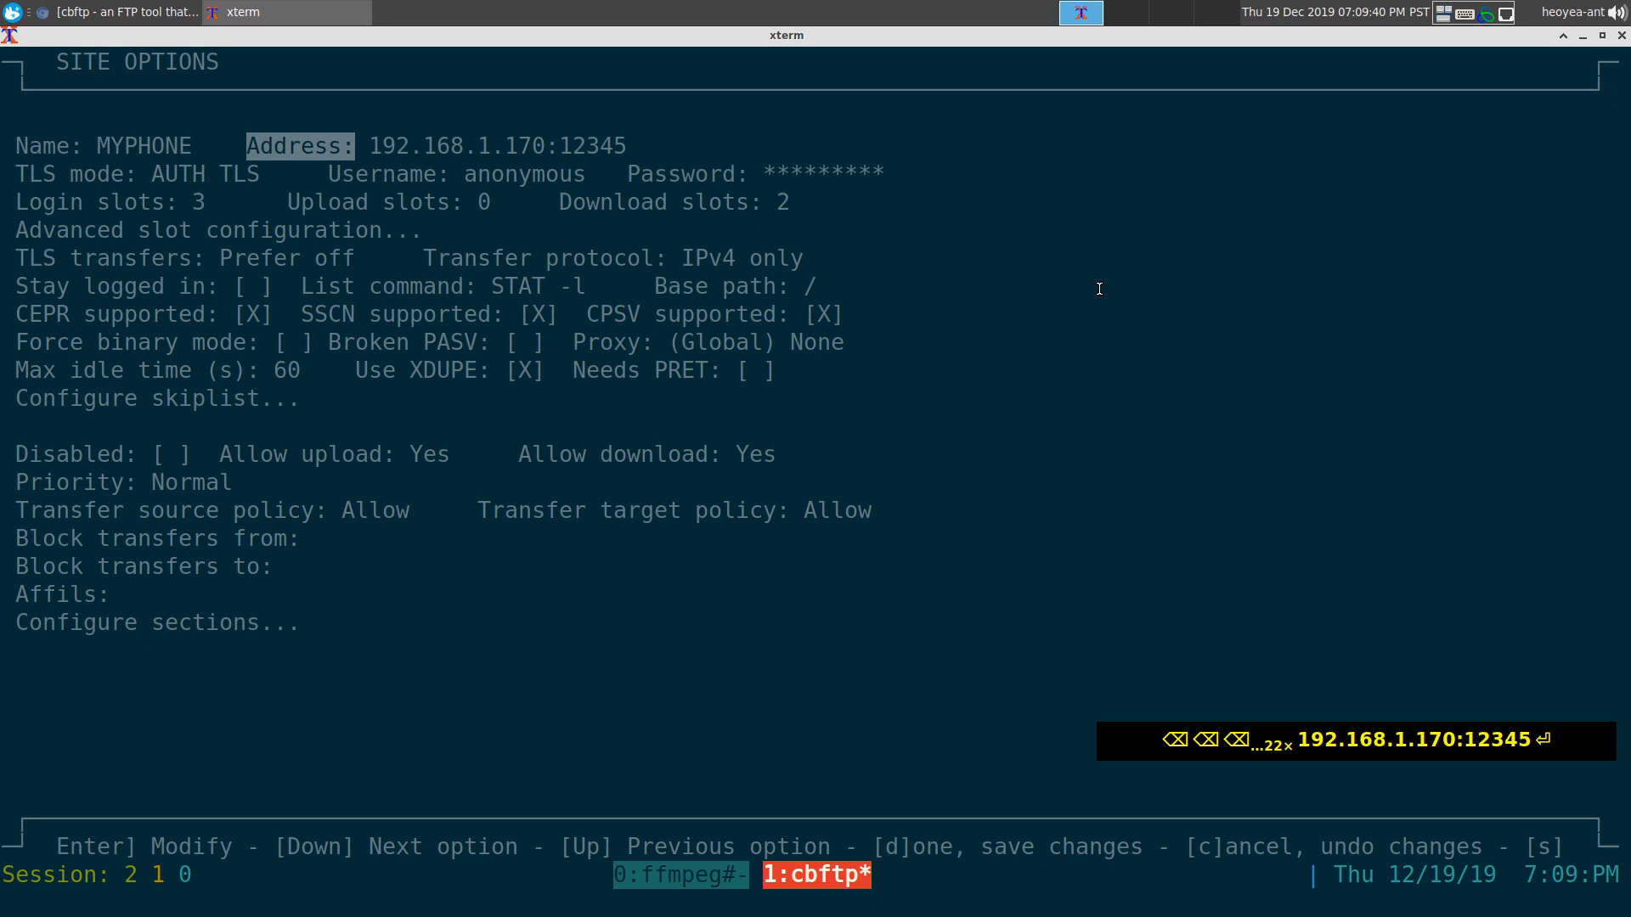
pyautogui.press('Down')
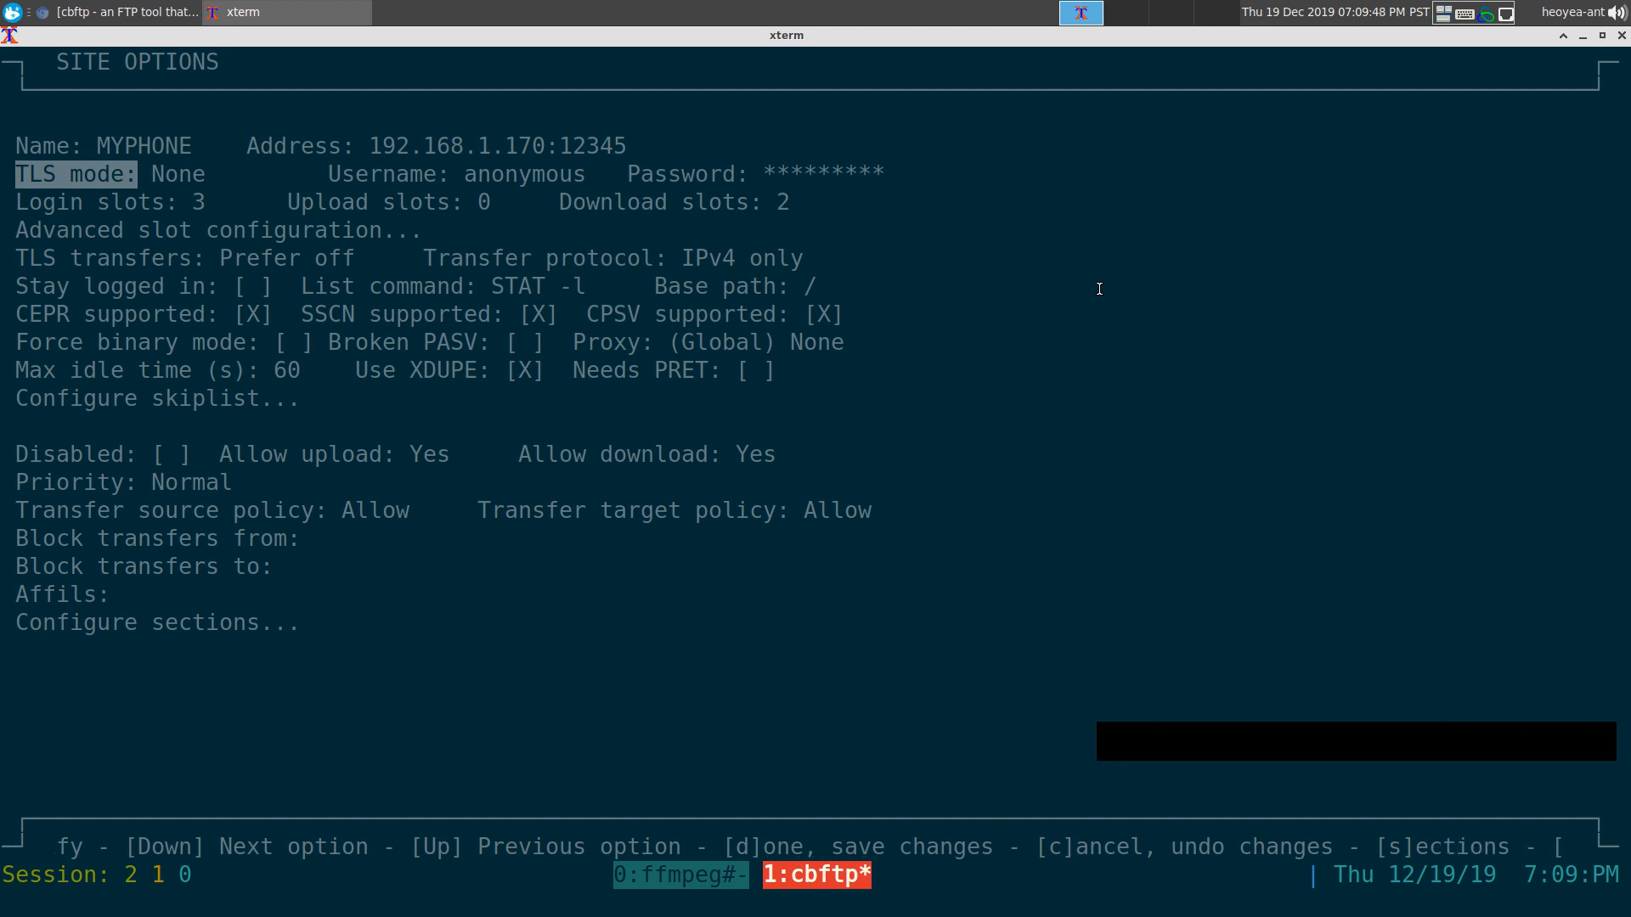
# Set the site's login username to admin.
pyautogui.press('Down')
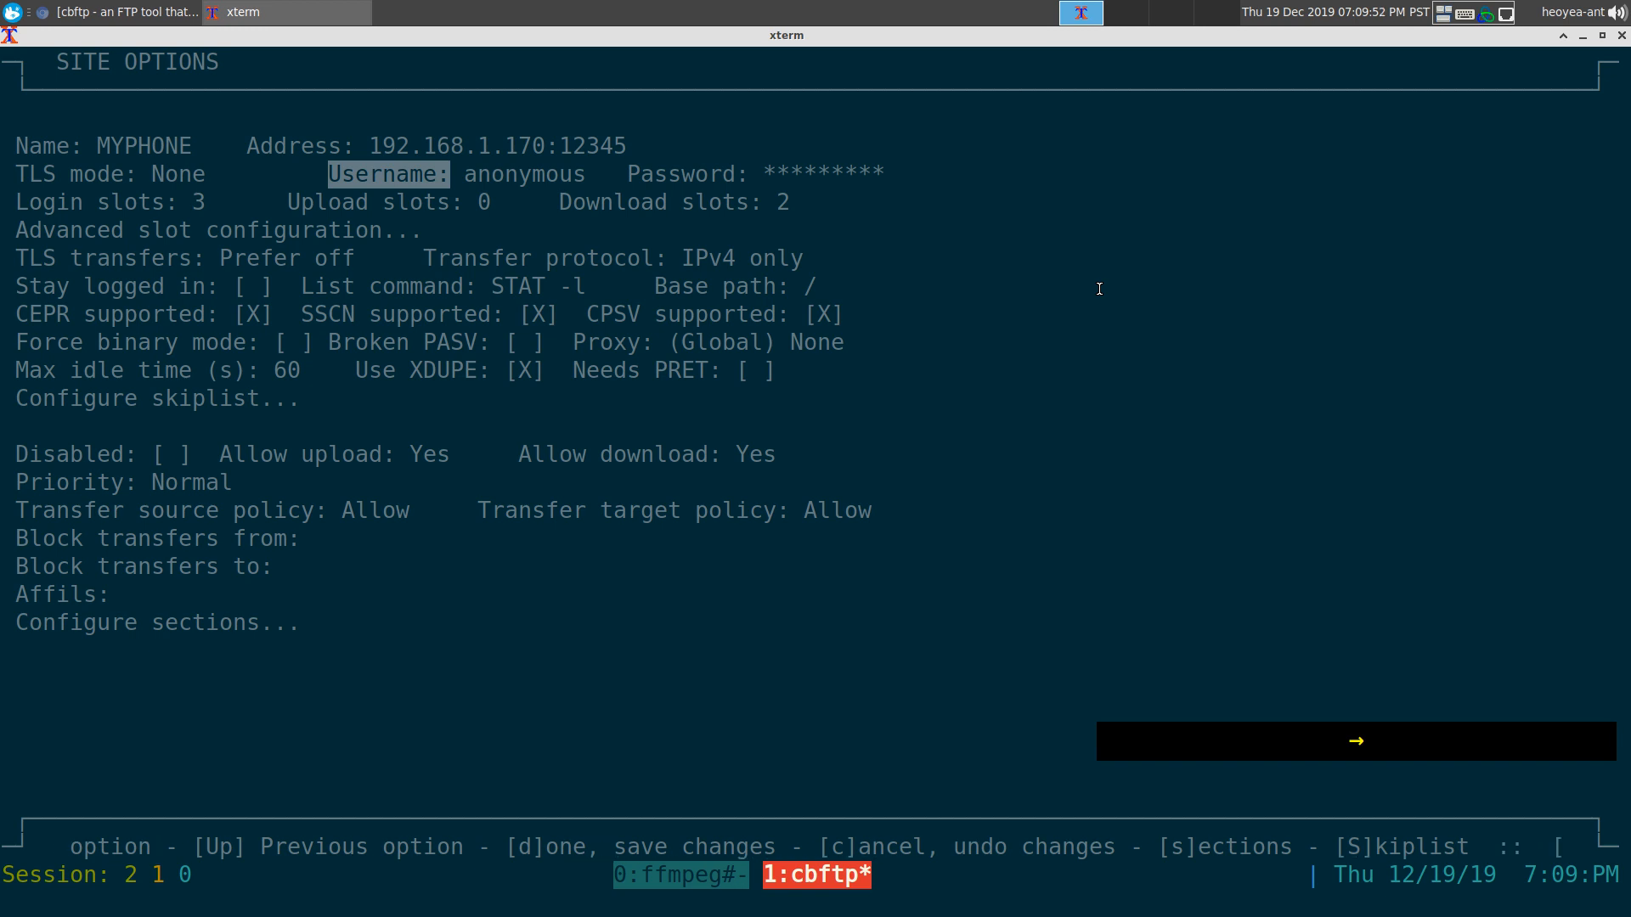
pyautogui.press('BackSpace')
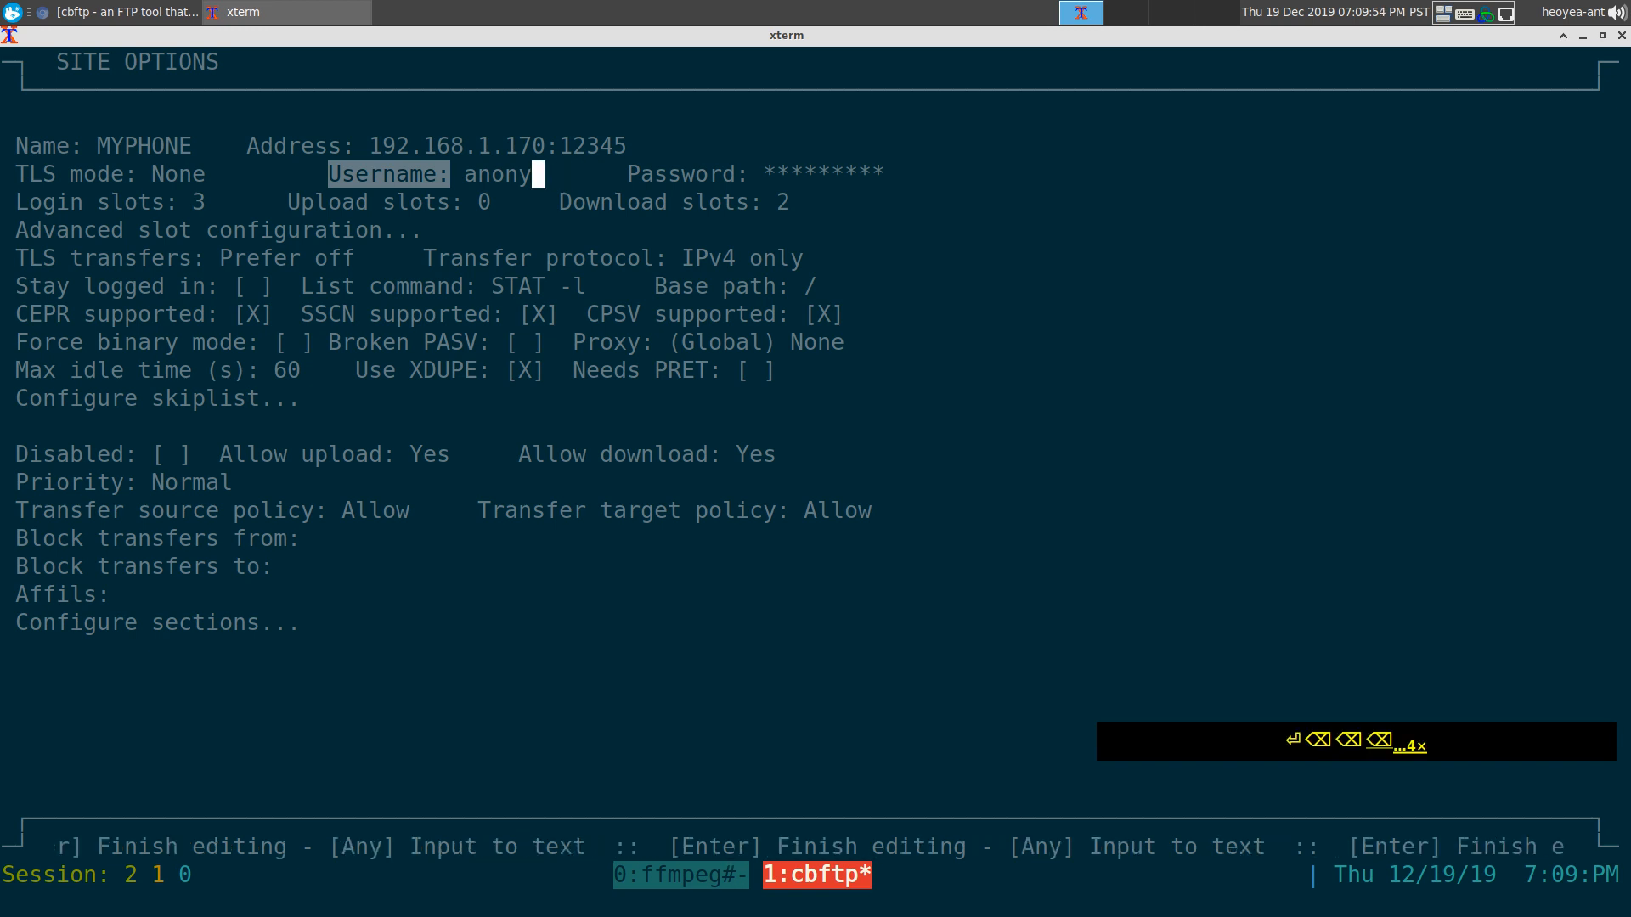
pyautogui.write('admin')
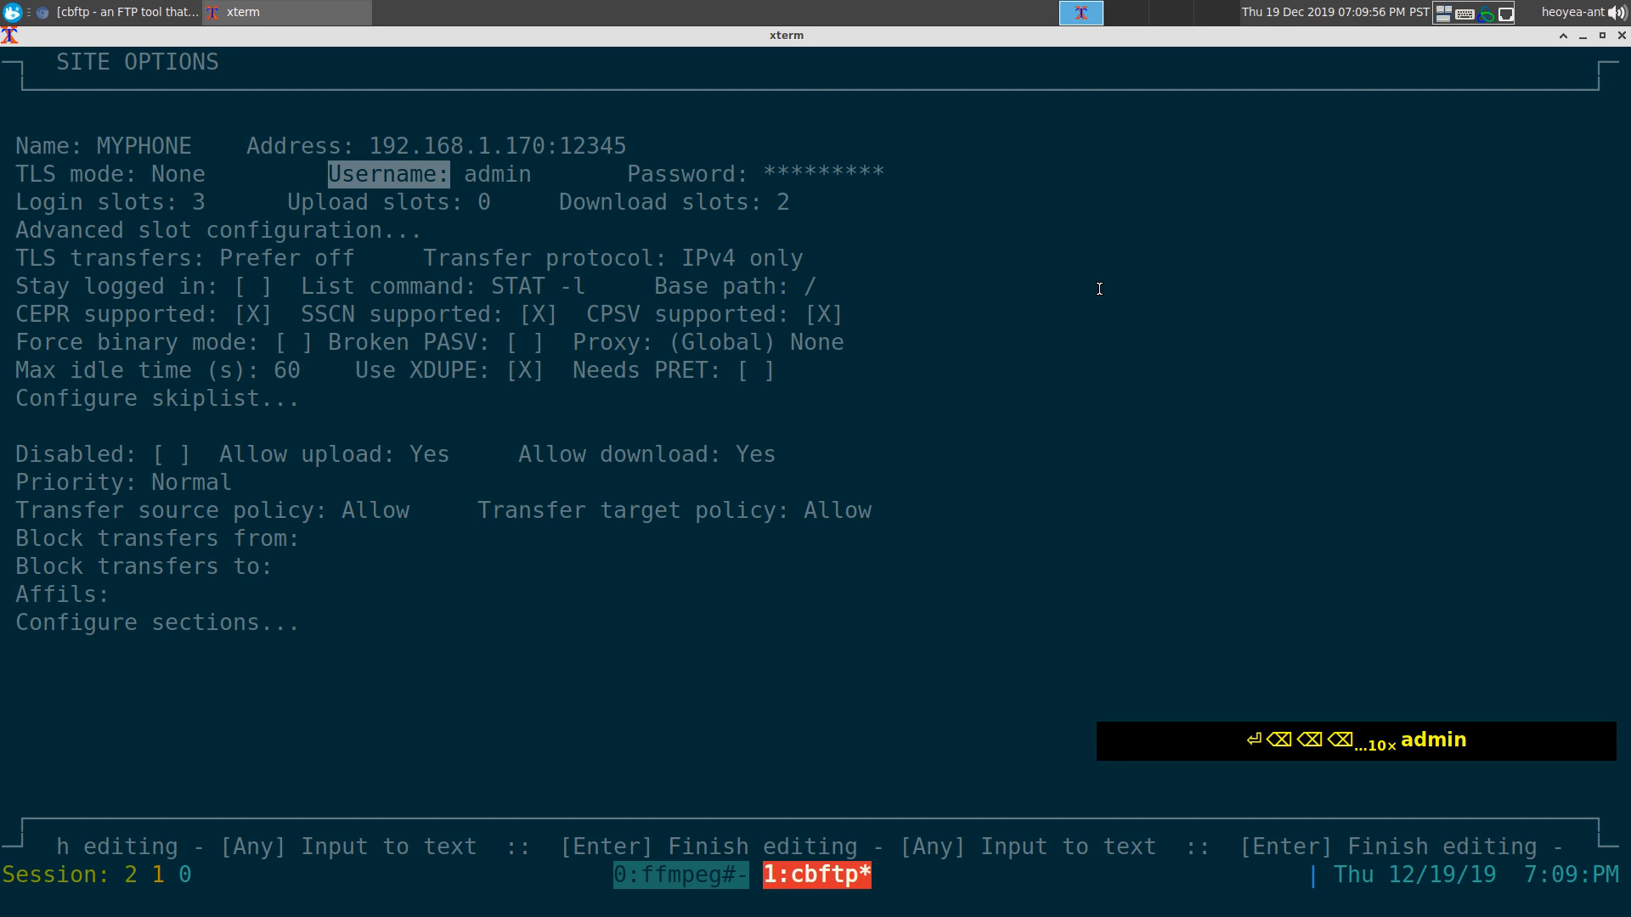
pyautogui.press('Enter')
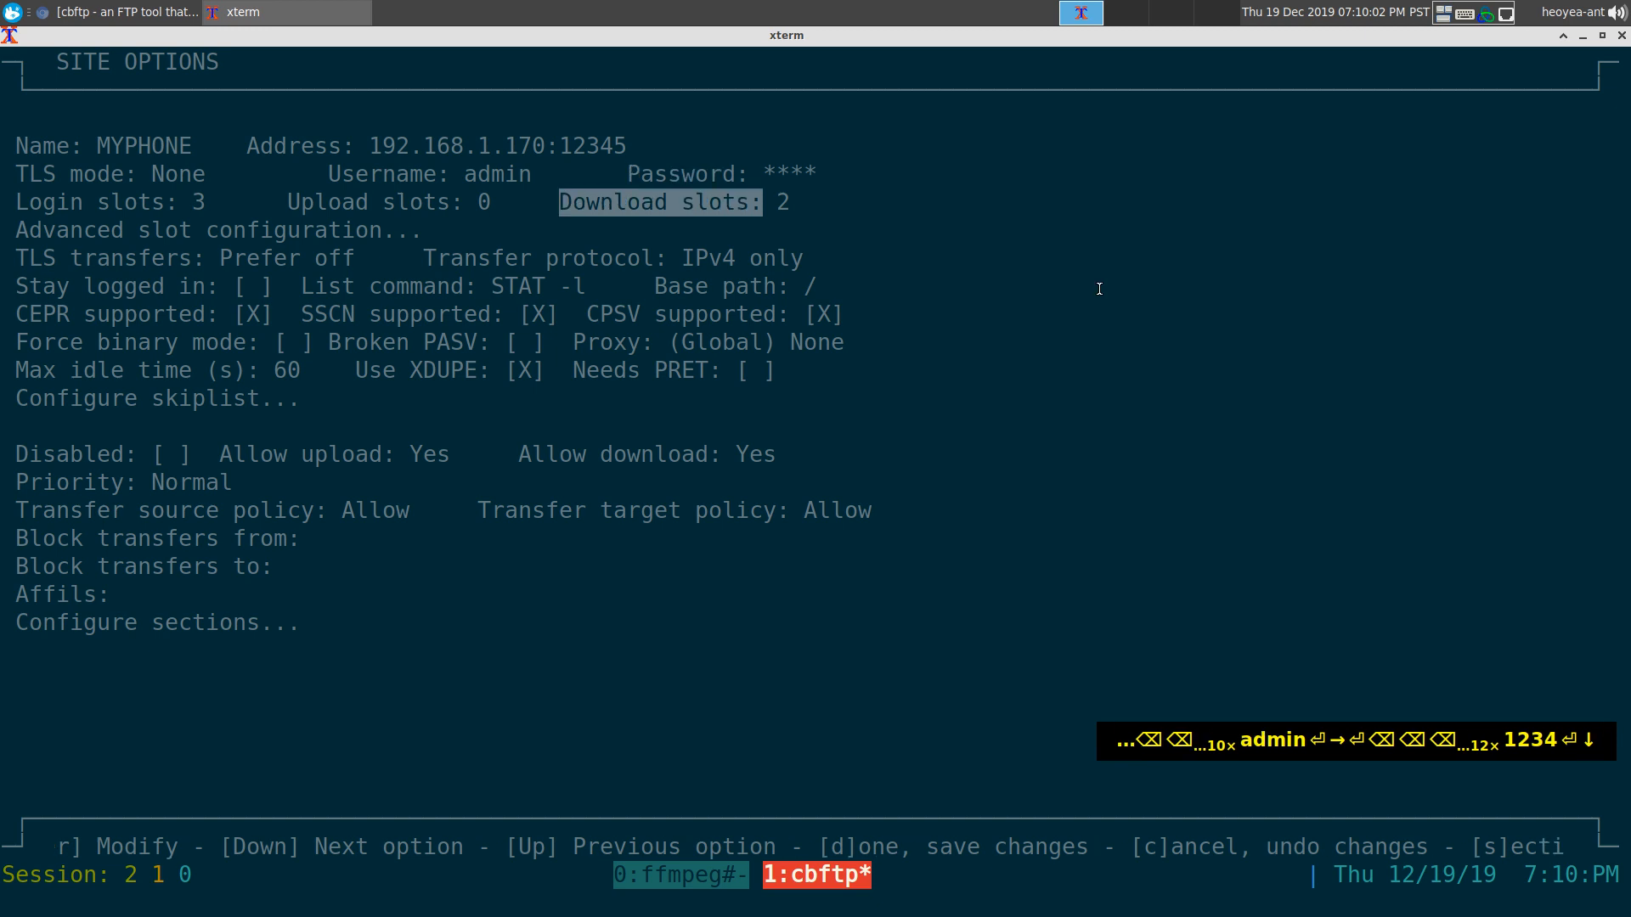
# Set login, upload and download slots to 1 in the advanced slot configuration.
pyautogui.press('Up')
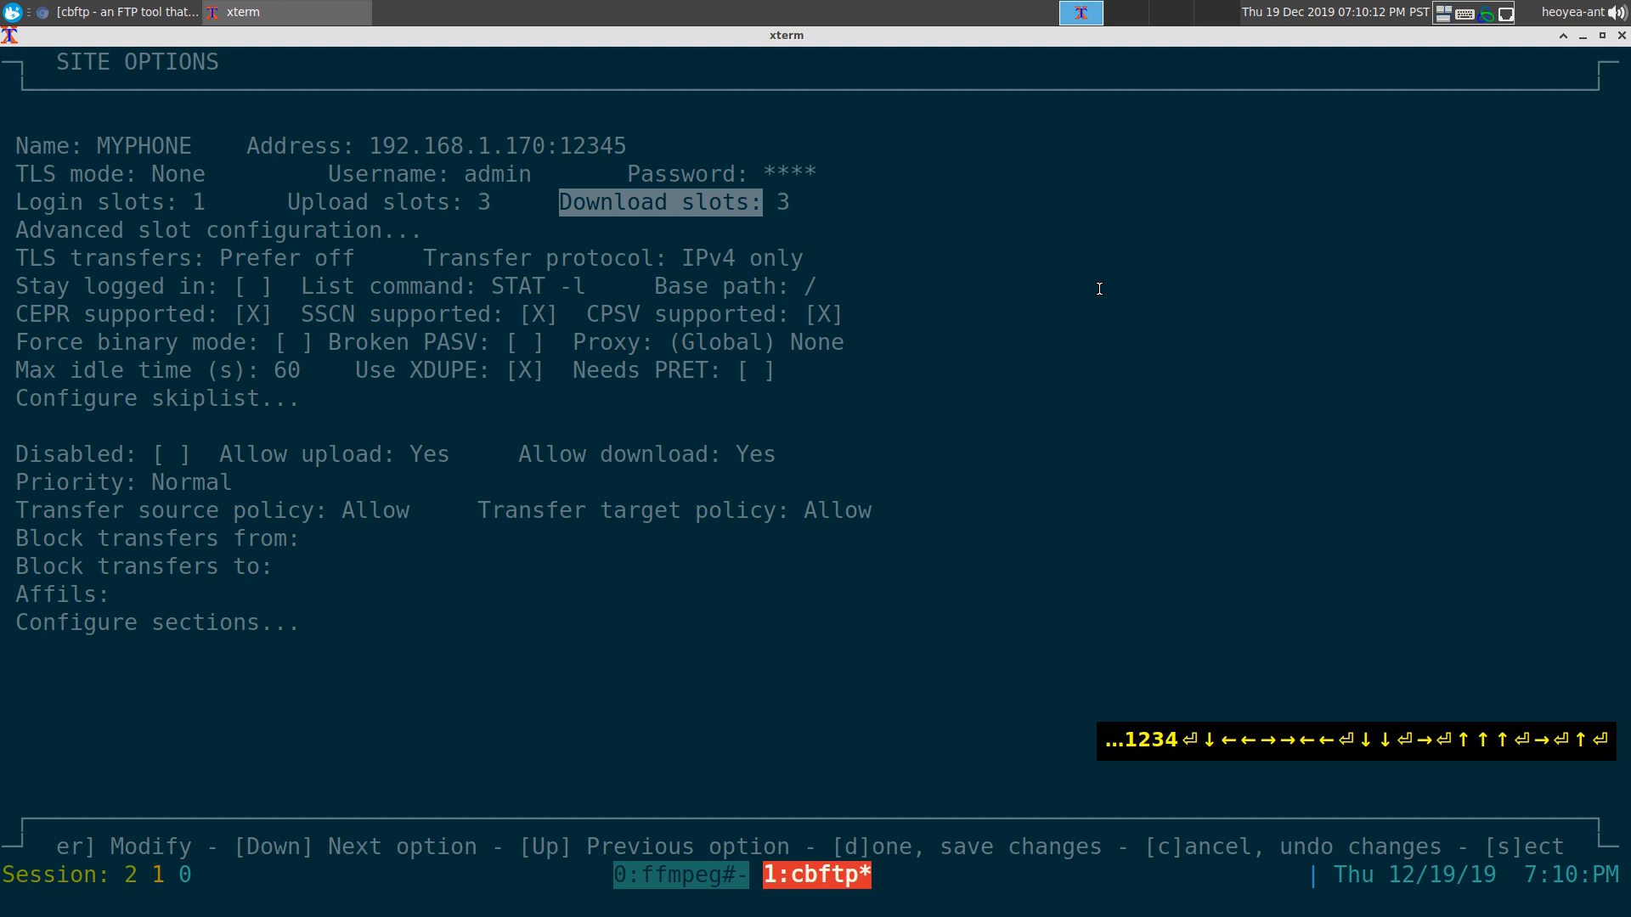
pyautogui.press('Down')
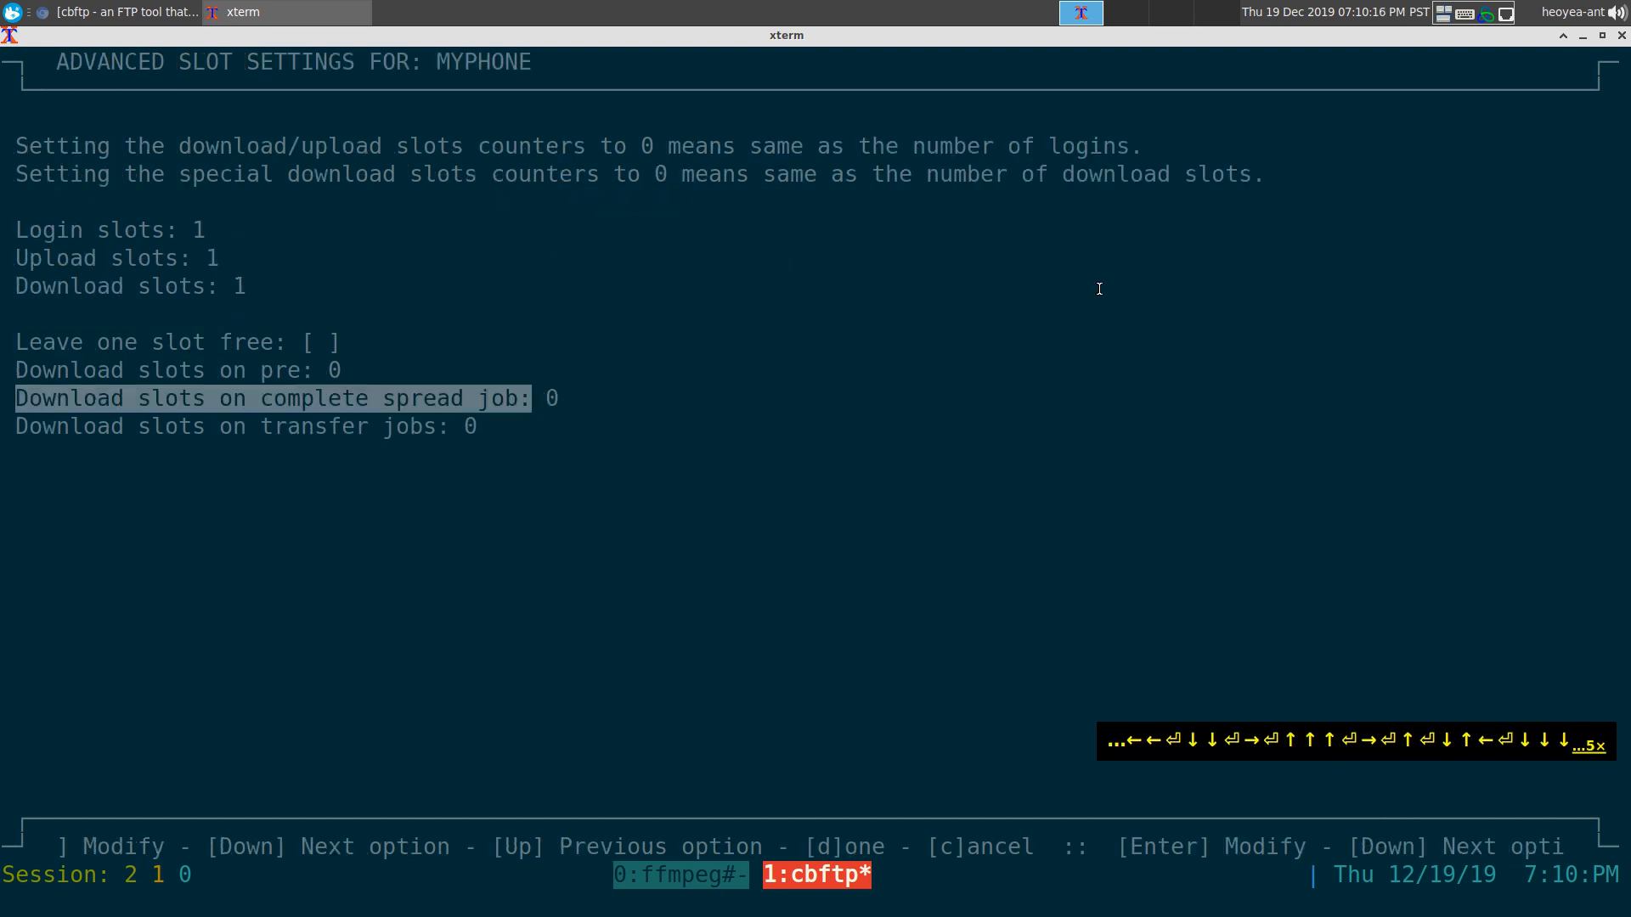
pyautogui.press('Escape')
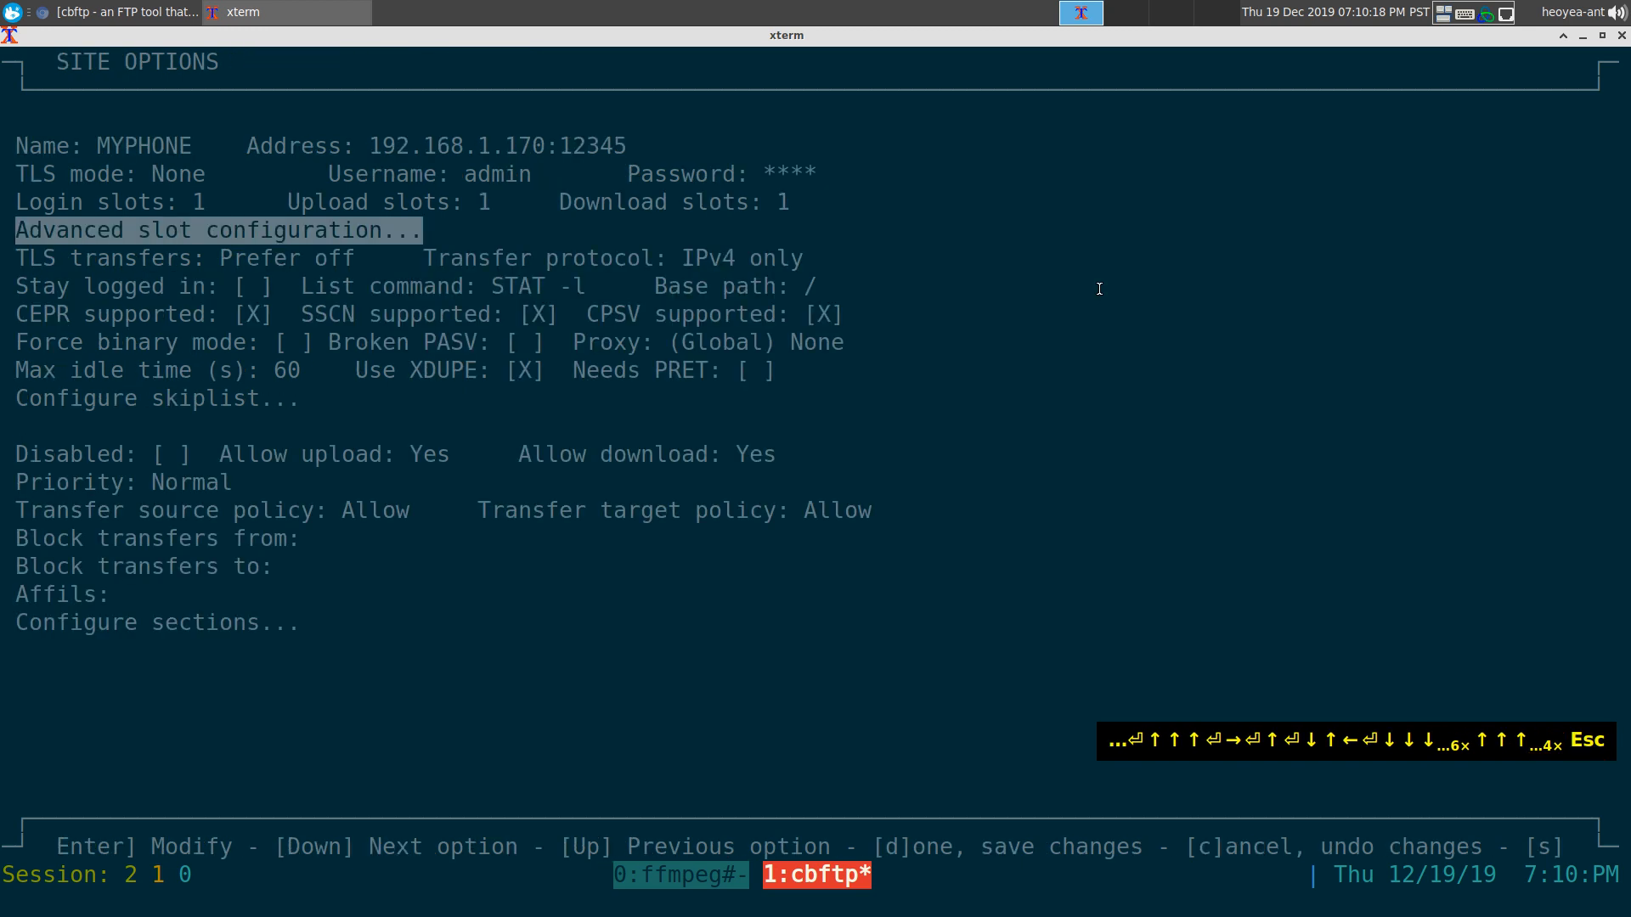
pyautogui.press('Down')
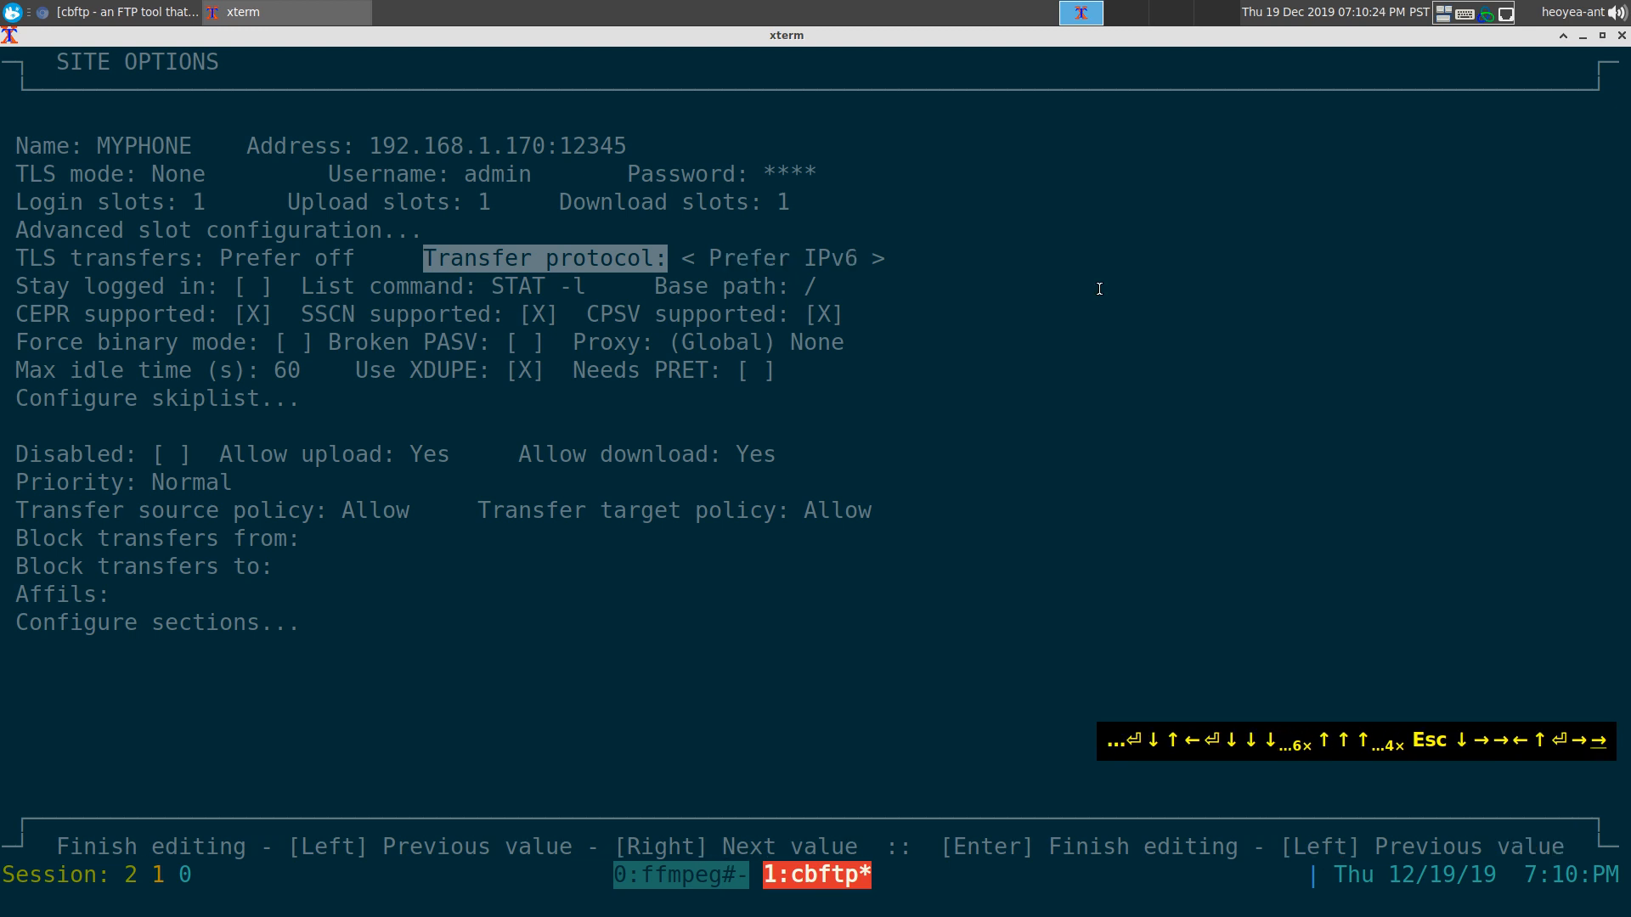
pyautogui.press('Left')
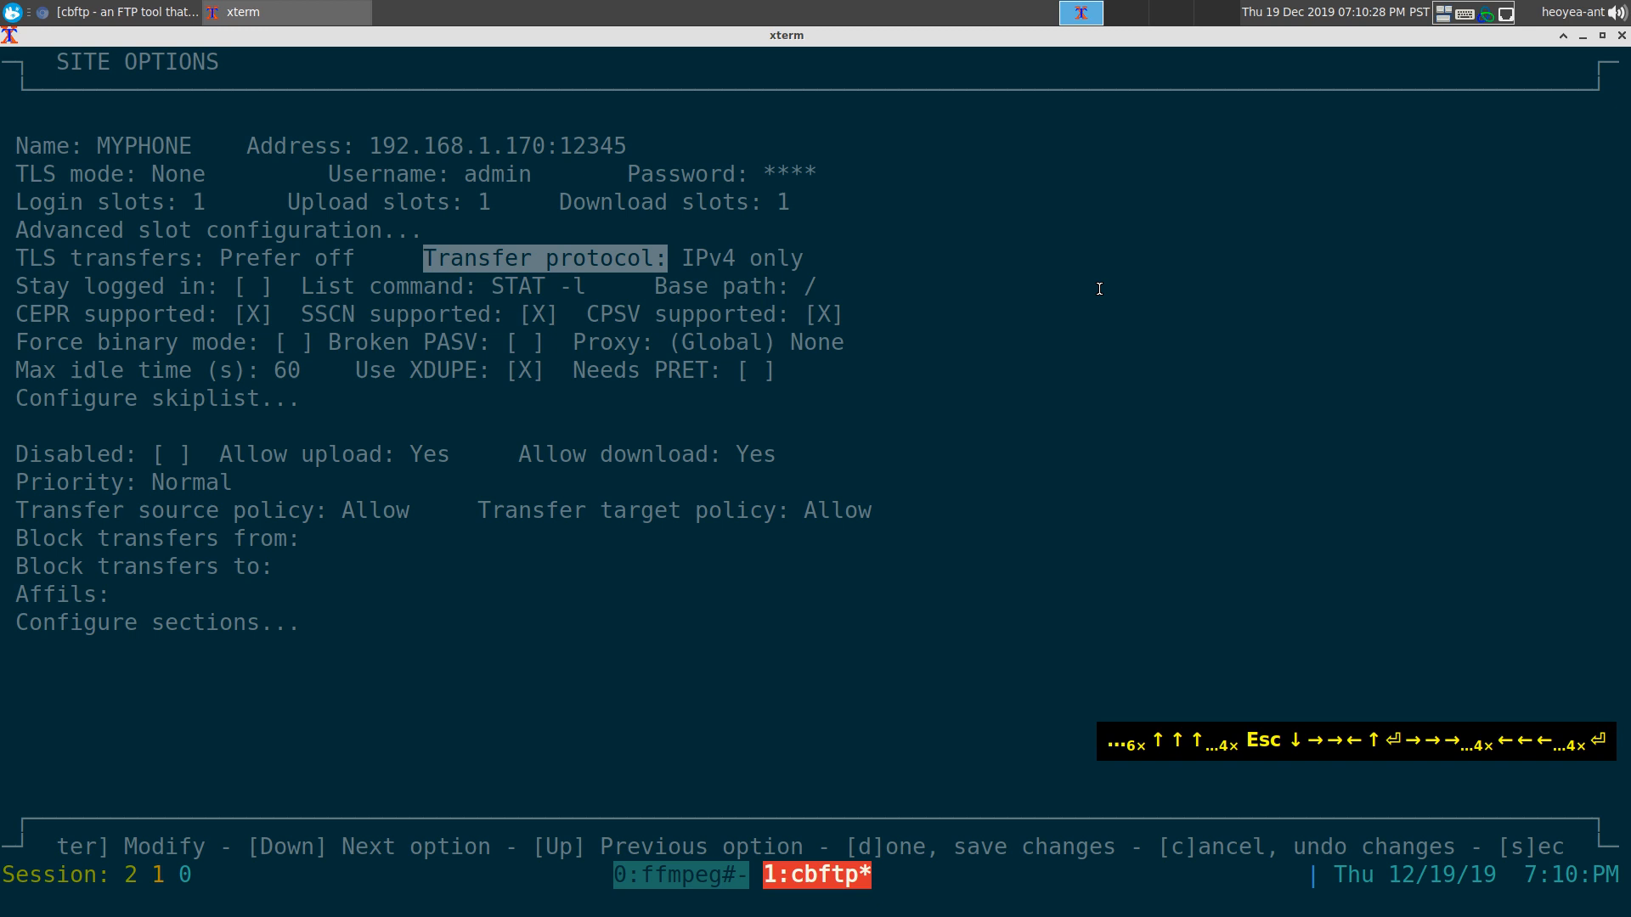
pyautogui.press('Down')
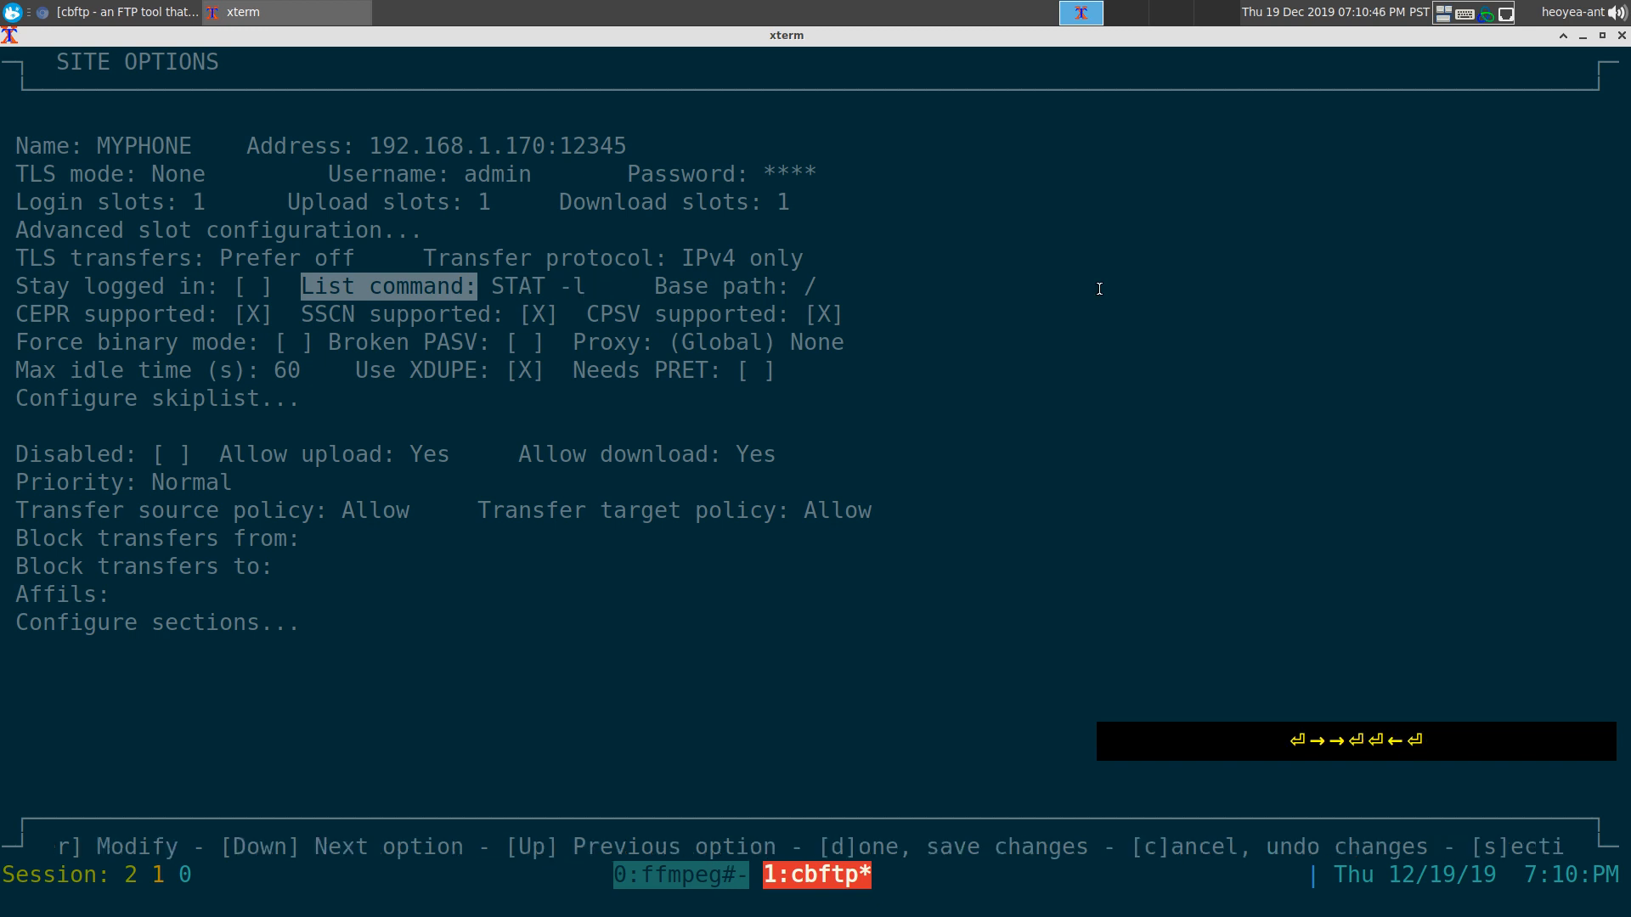
# Change the MYPHONE base path from / to /storage.
pyautogui.press('Down')
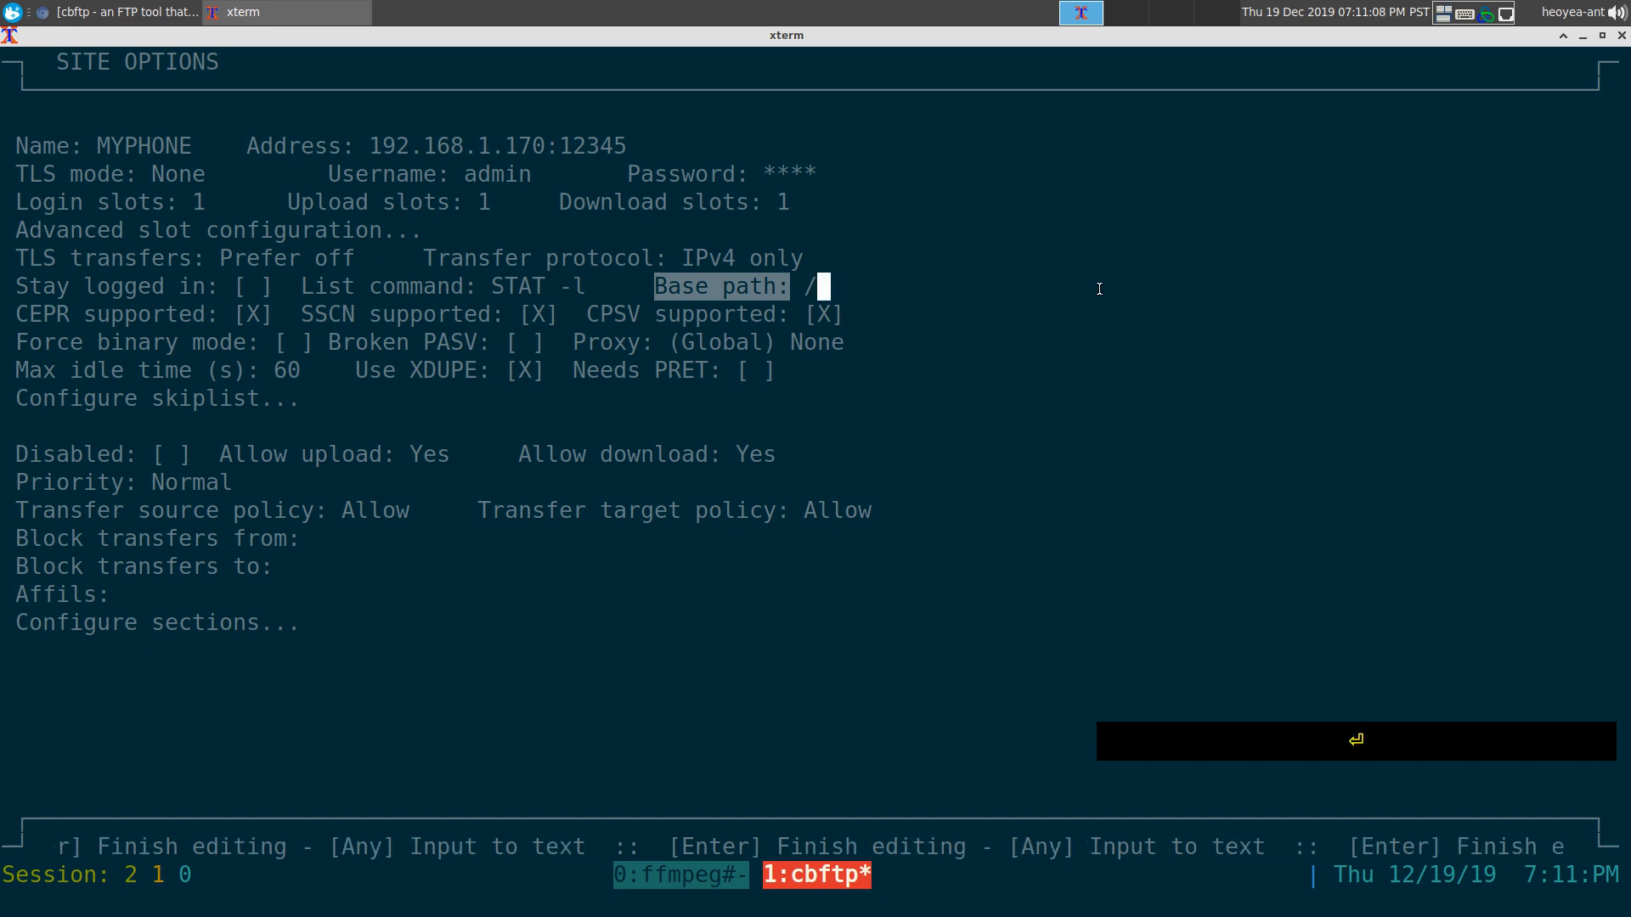
pyautogui.write('storage')
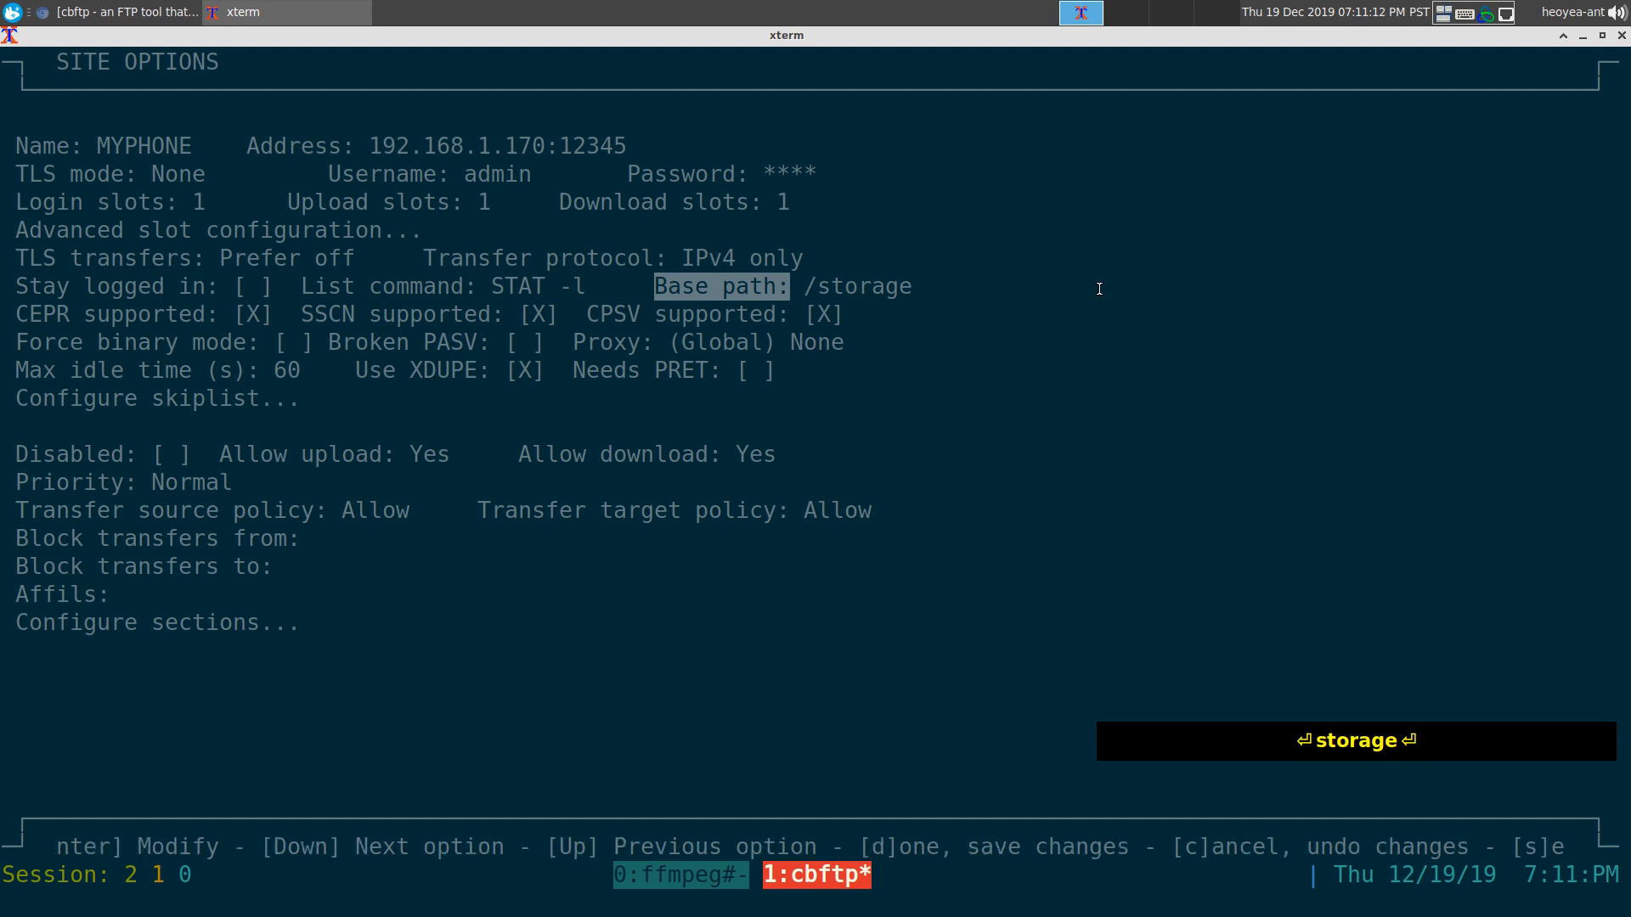
pyautogui.press('Down')
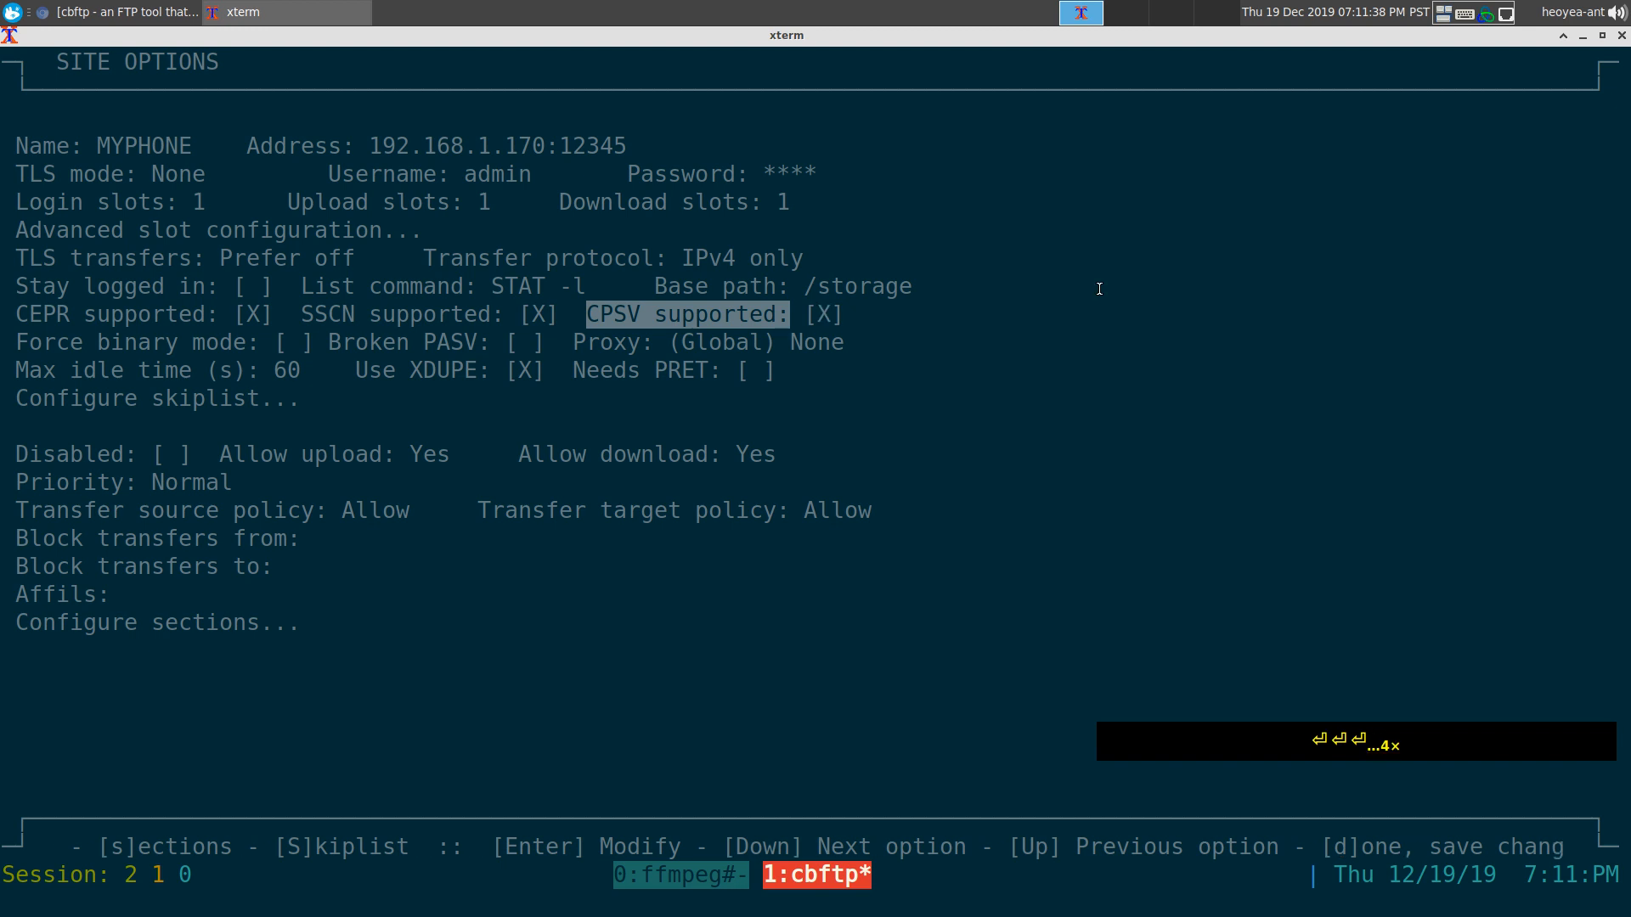
pyautogui.press('Down')
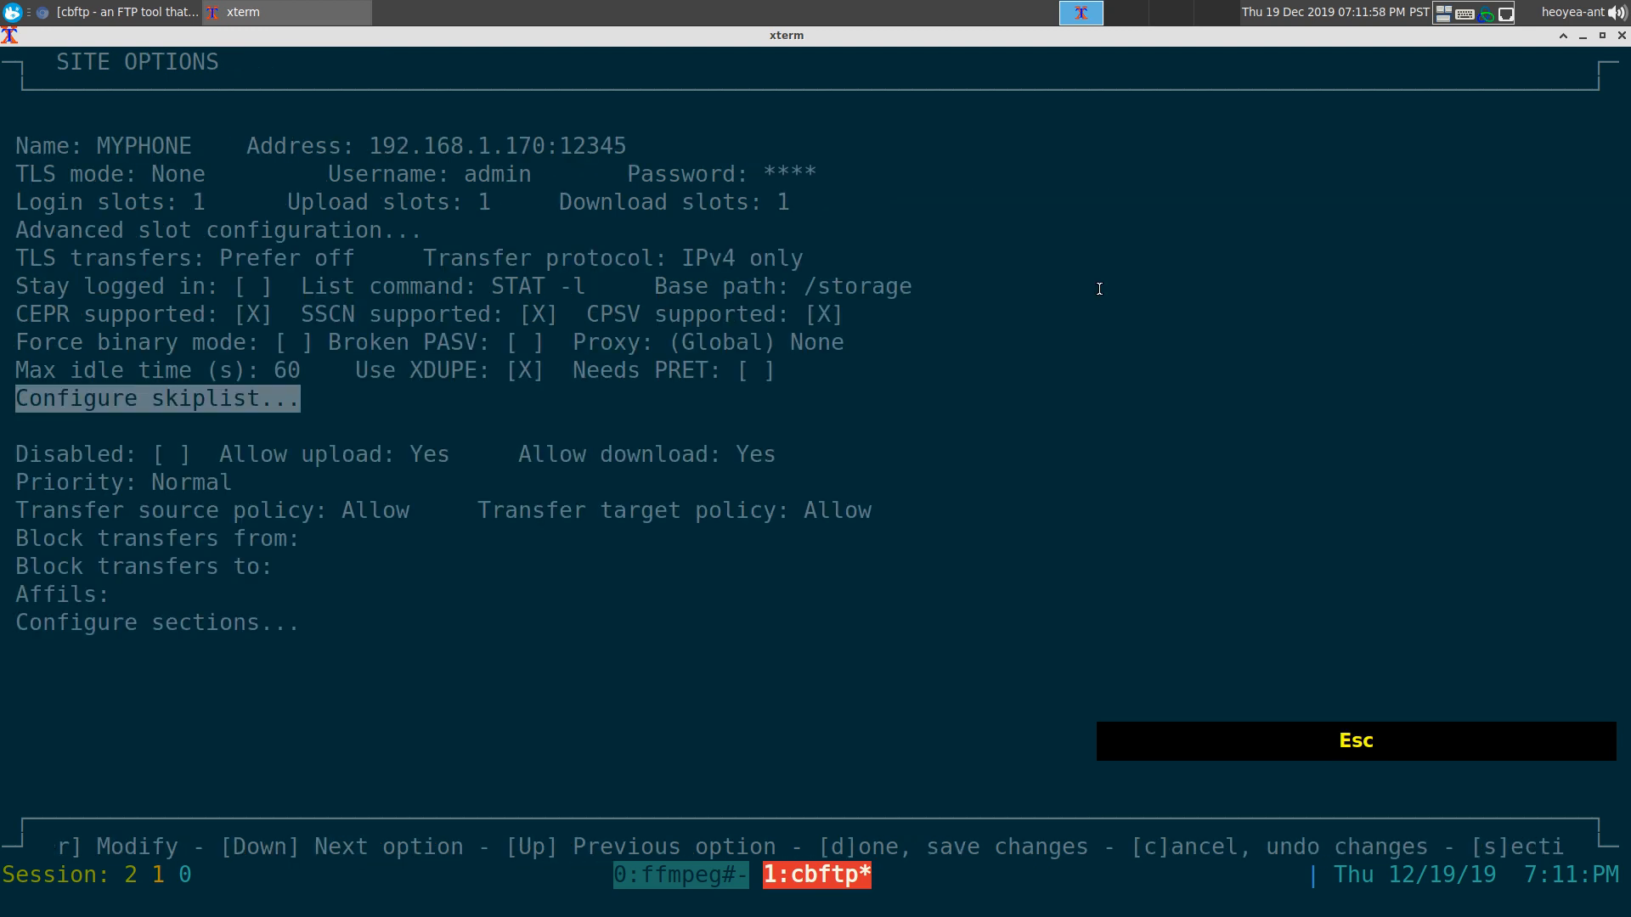
pyautogui.press('Down')
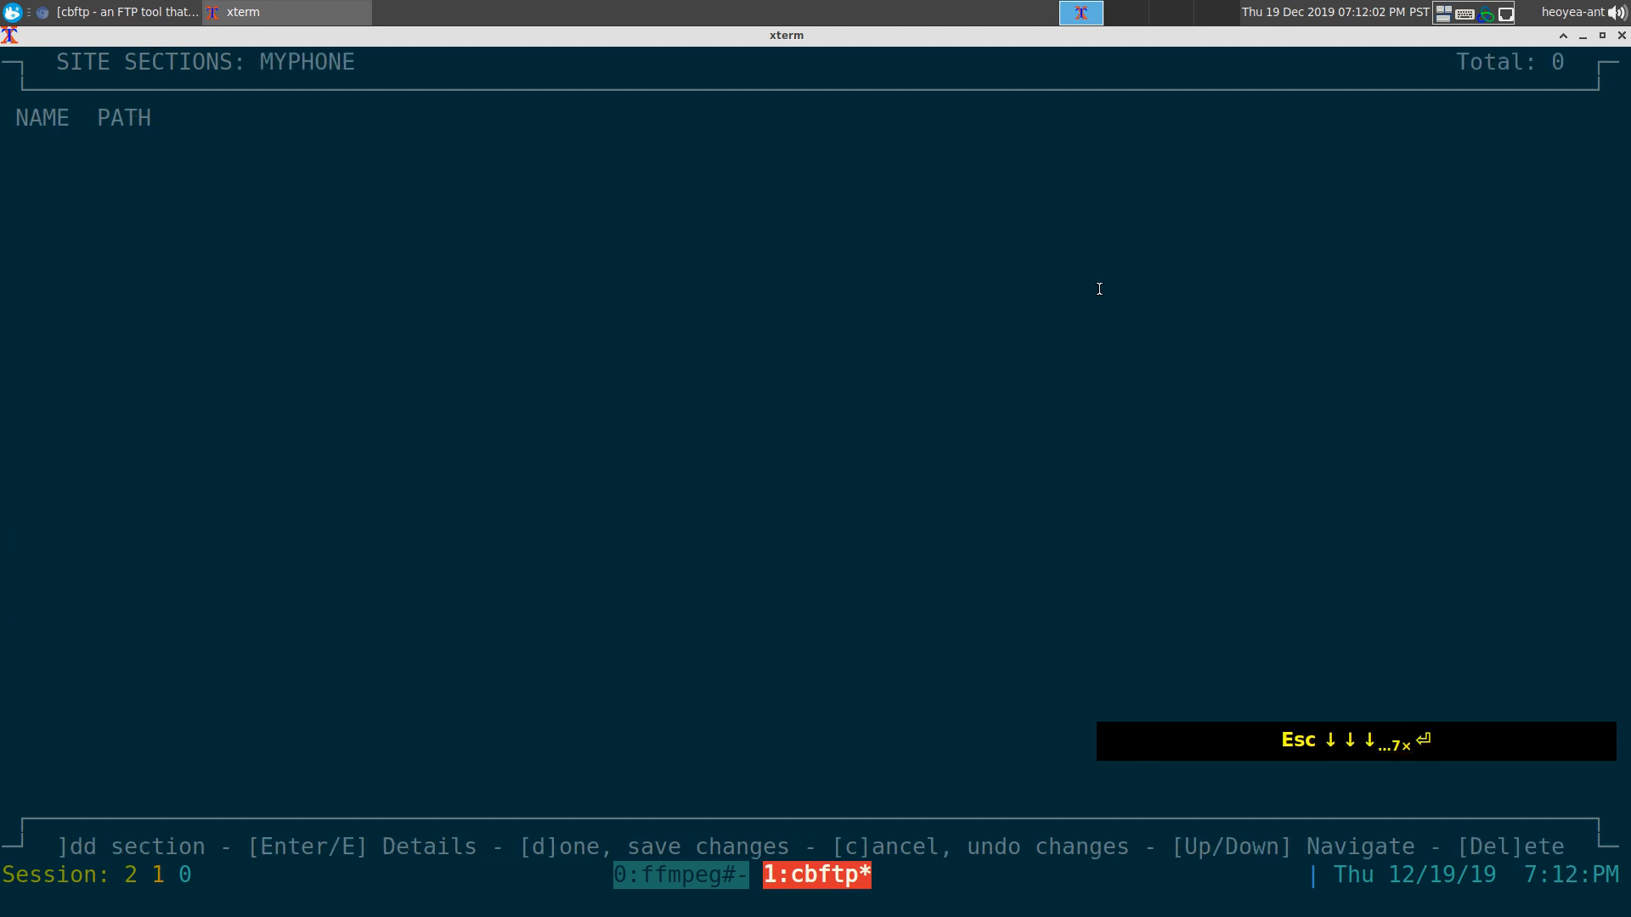
pyautogui.press('Escape')
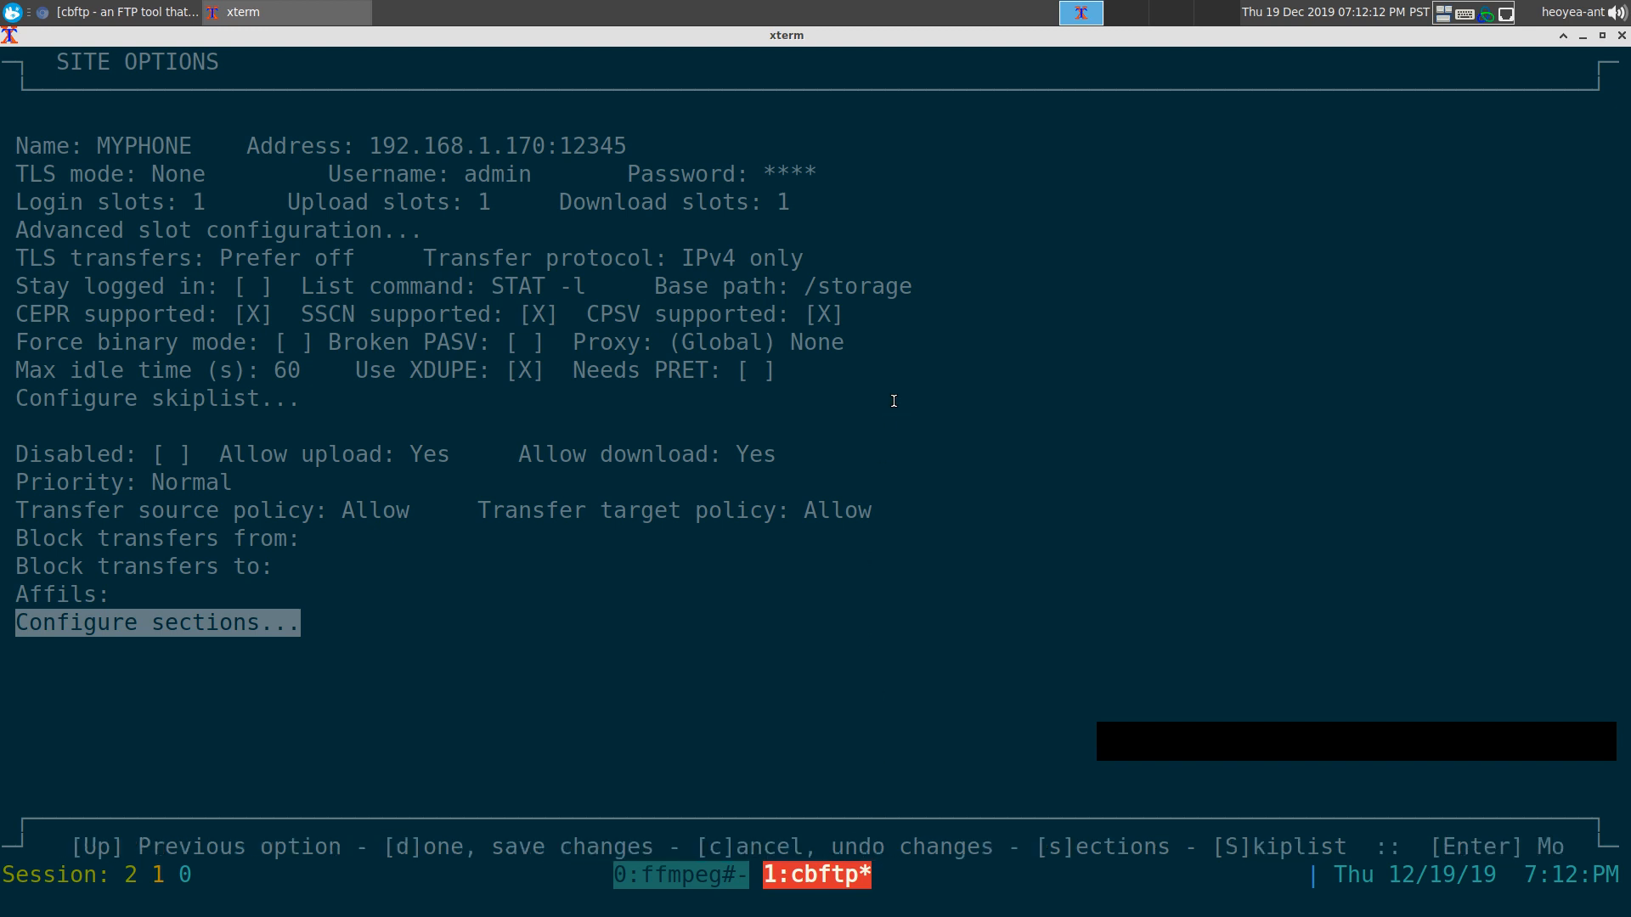
pyautogui.press('d')
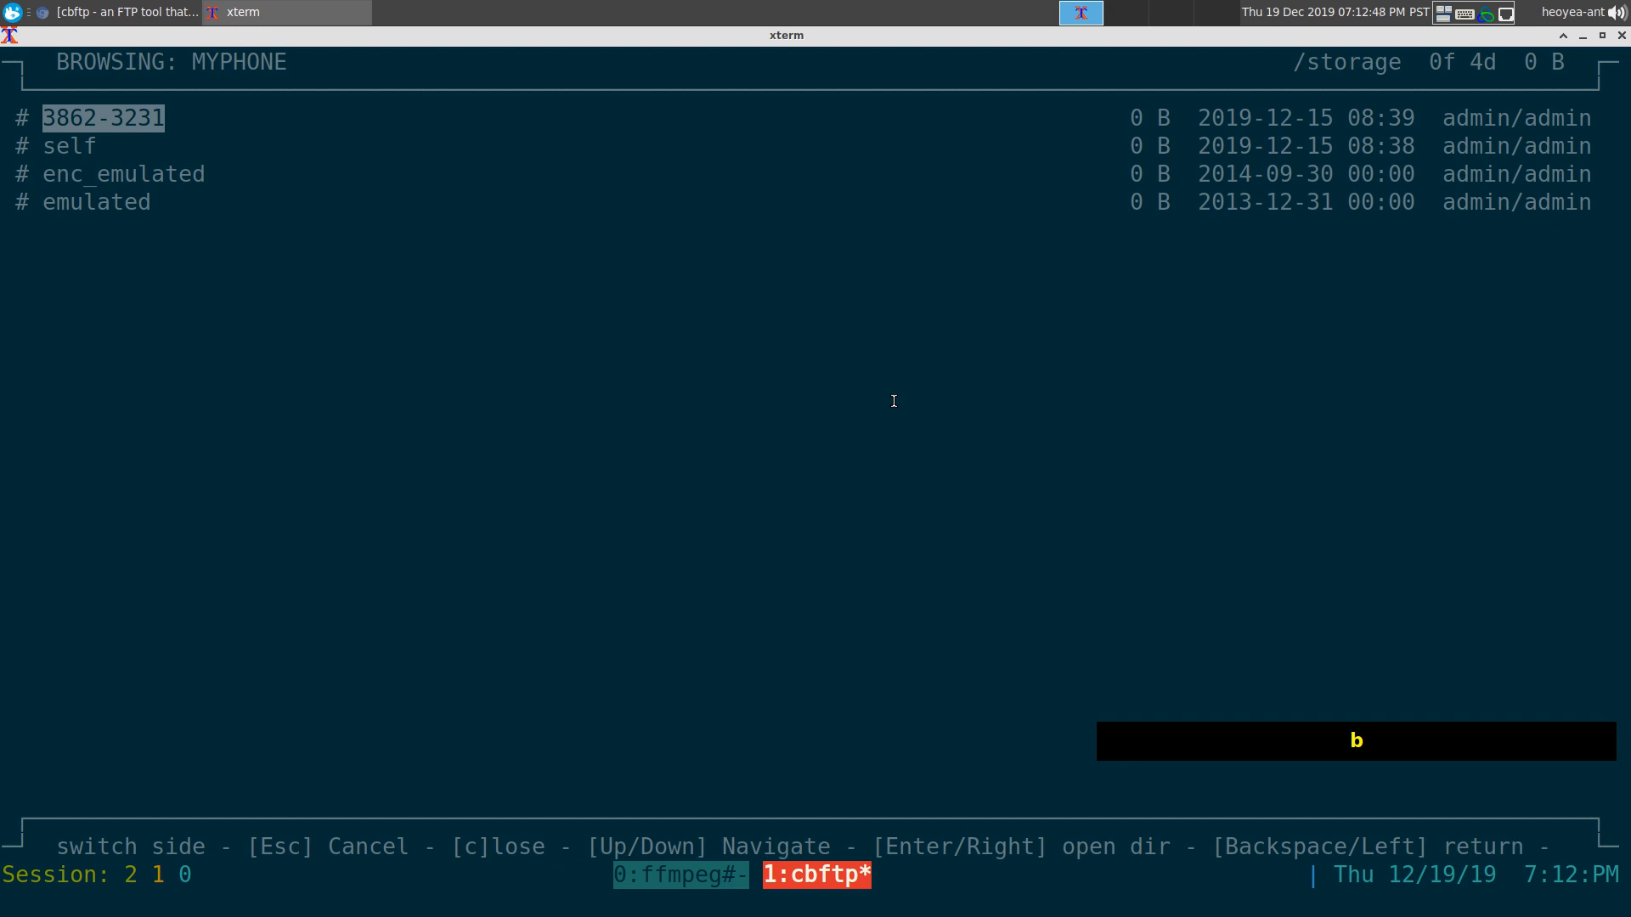
# Go up to the phone's root directory and enter the sdcard folder.
pyautogui.press('BackSpace')
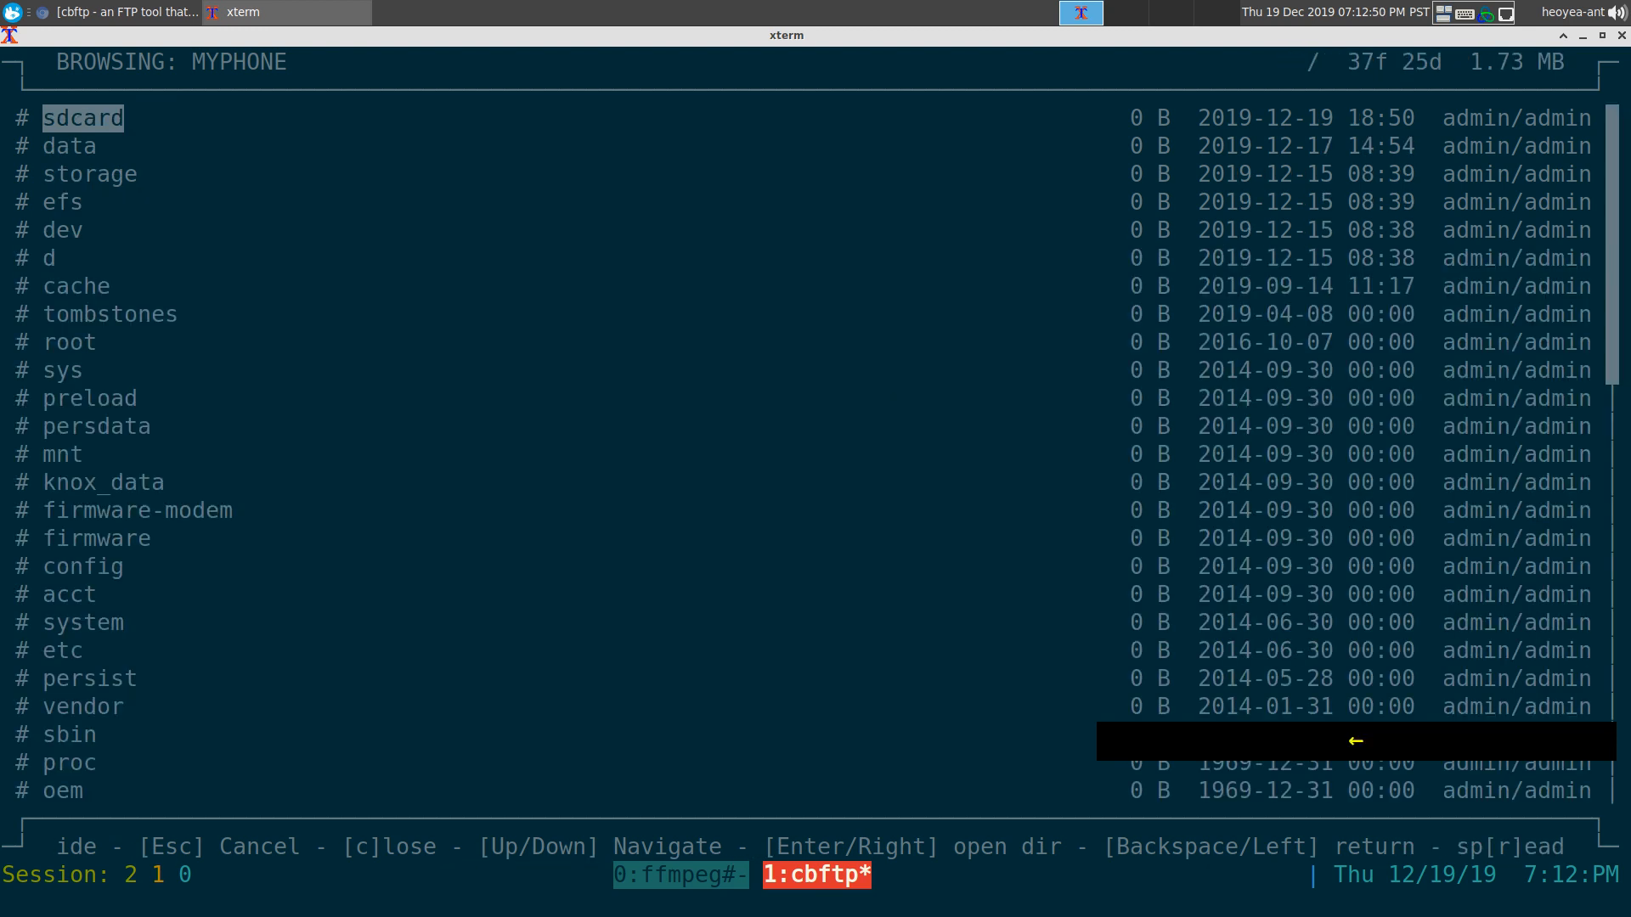
pyautogui.press('Down')
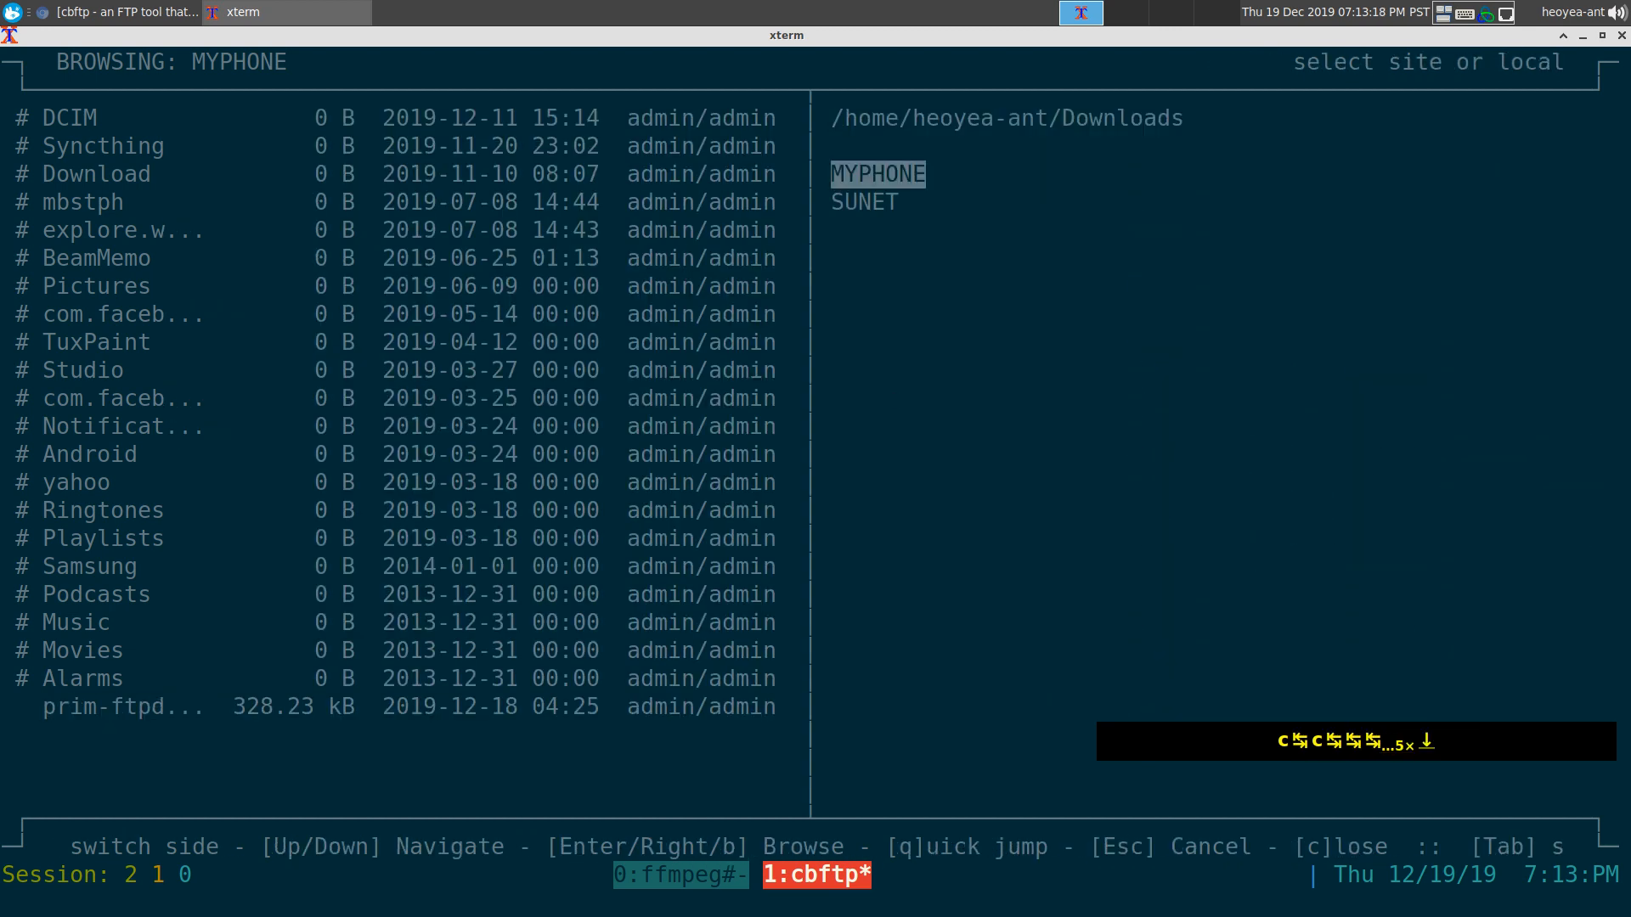
# Browse the local /home/heoyea-ant/Downloads folder in the second pane.
pyautogui.press('Down')
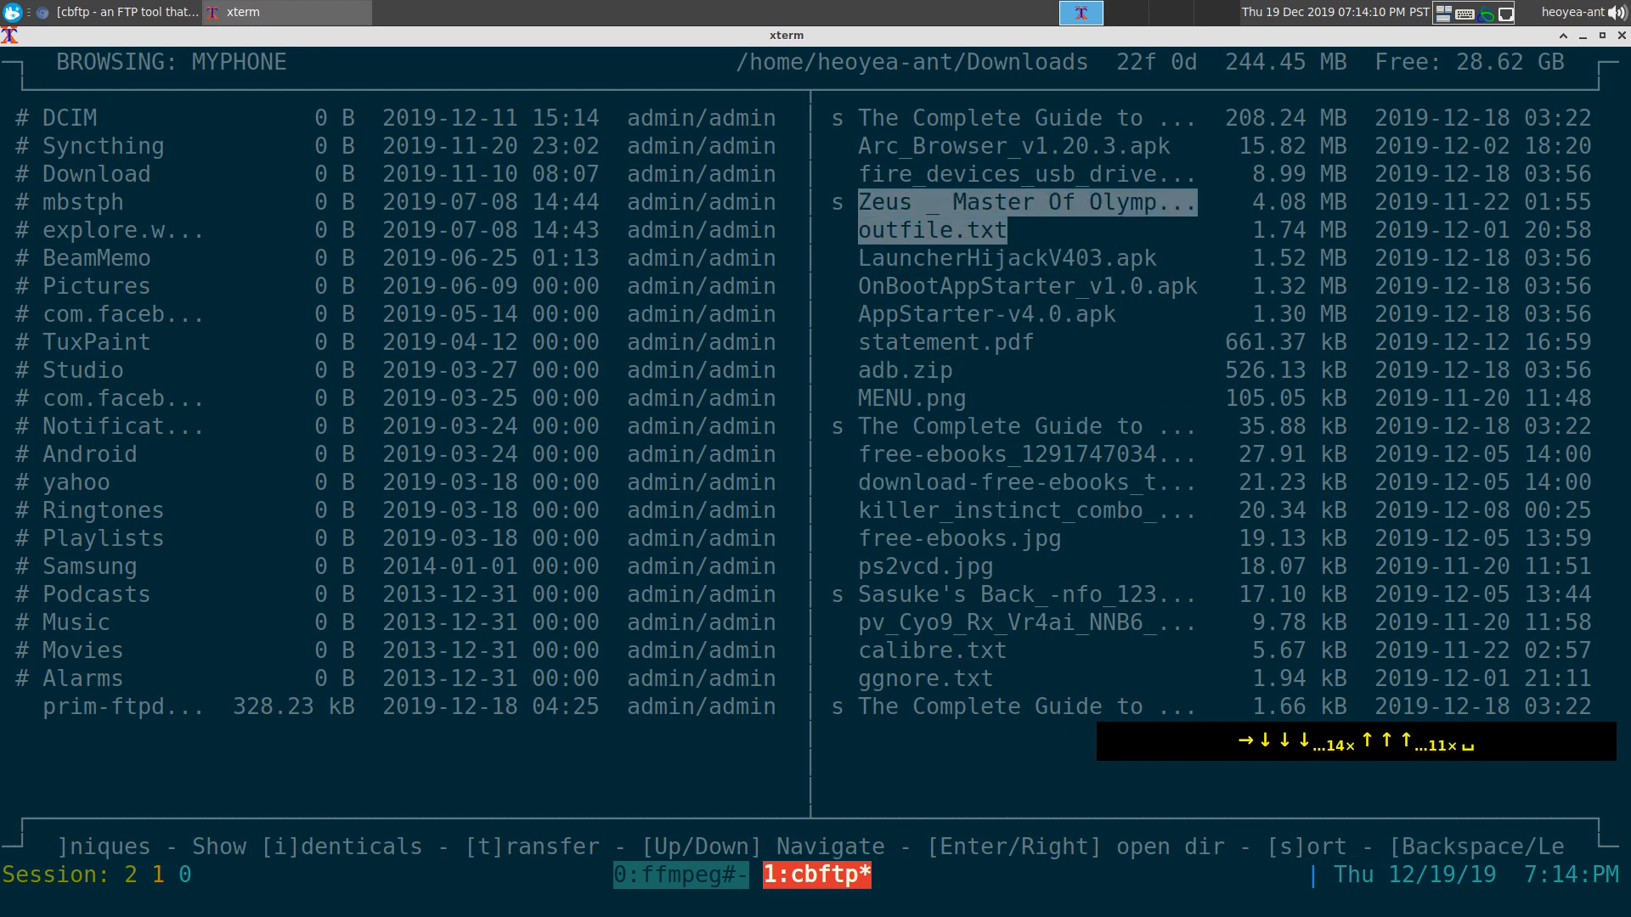
# Mark Zeus, MENU.png and killer_instinct_combo in Downloads, then focus the phone's folder list.
pyautogui.press('Down')
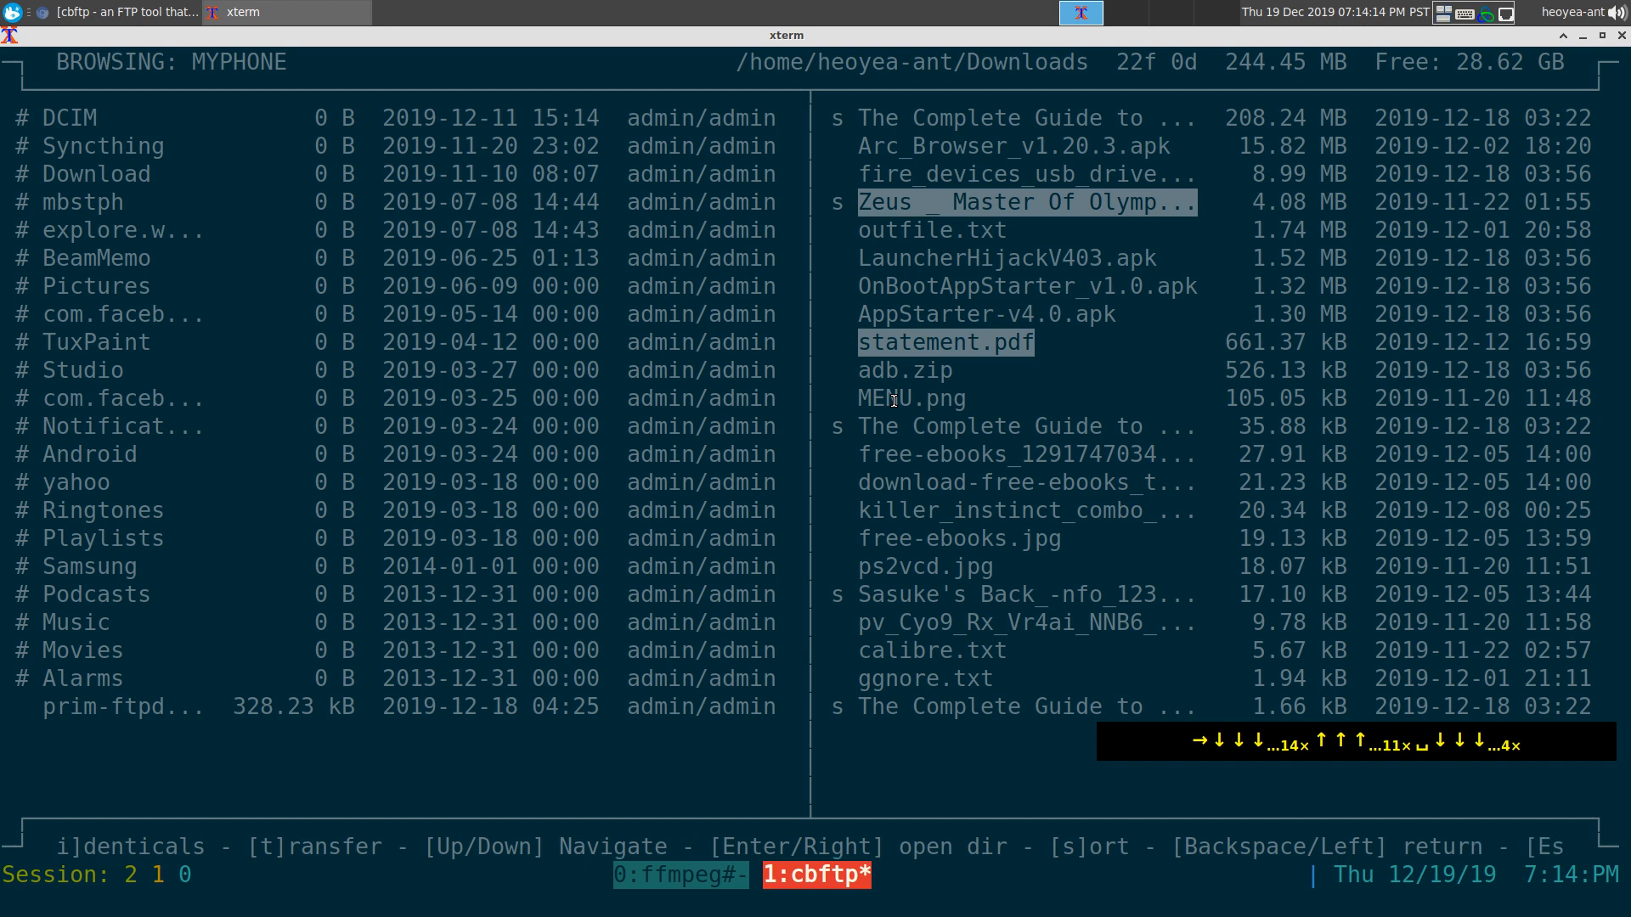
pyautogui.press('Down')
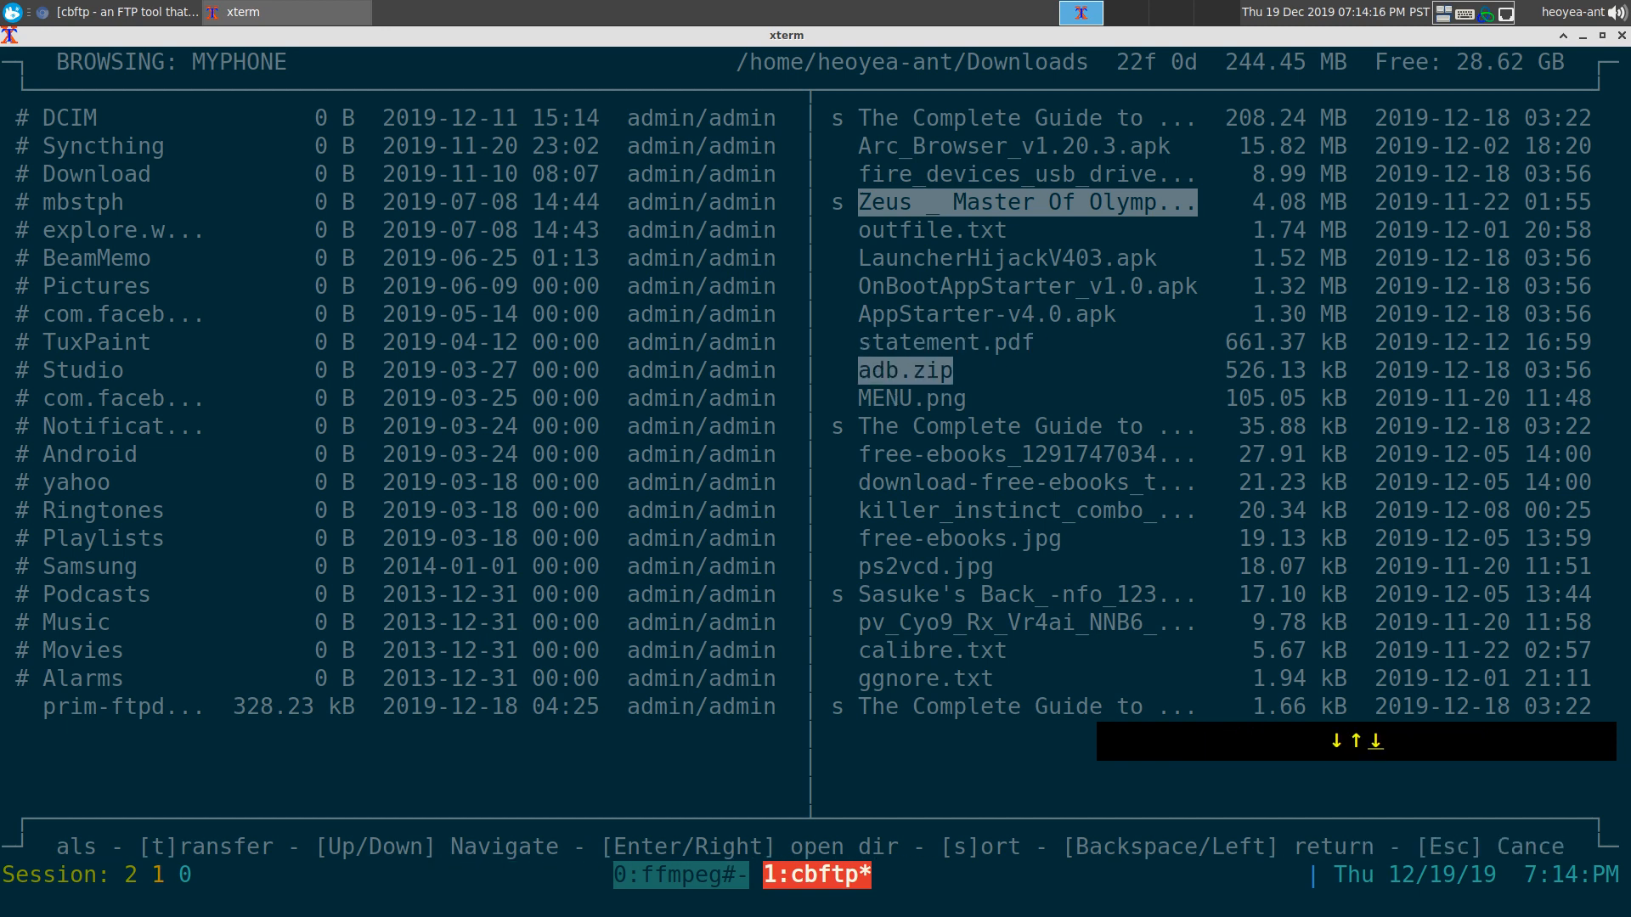
pyautogui.press('Down')
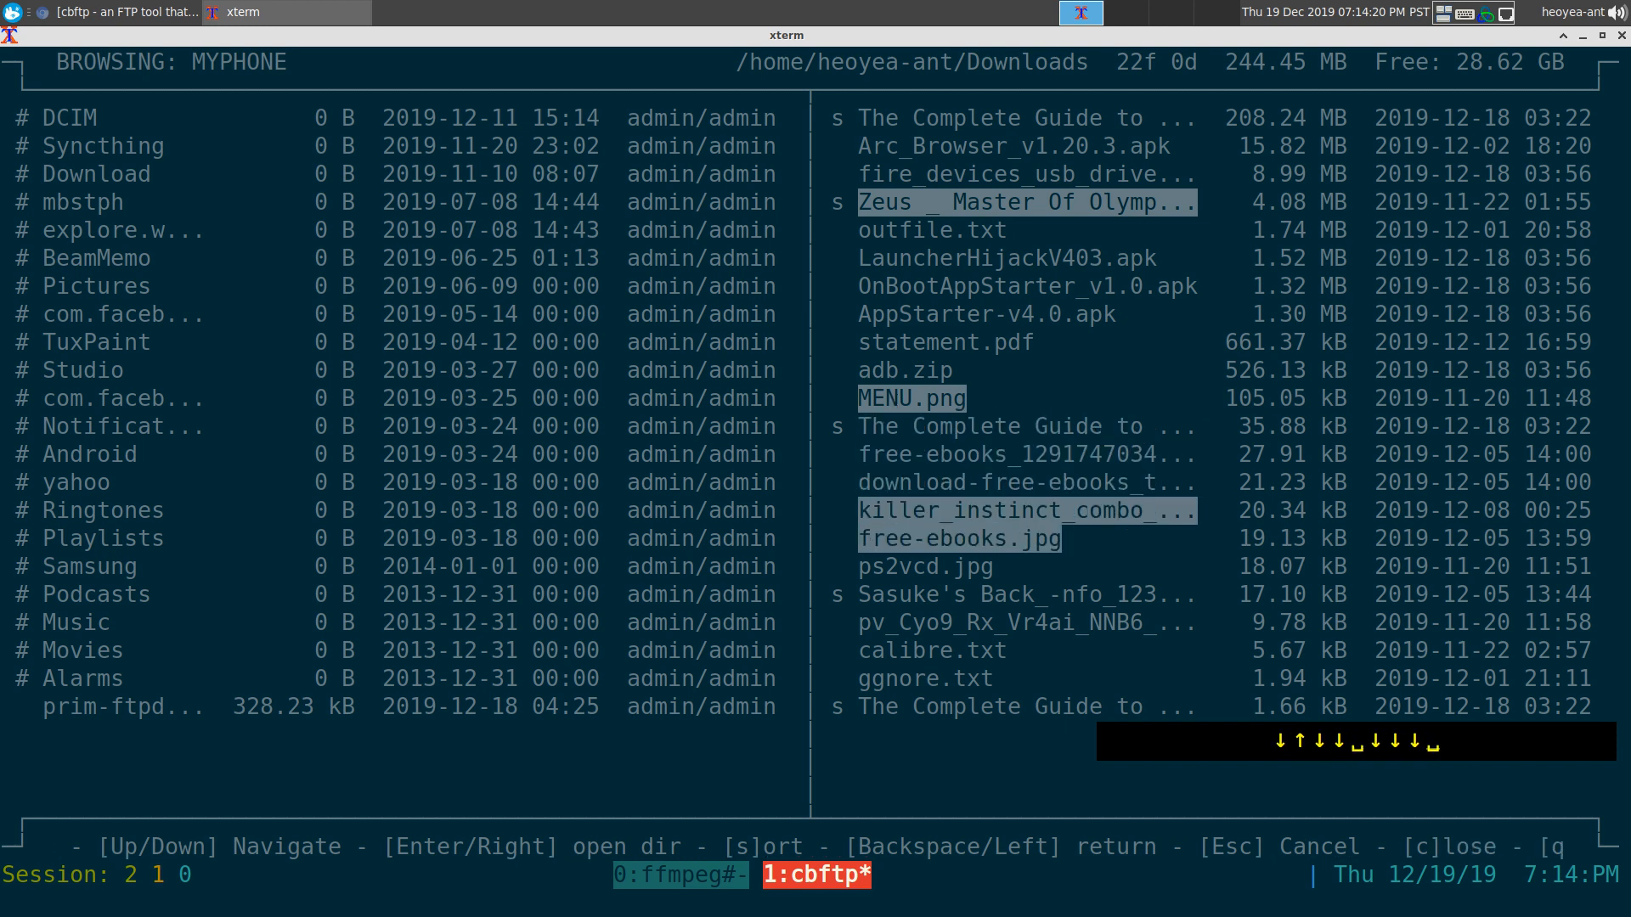
pyautogui.press('Down')
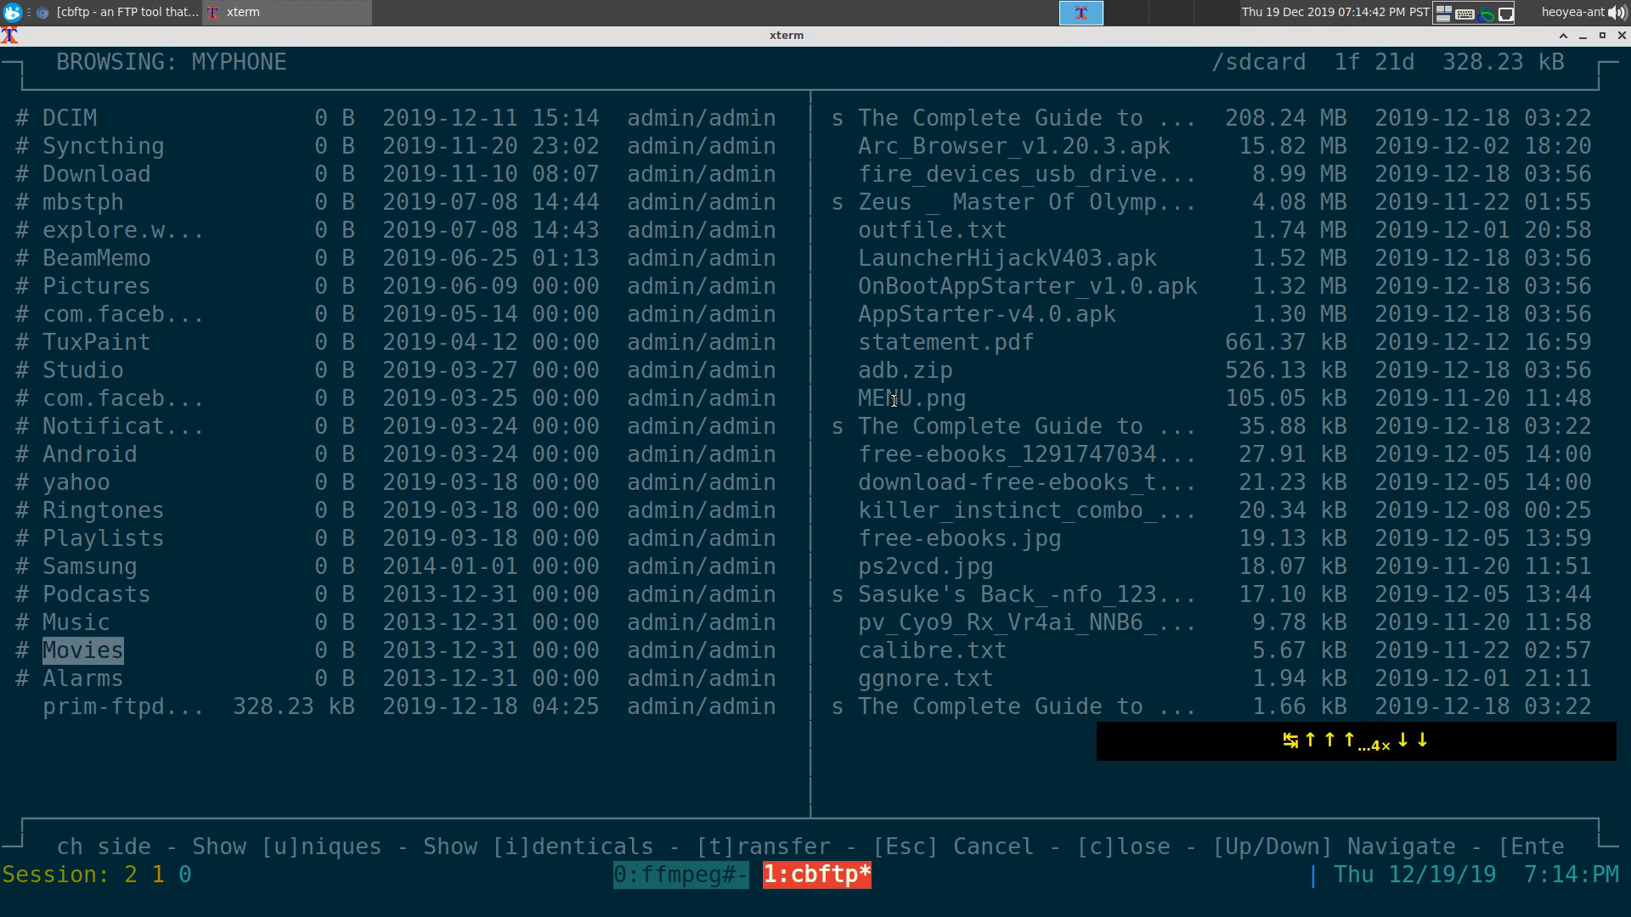
# Transfer the marked files to the phone, then delete the Zeus PDF from sdcard.
pyautogui.press('Down')
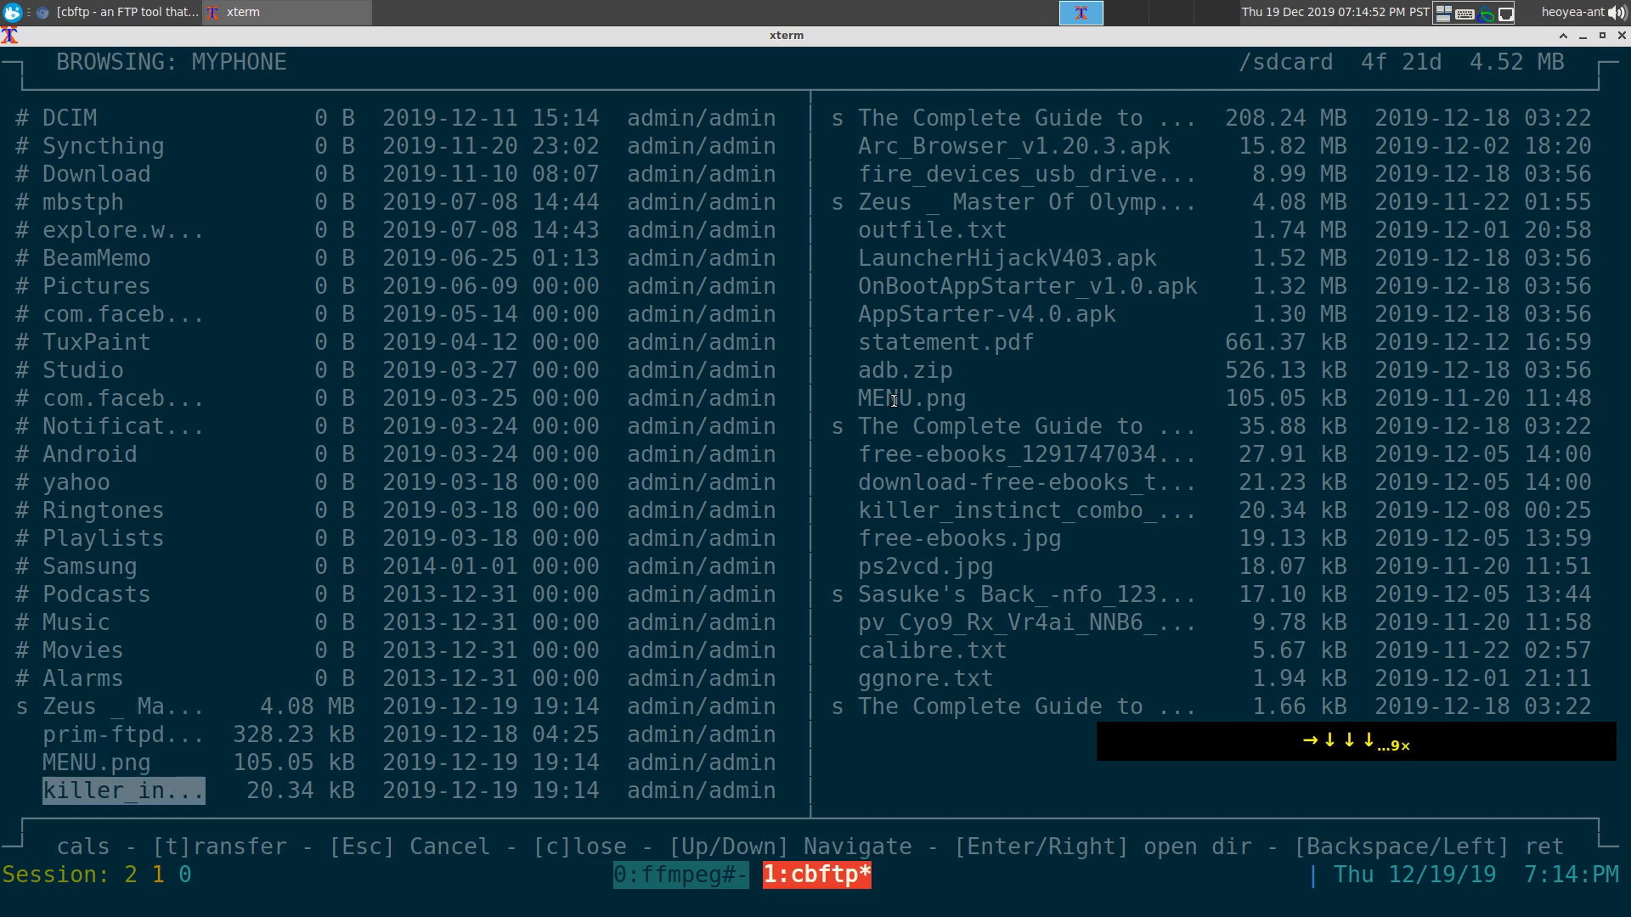
pyautogui.press('Up')
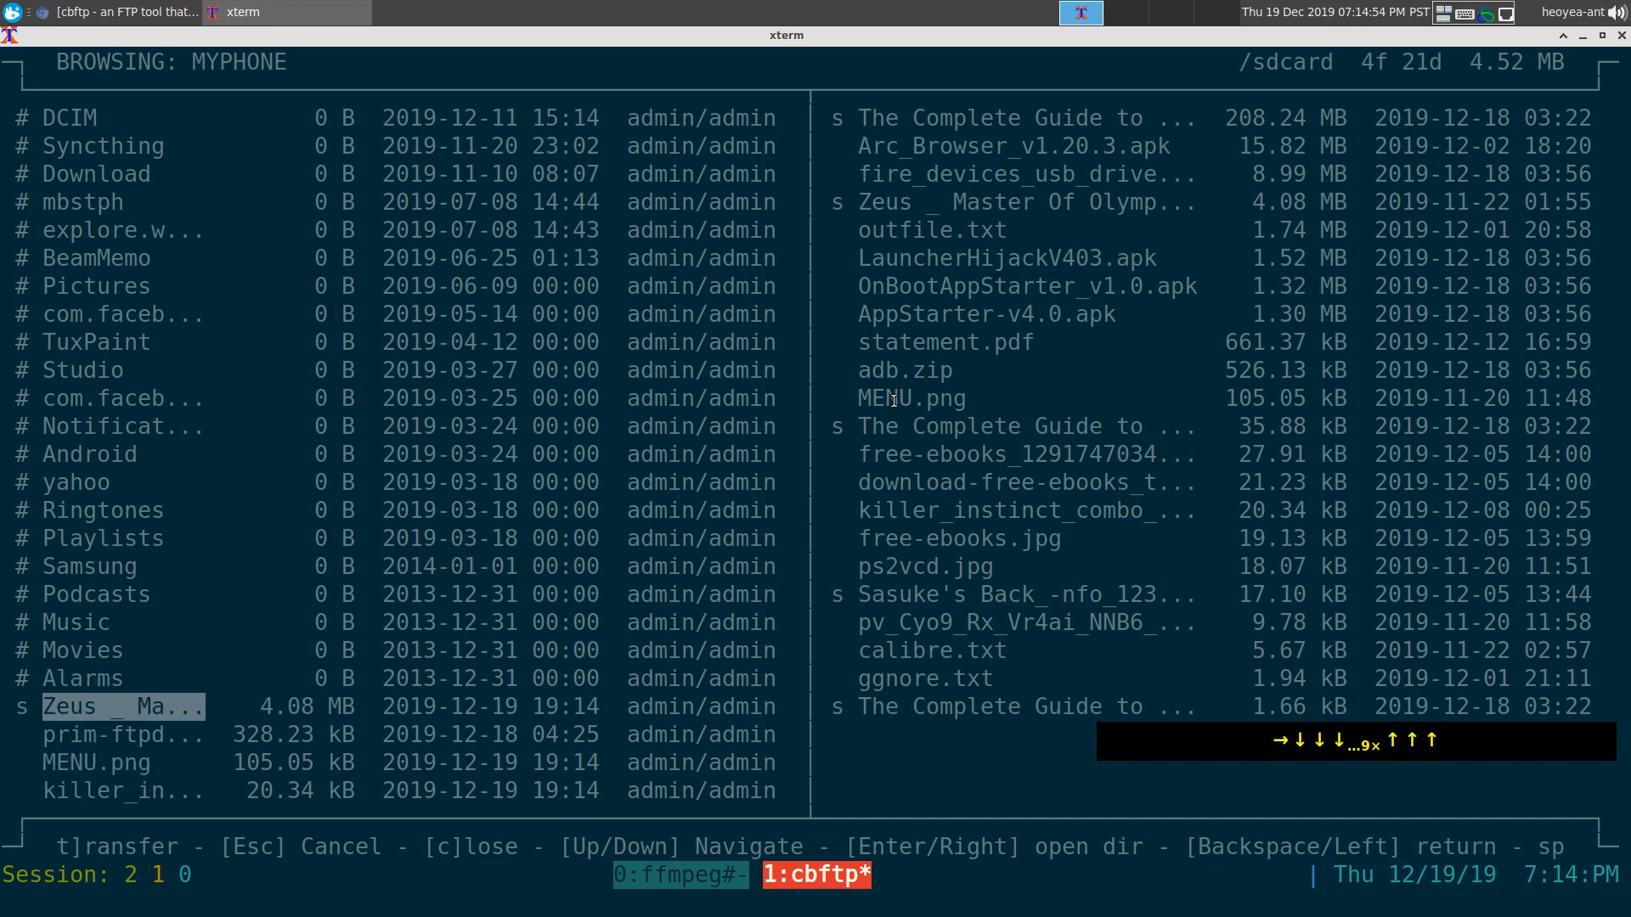
pyautogui.press('Down')
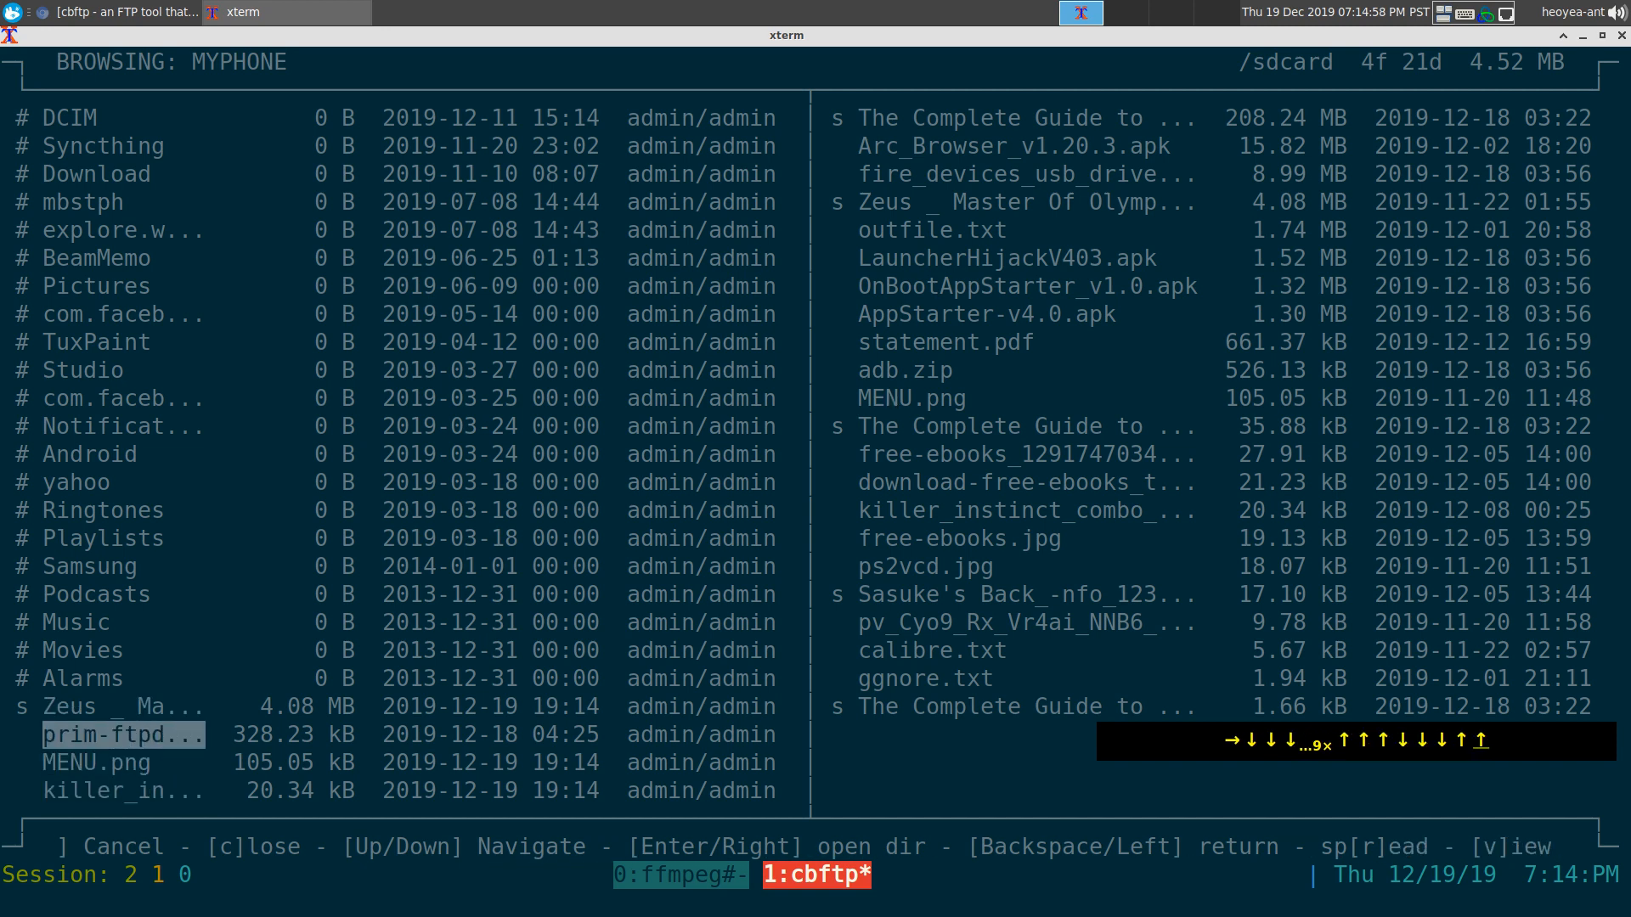
pyautogui.press('Up')
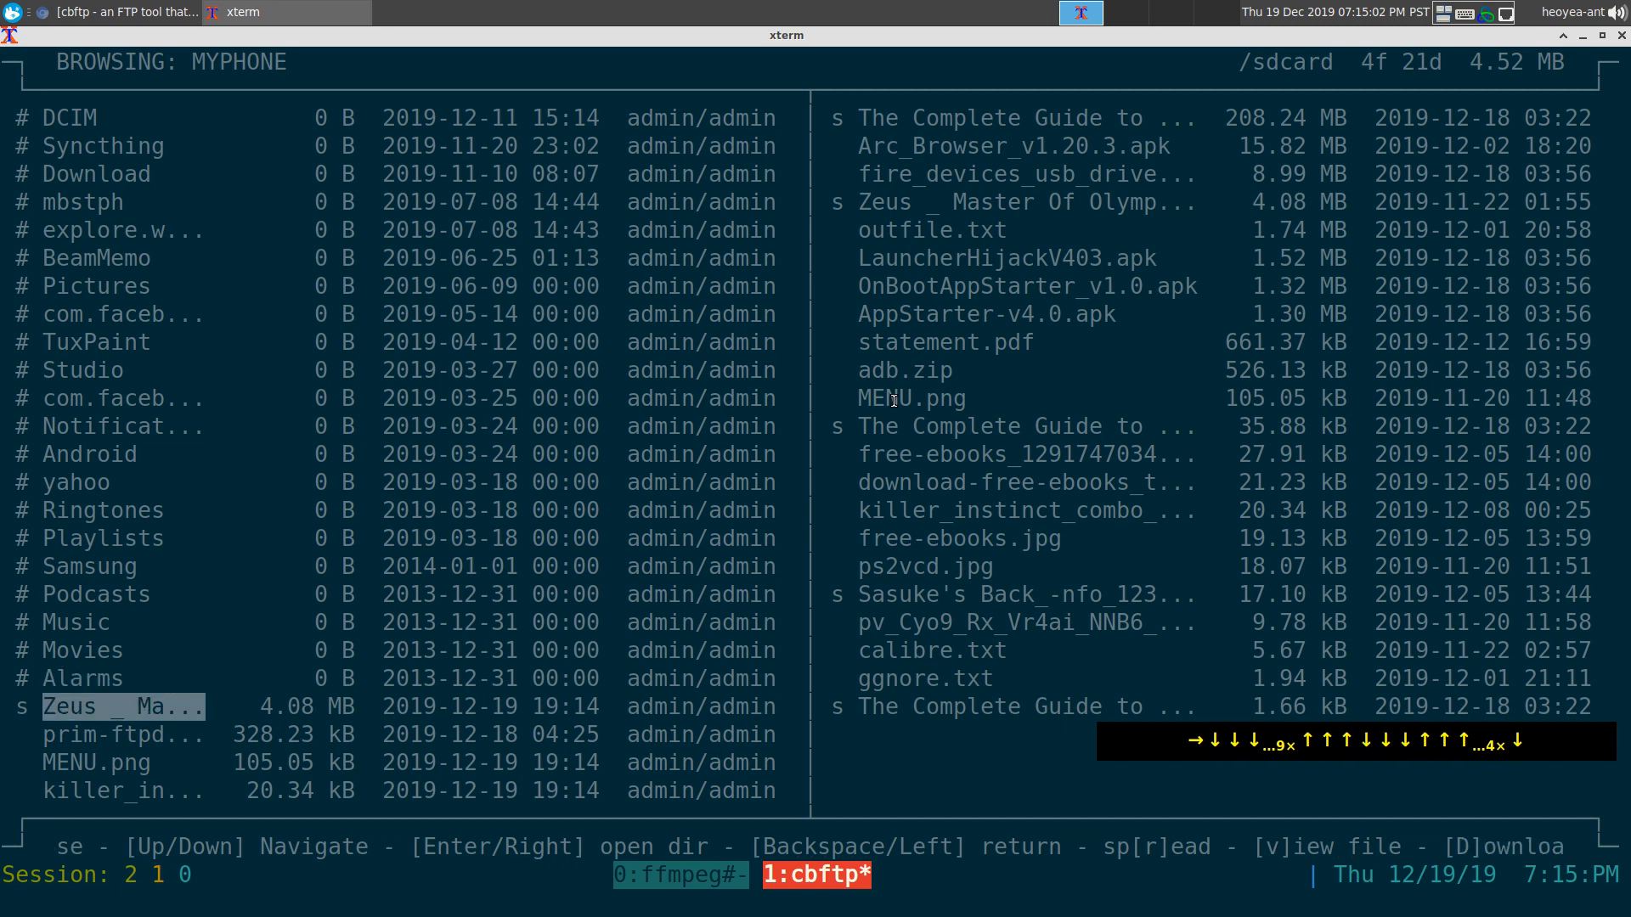
pyautogui.press('Delete')
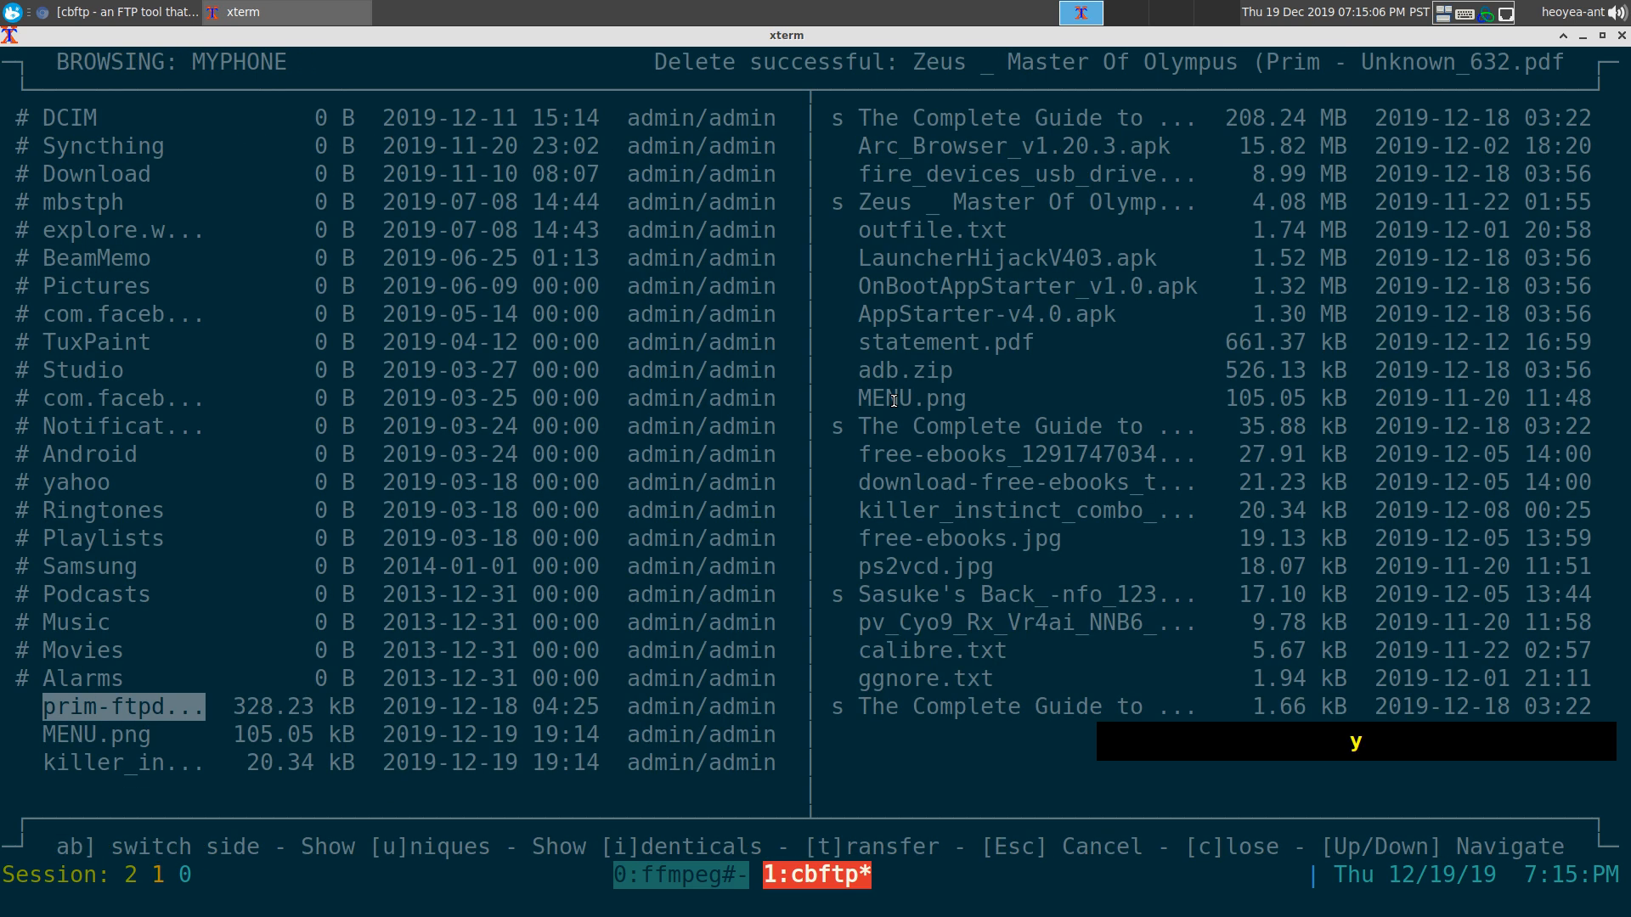
# Delete MENU.png and the killer_instinct file from the phone as well.
pyautogui.press('Down')
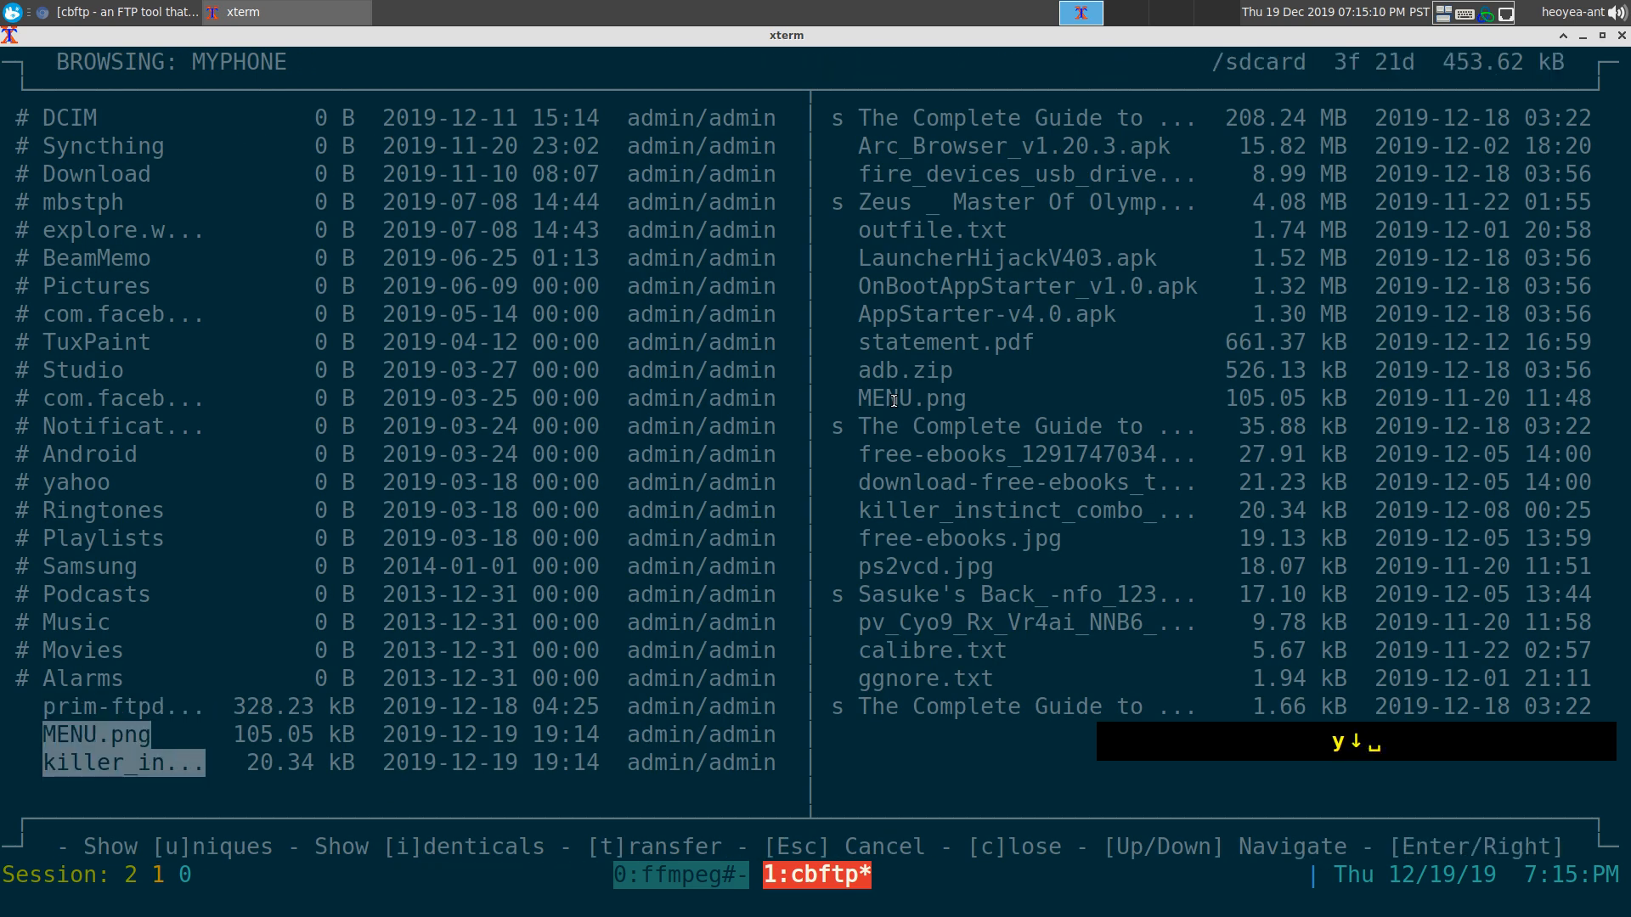
pyautogui.press('Delete')
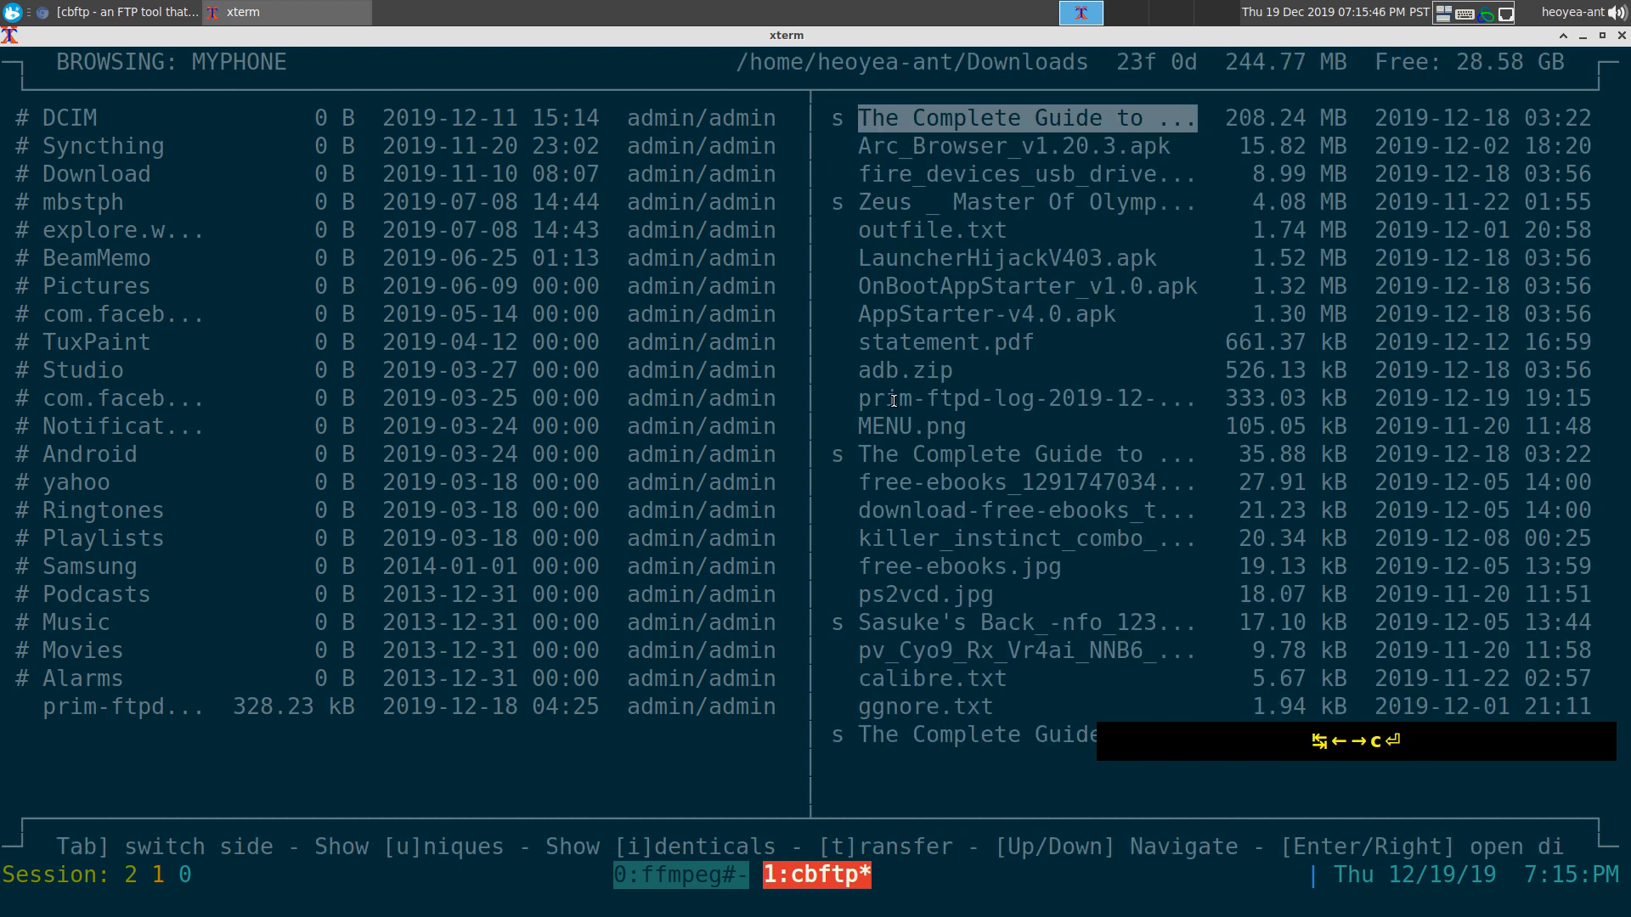
# Move to the downloaded prim-ftpd log in the local Downloads list.
pyautogui.press('Down')
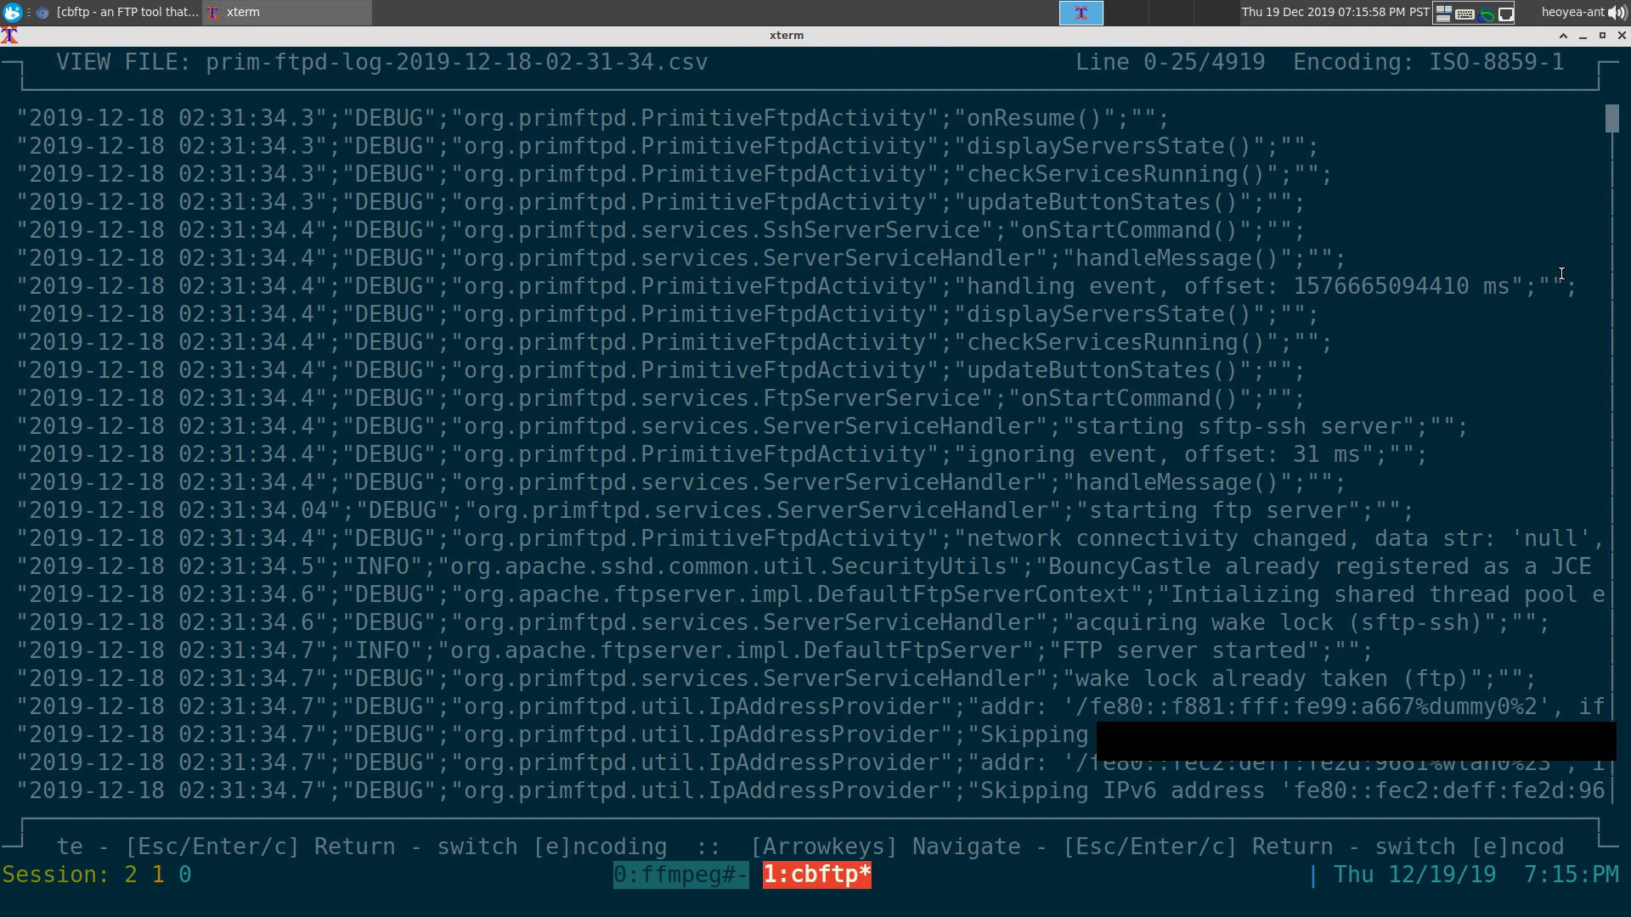
# Leave the prim-ftpd log view and return to the file browser.
pyautogui.press('Escape')
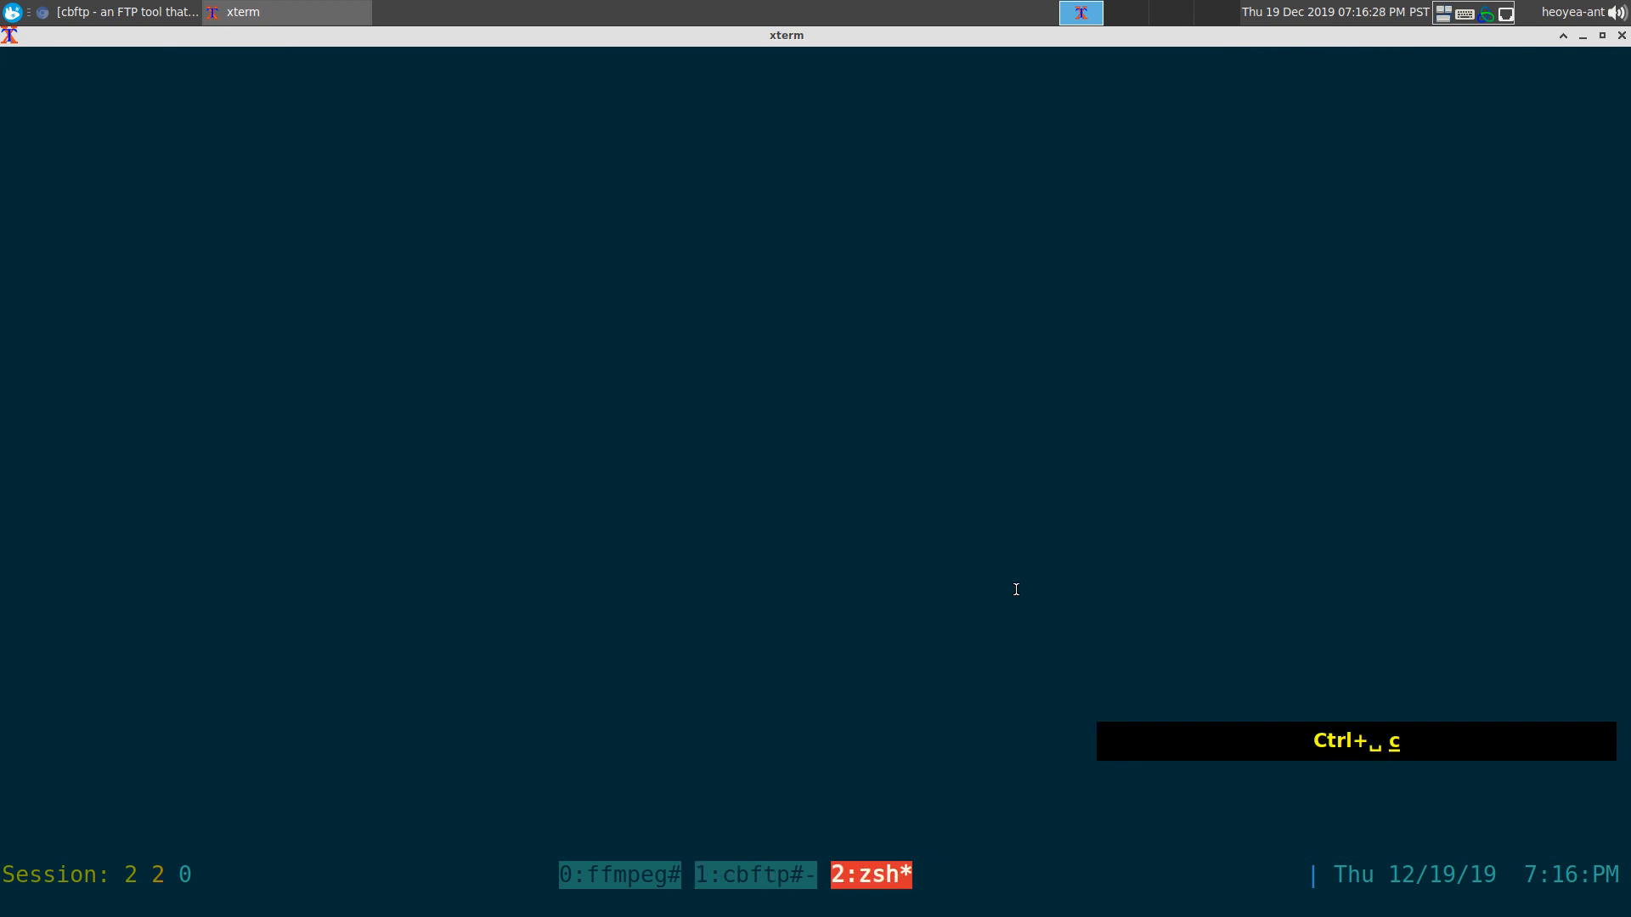
# Run 'cheat -e cbftp' in the new shell and search the cheat sheet for 'delete'.
pyautogui.write('cheat -e cbftp')
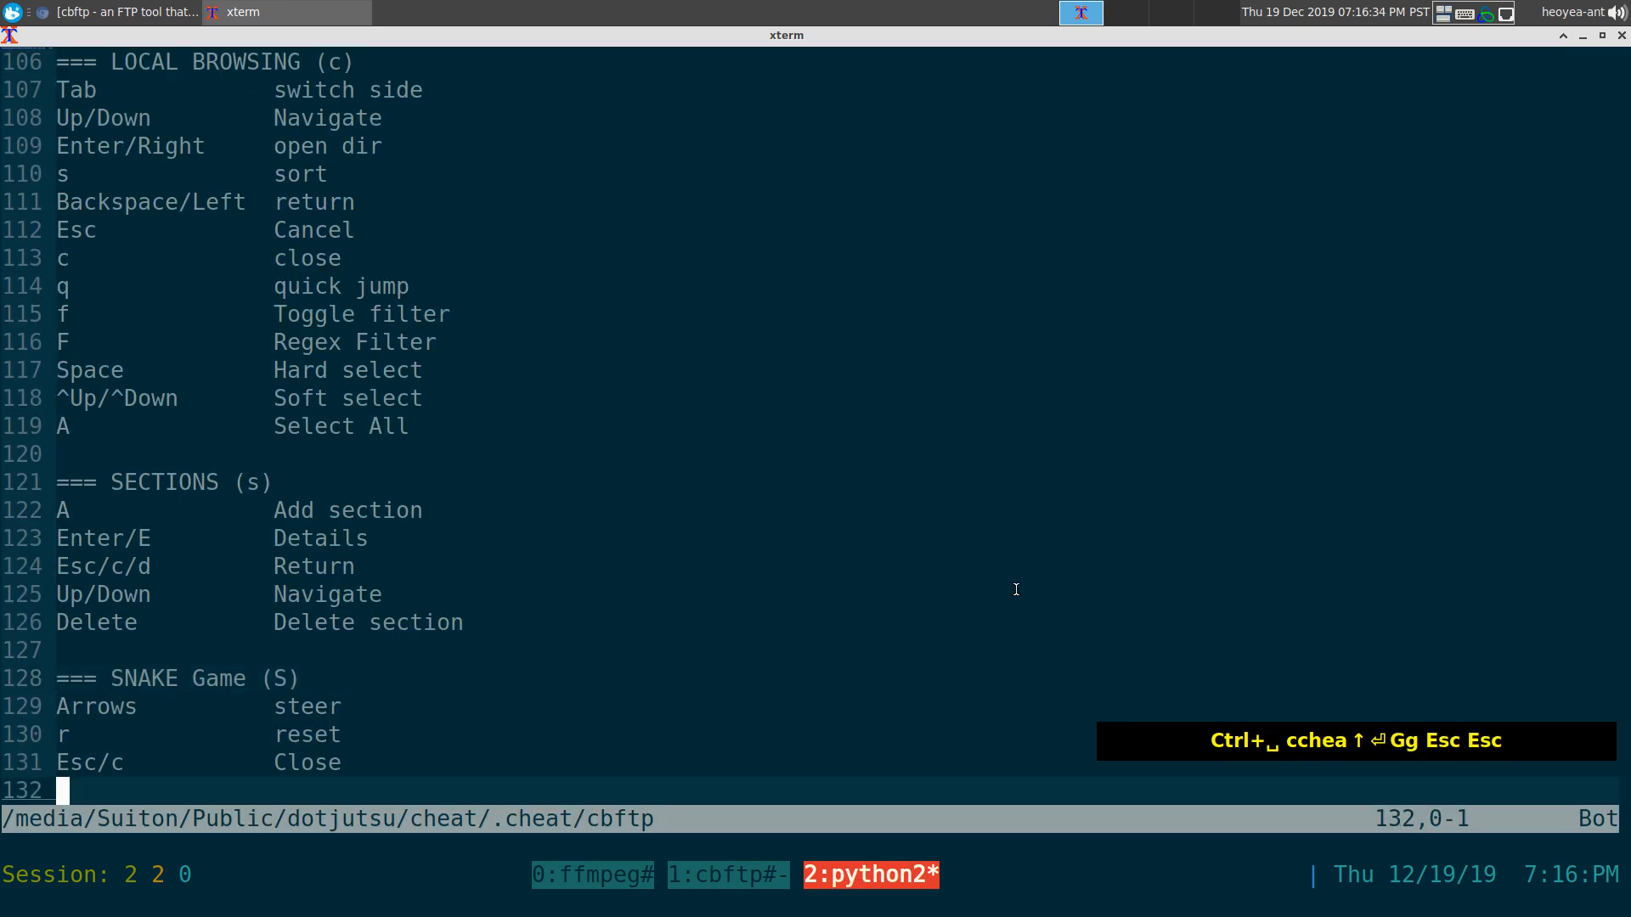
pyautogui.write('/delete')
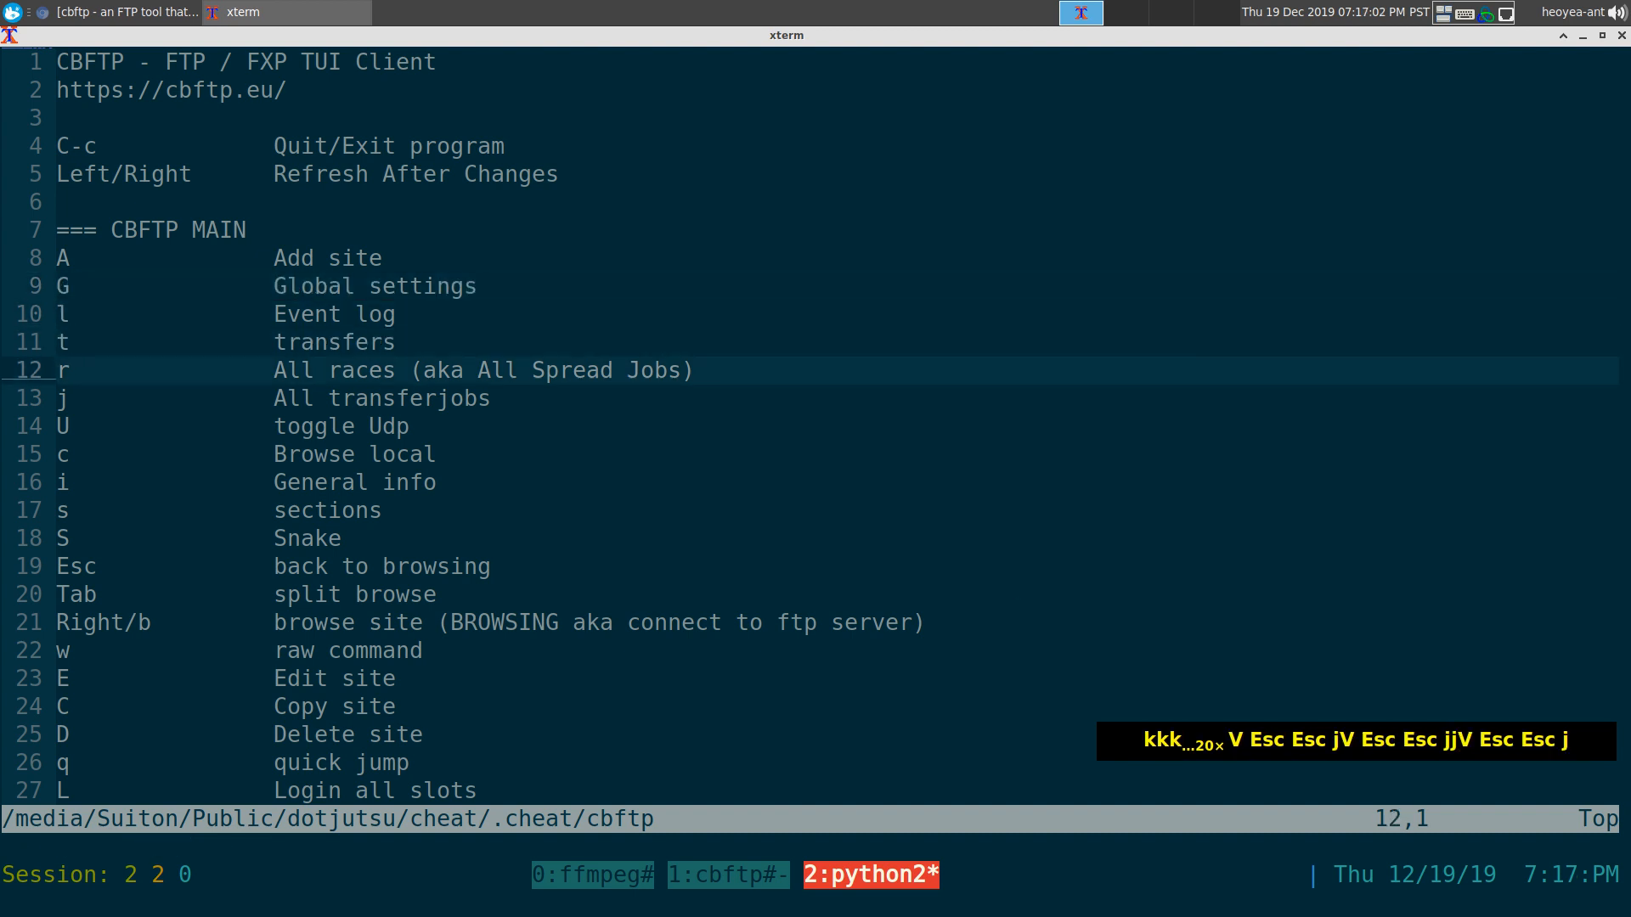
# Step through the CBFTP MAIN shortcut lines, marking and clearing lines, then search for 'sna'.
pyautogui.press('j')
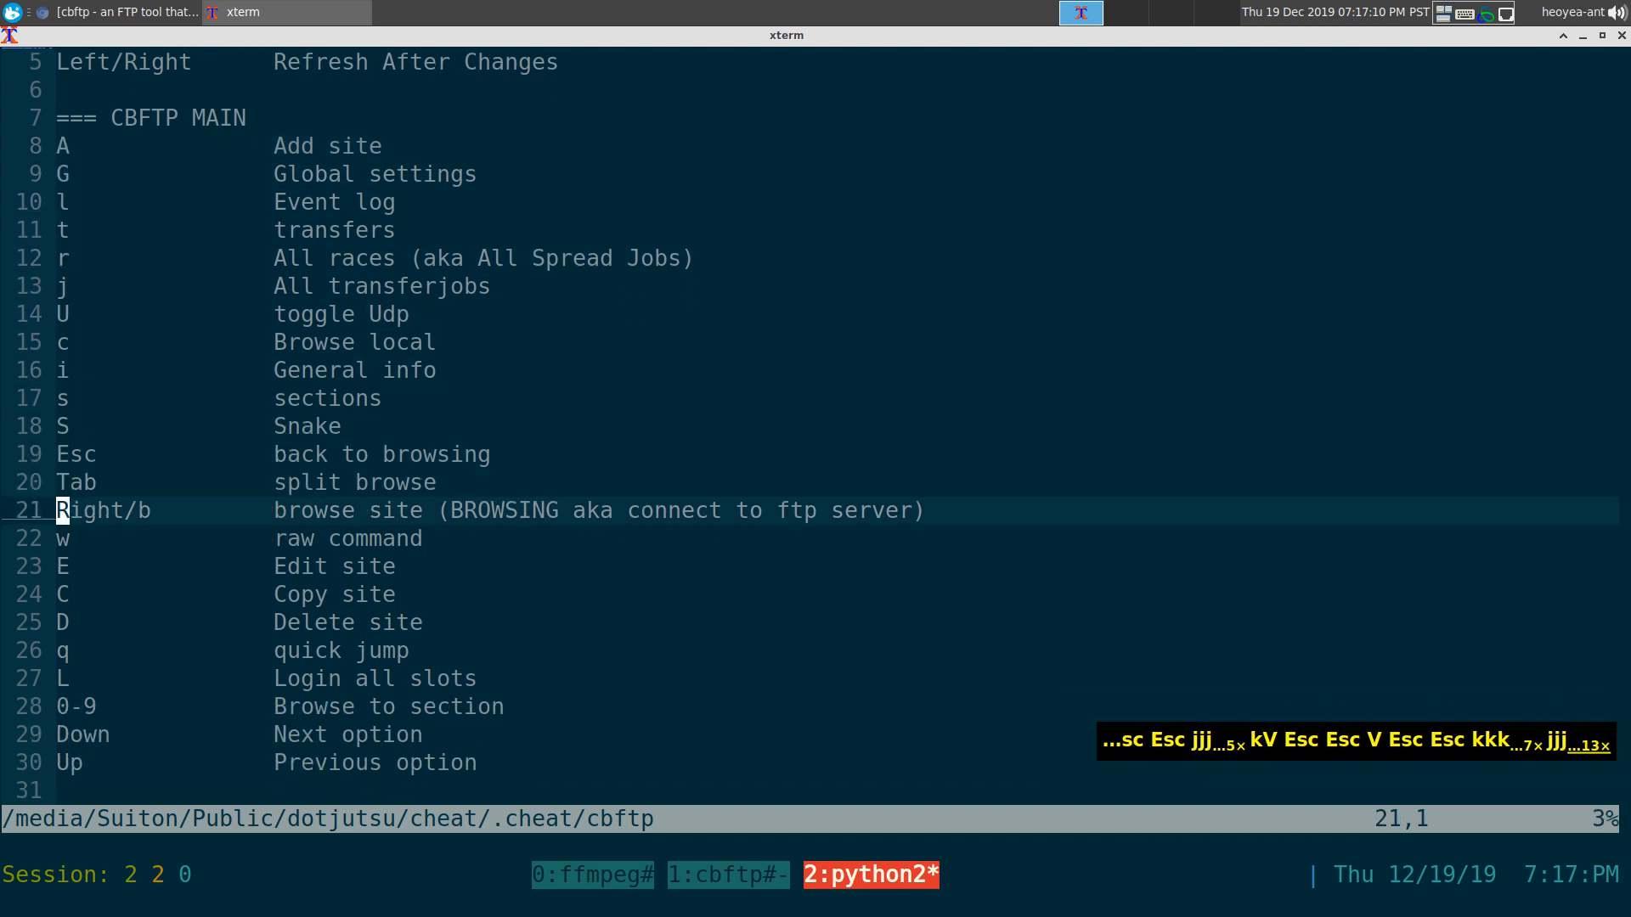
pyautogui.press('V')
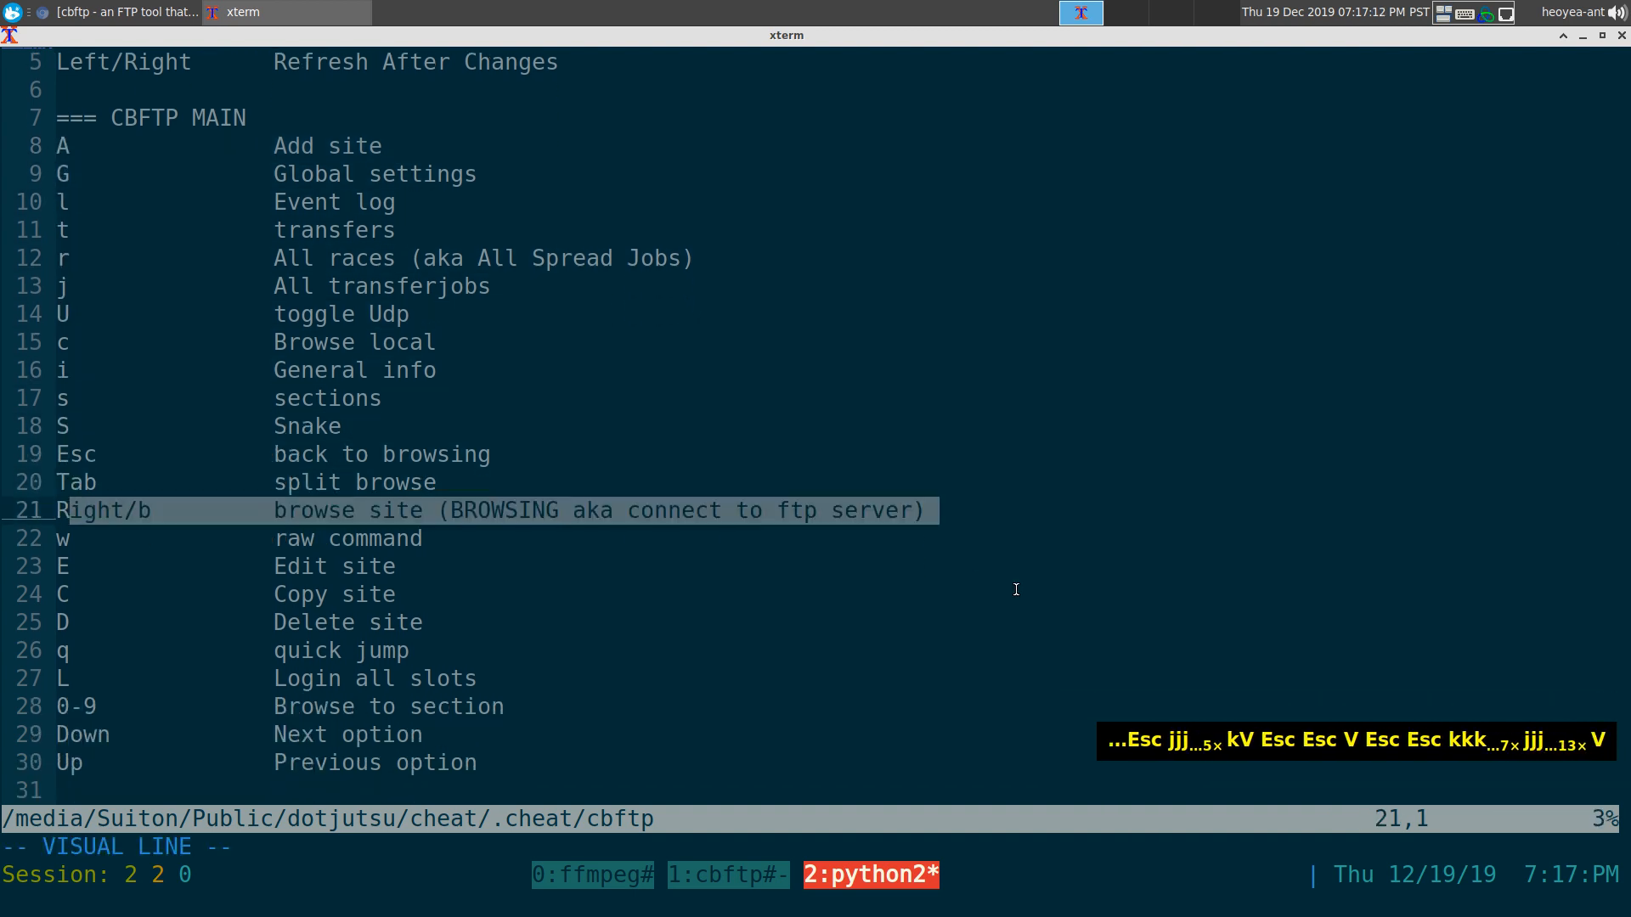
pyautogui.press('Escape')
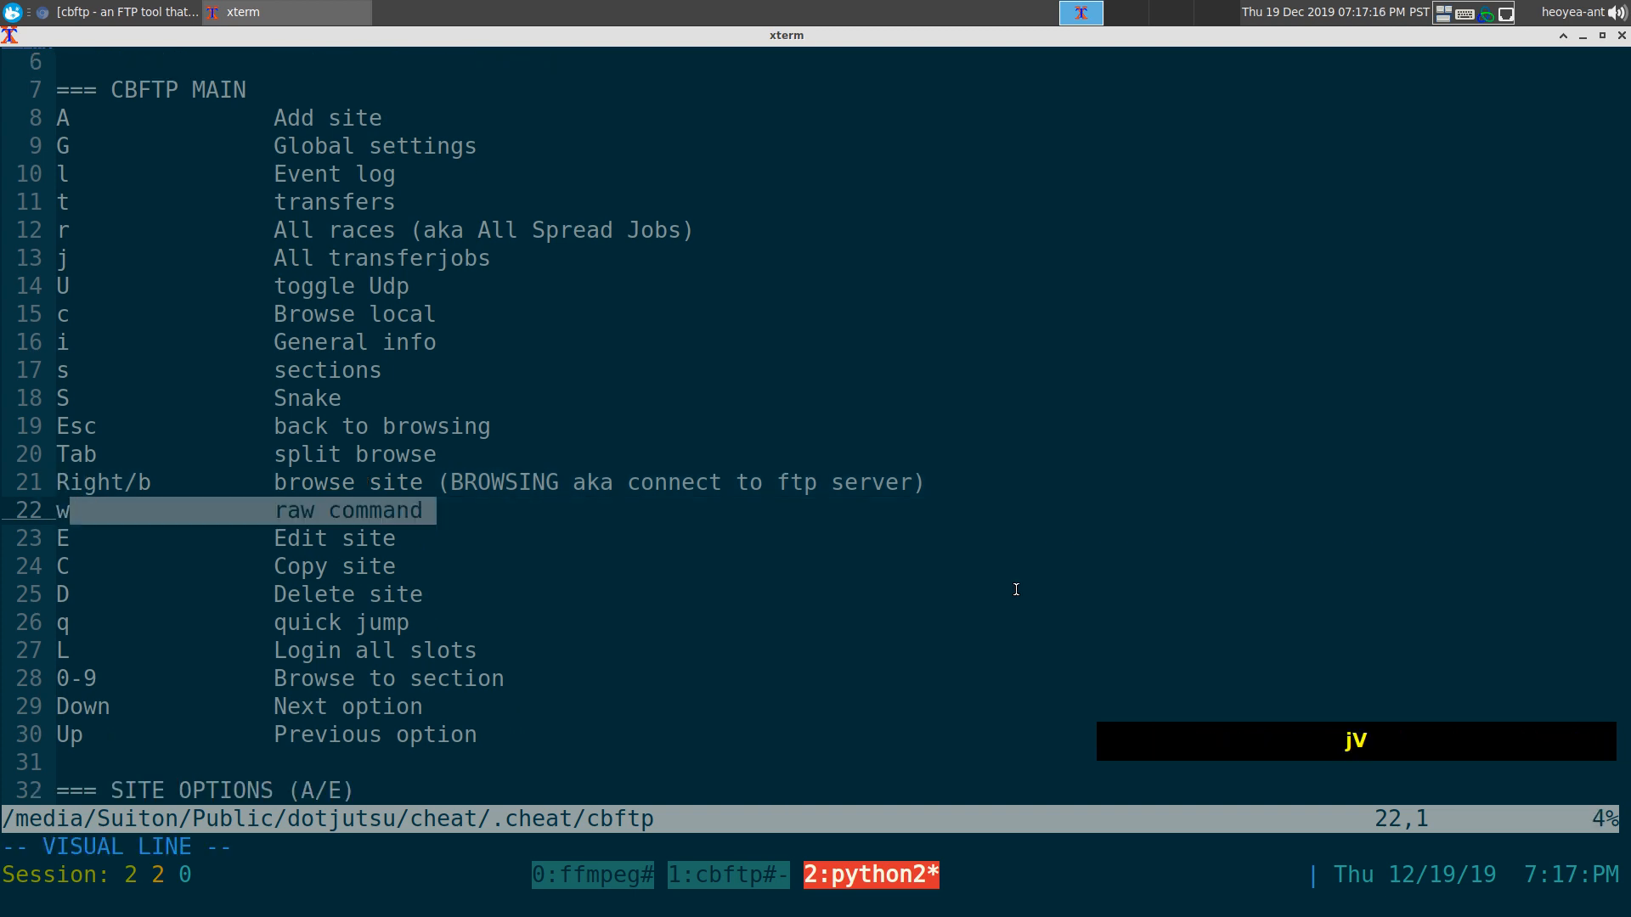
pyautogui.press('Escape')
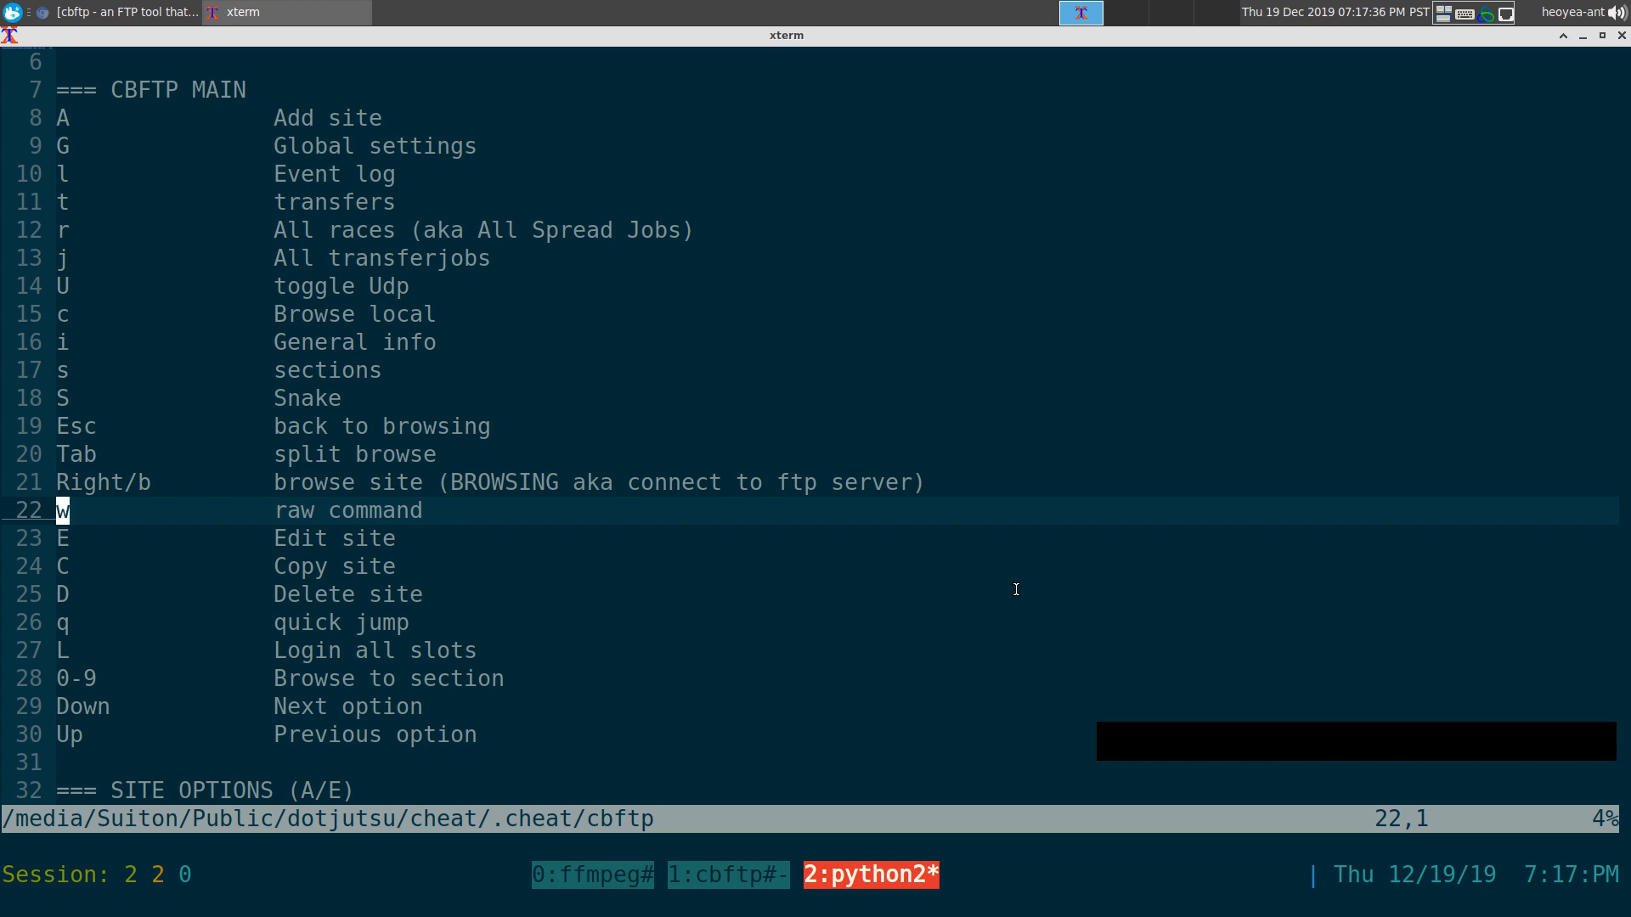
pyautogui.write('/sna')
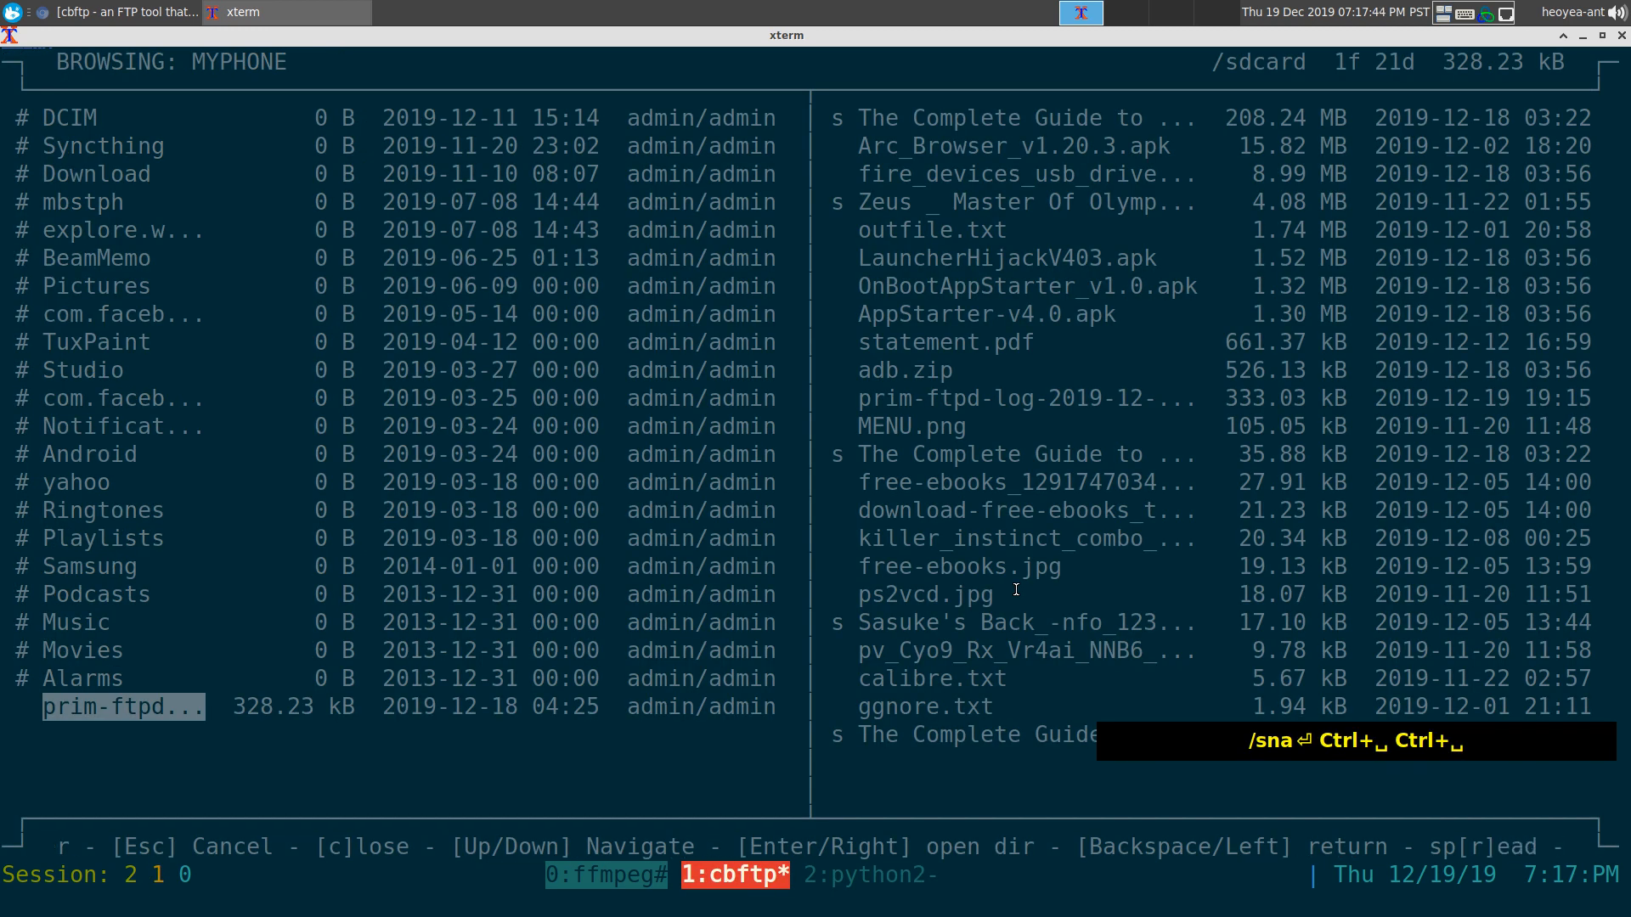
# Try the Snake game, scroll back up the cheat sheet's main shortcuts, and return to cbftp's main screen.
pyautogui.press('Escape')
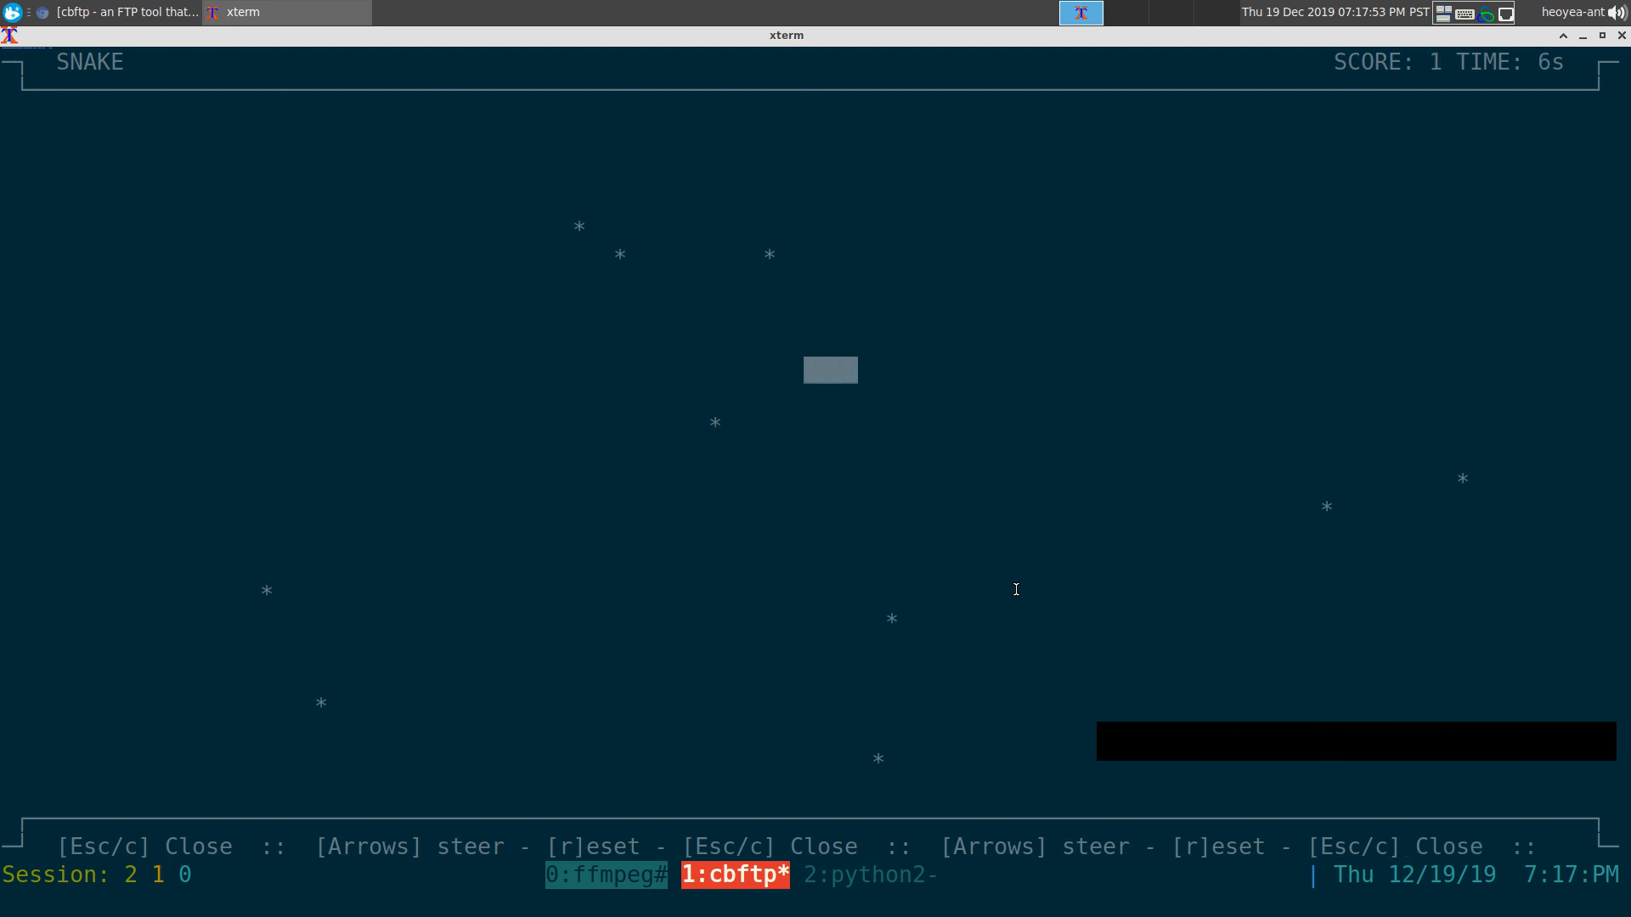
pyautogui.press('Up')
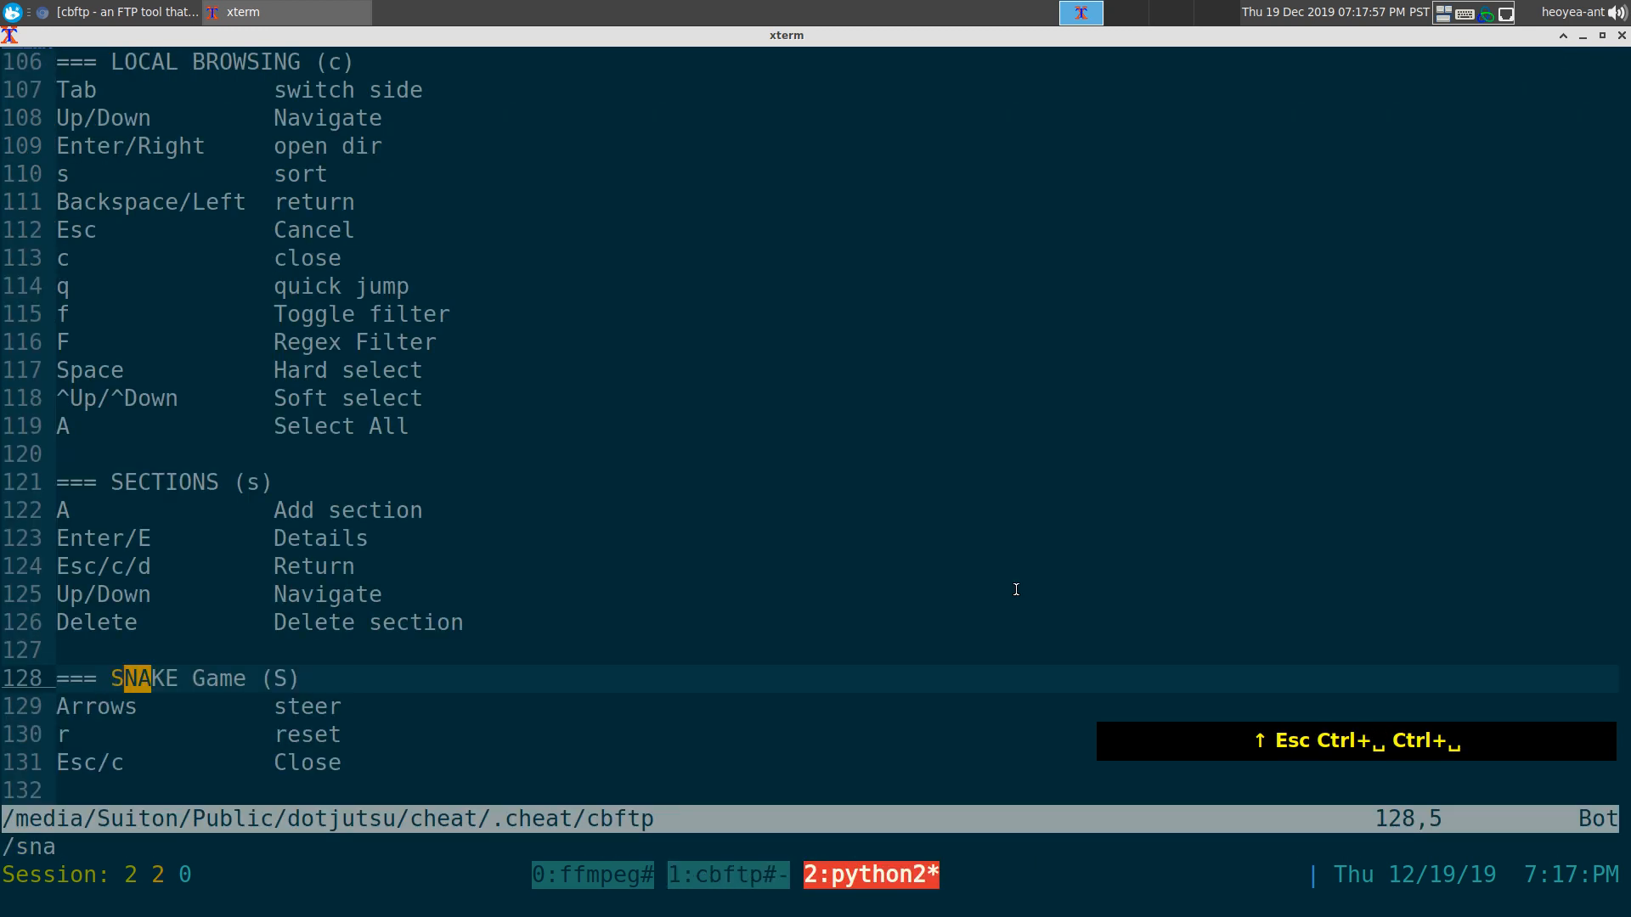
pyautogui.press('Escape')
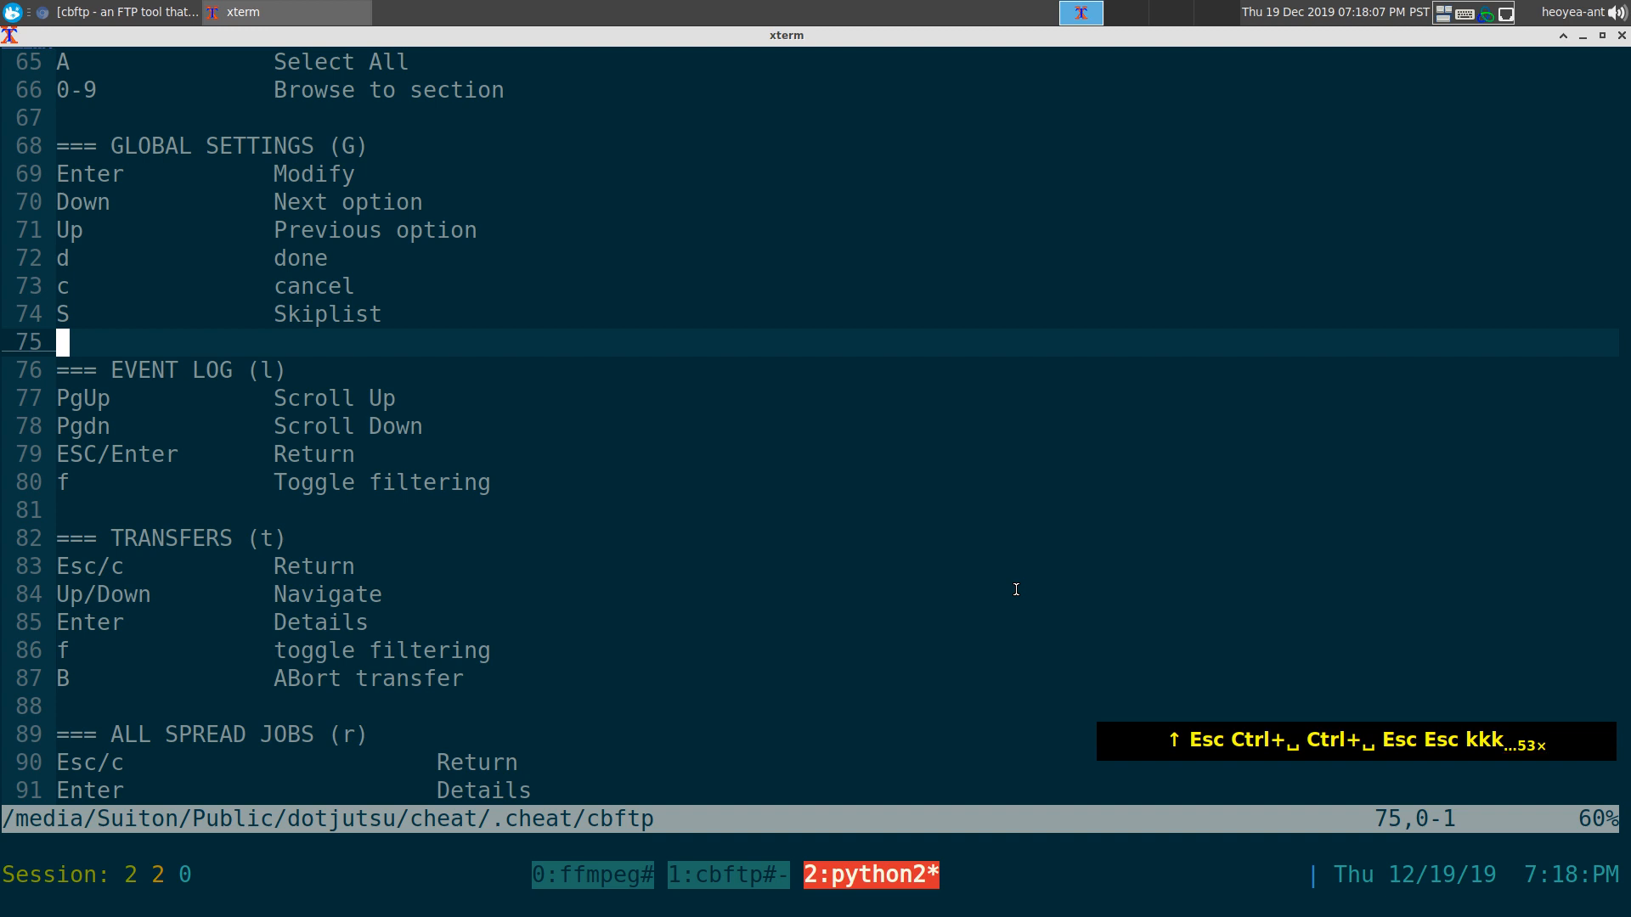
pyautogui.scroll(3)
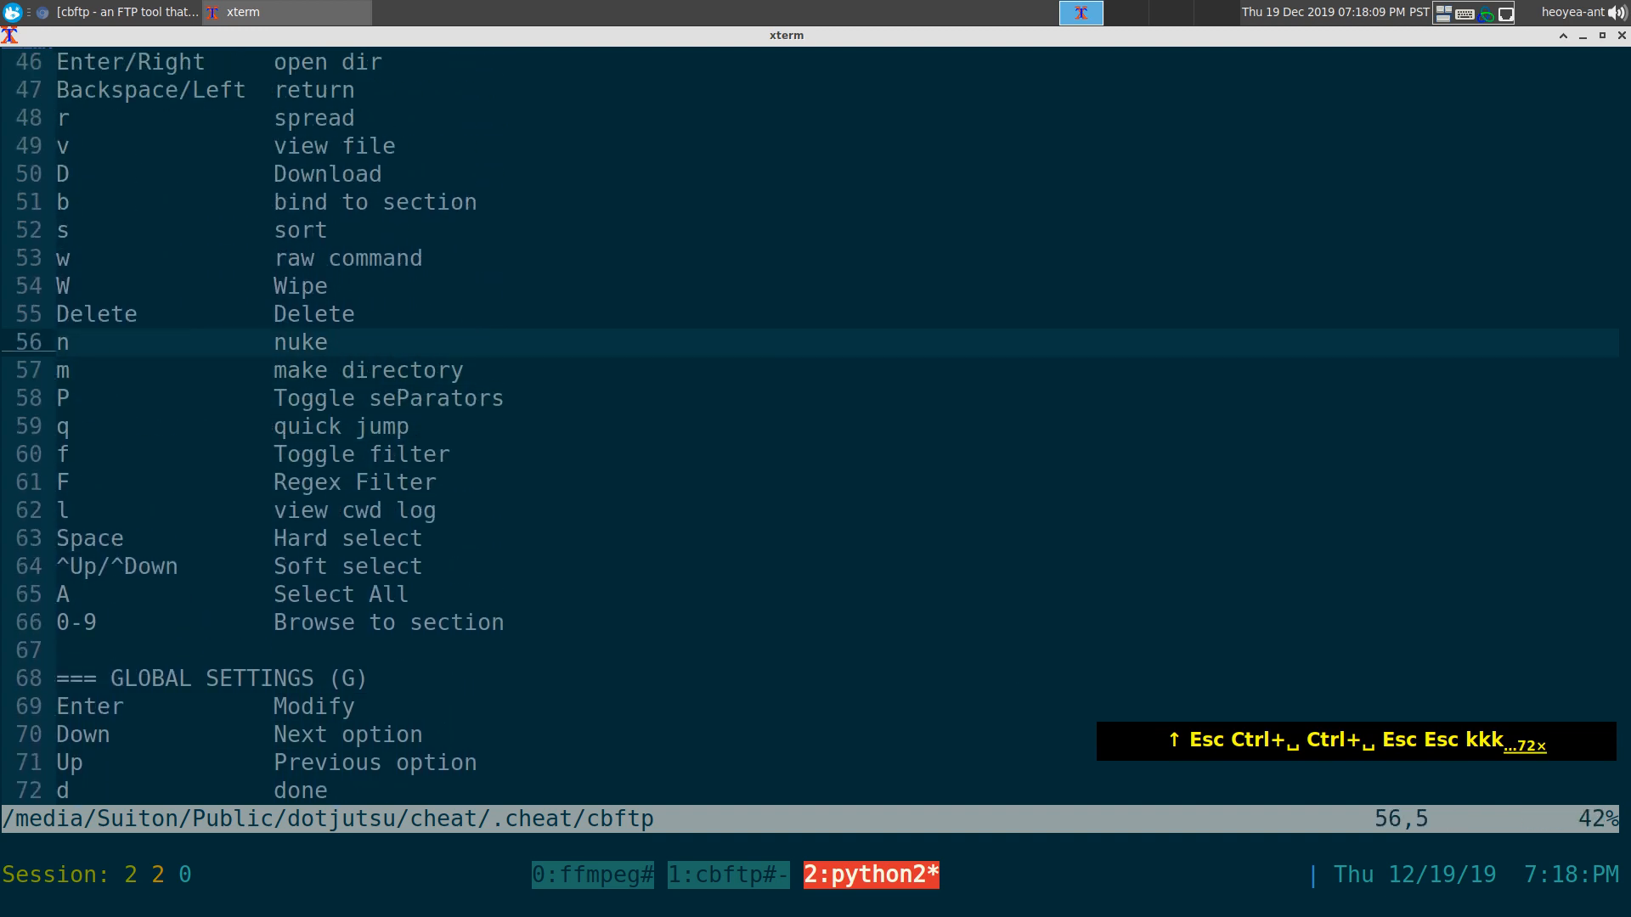
pyautogui.moveTo(1016, 589)
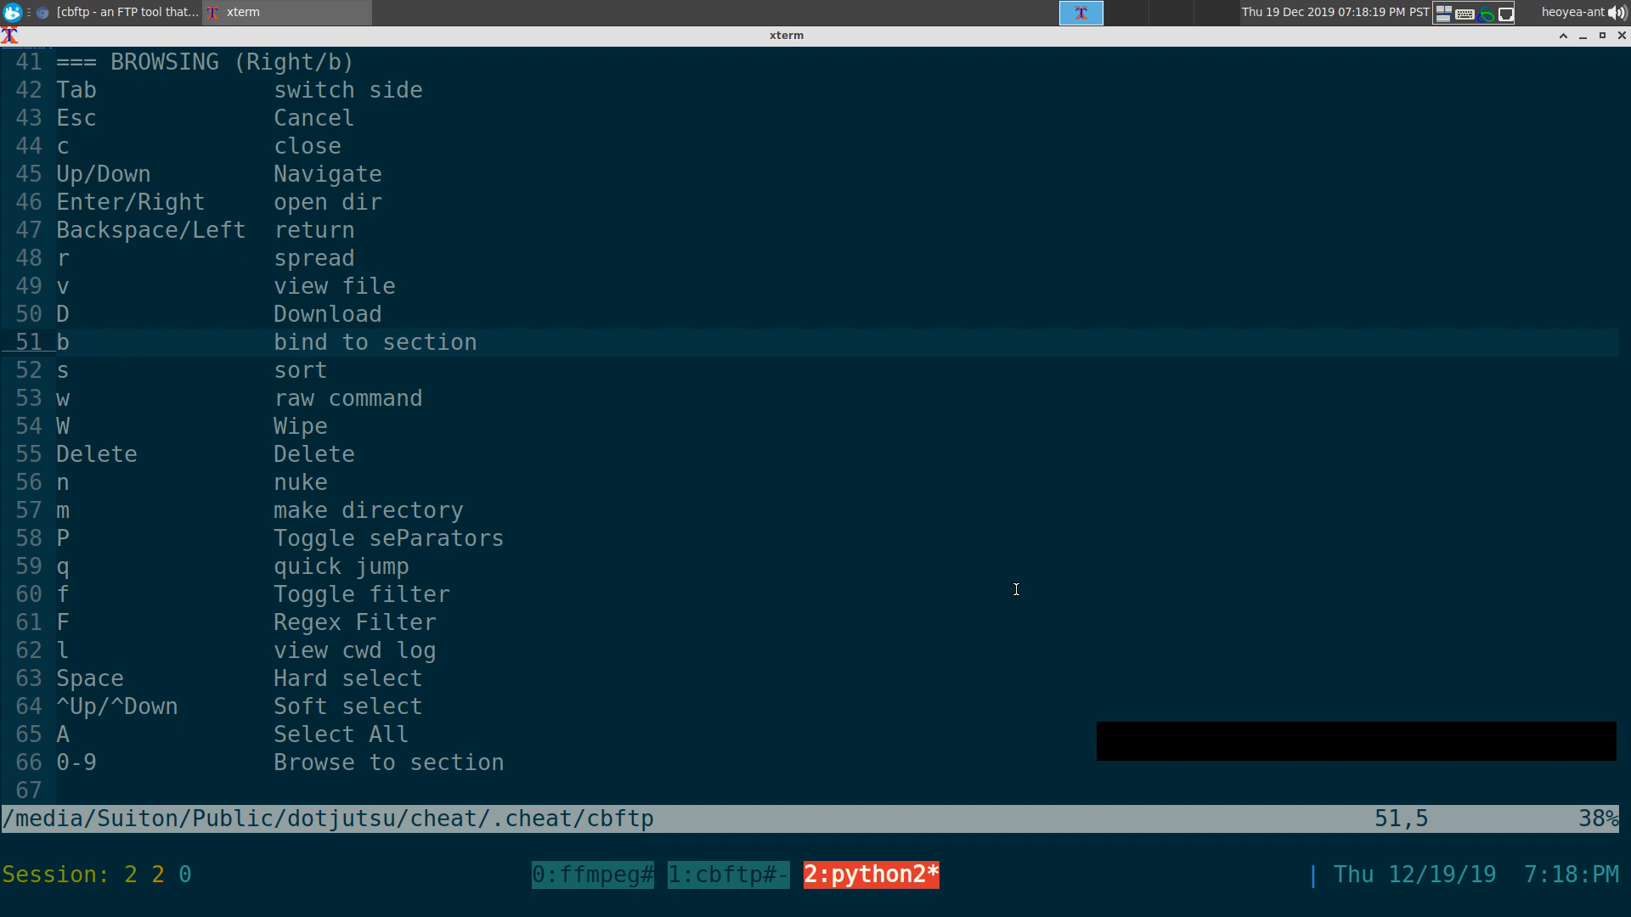
pyautogui.press('k')
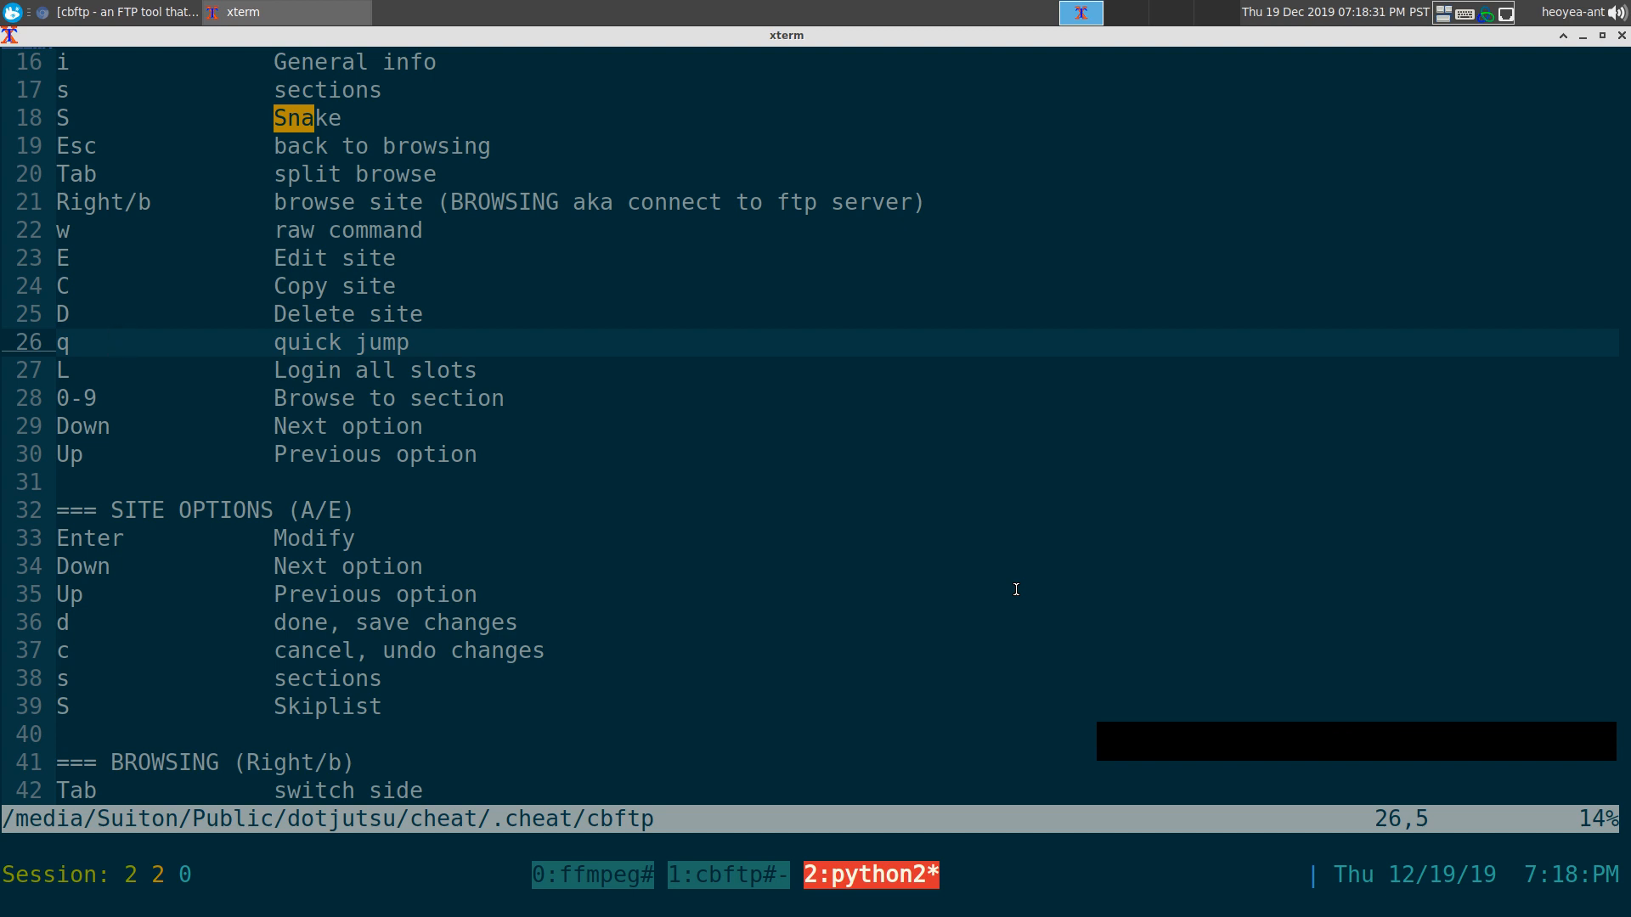
pyautogui.press('k')
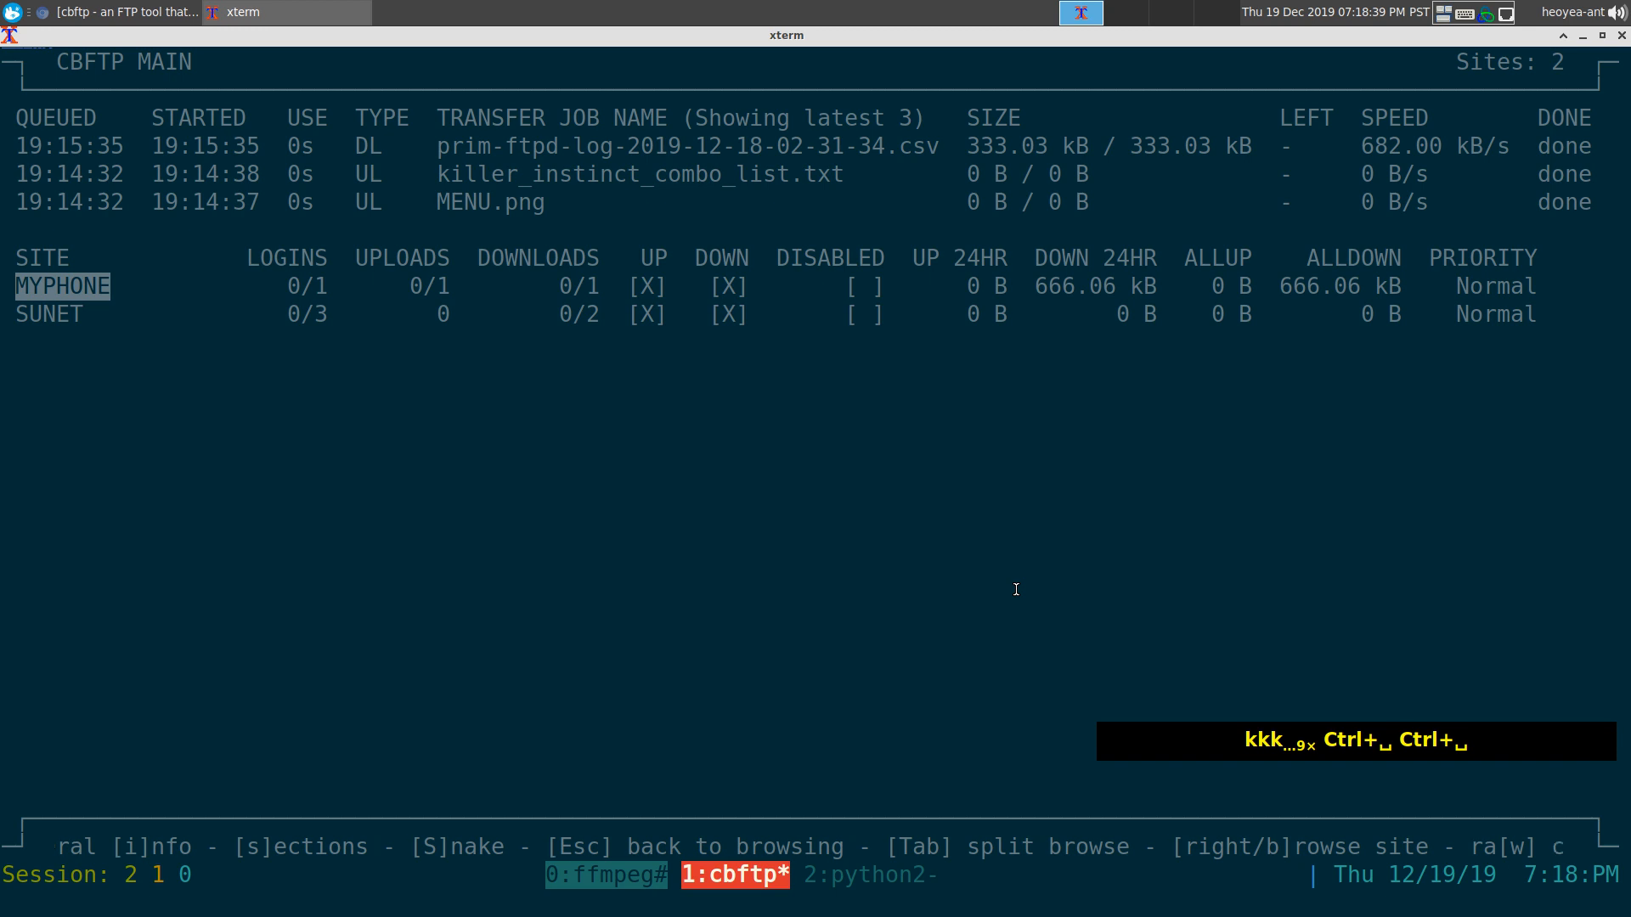
# Edit the SUNET site's options and change its Name field to NEO.
pyautogui.press('Down')
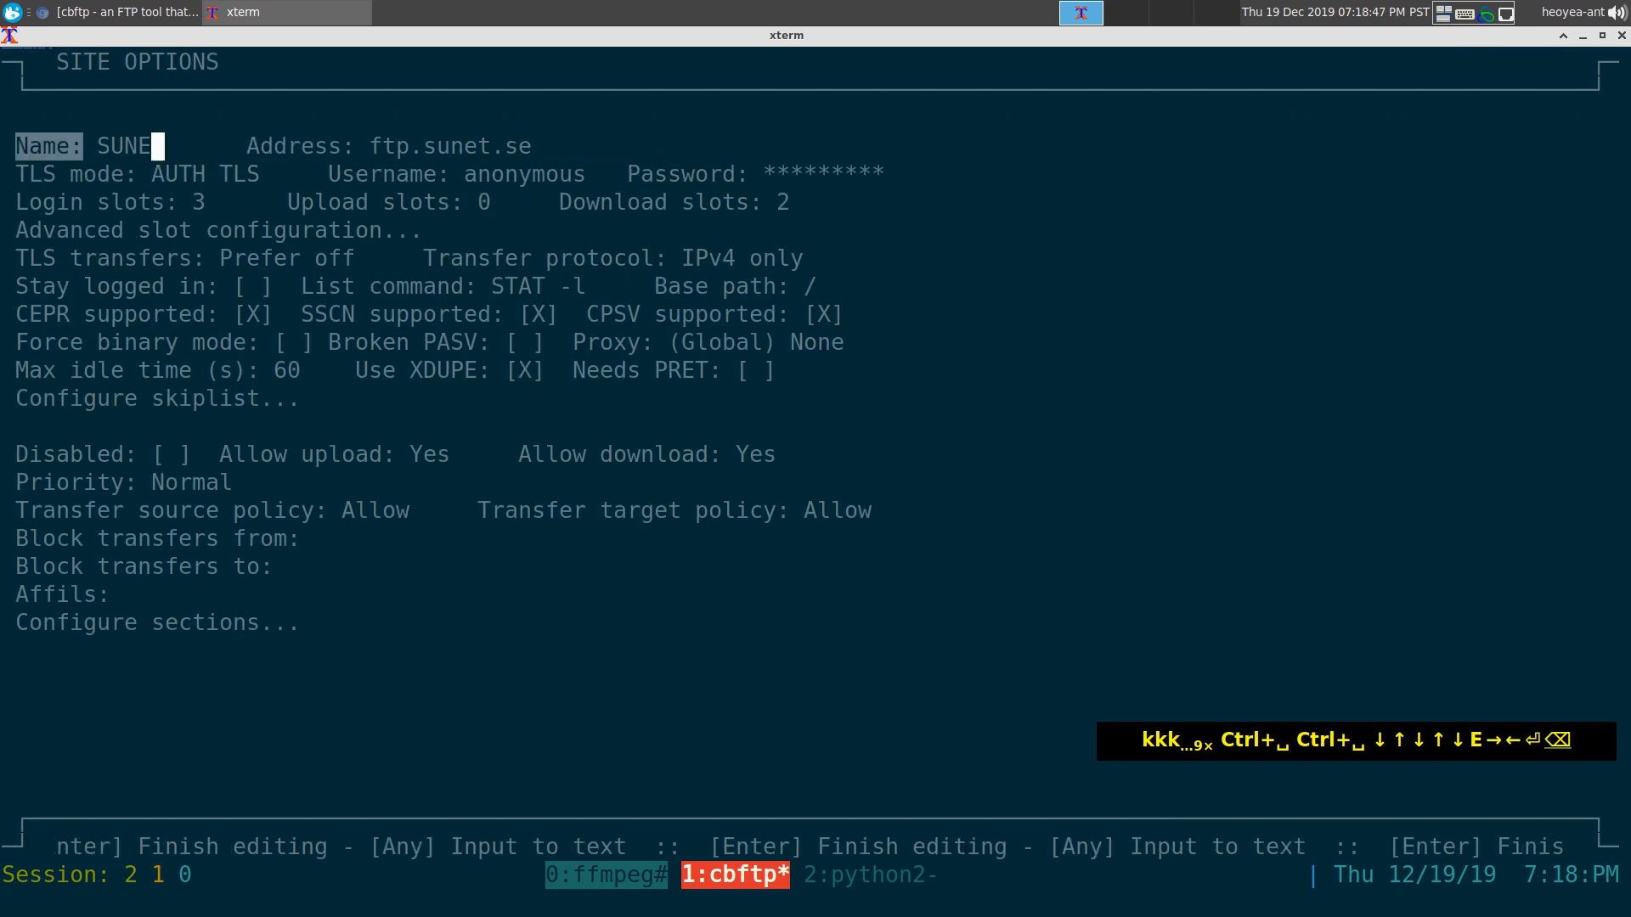
pyautogui.write('NEO')
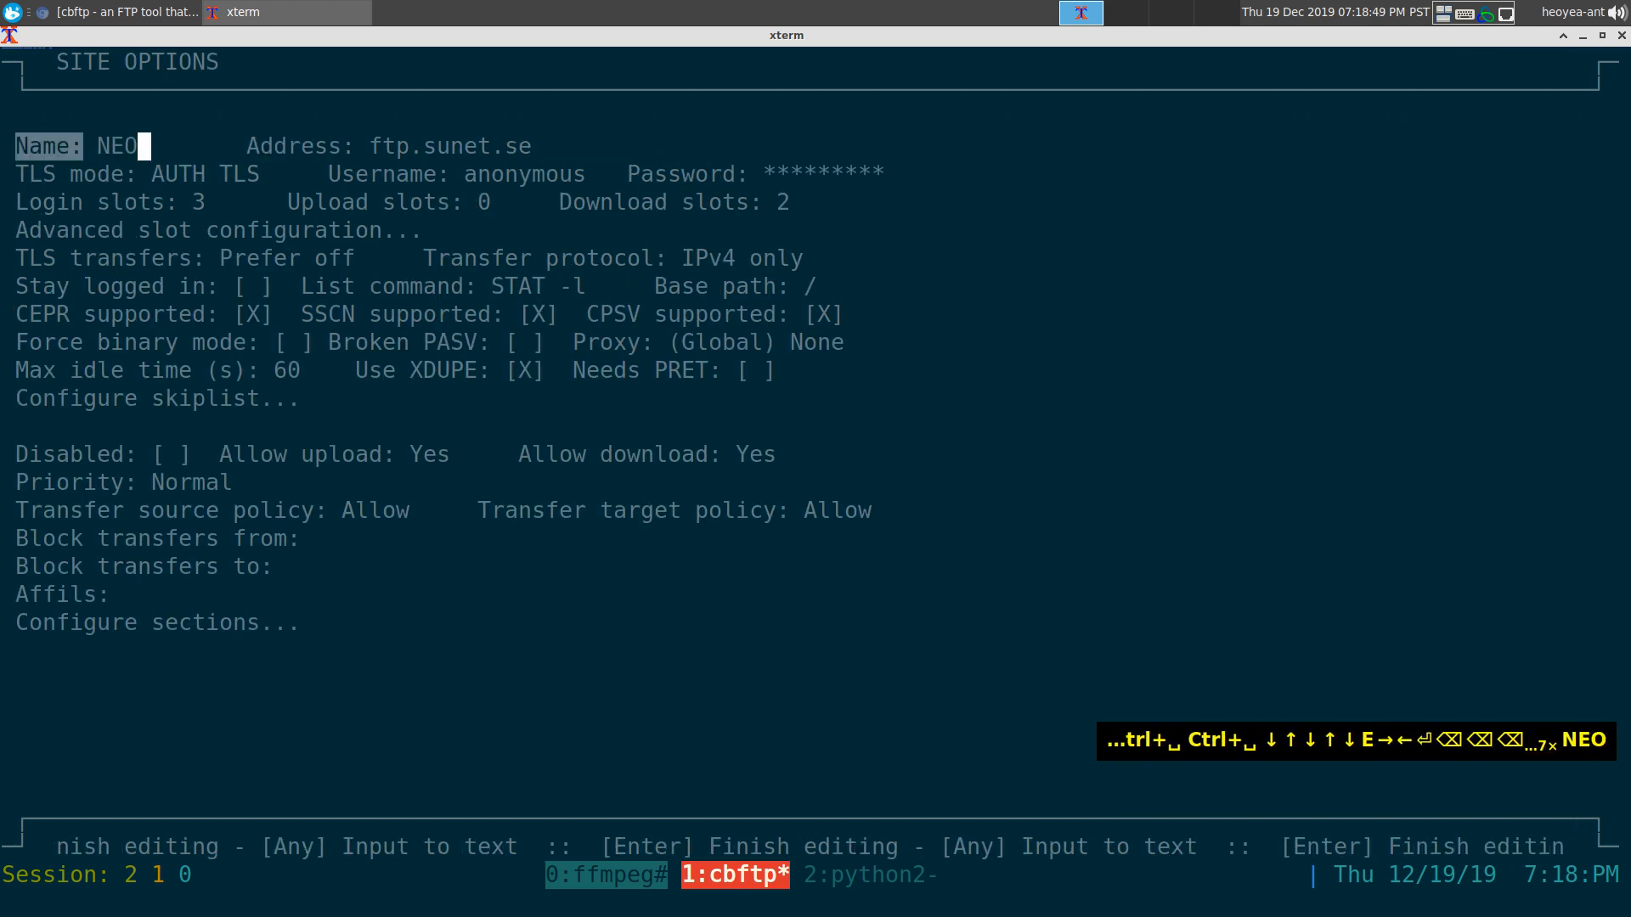